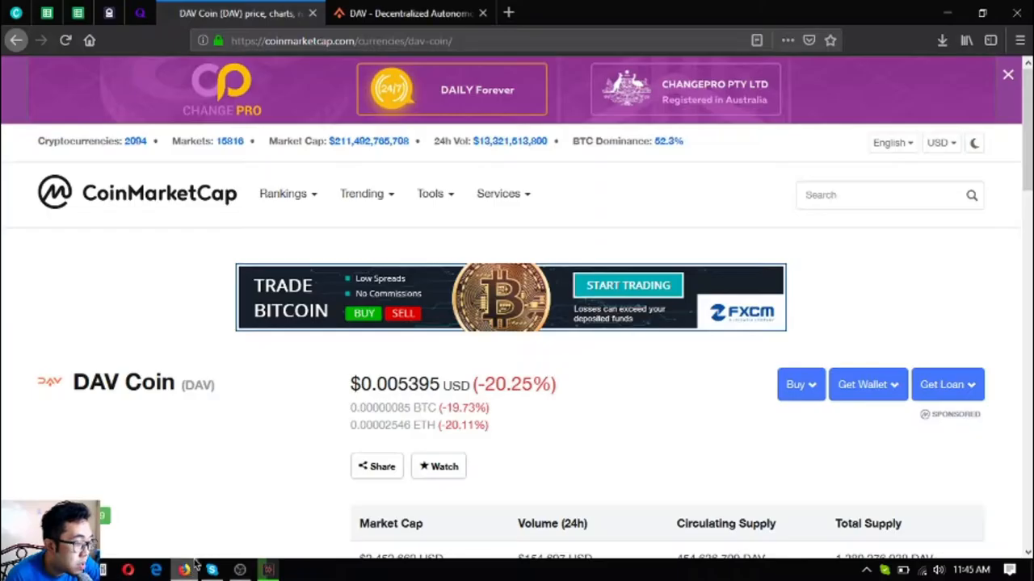
Step: Scroll further down the CoinMarketCap DAV Coin listing before leaving it
{"action": "scroll", "scroll_direction": "down", "scroll_amount": 3}
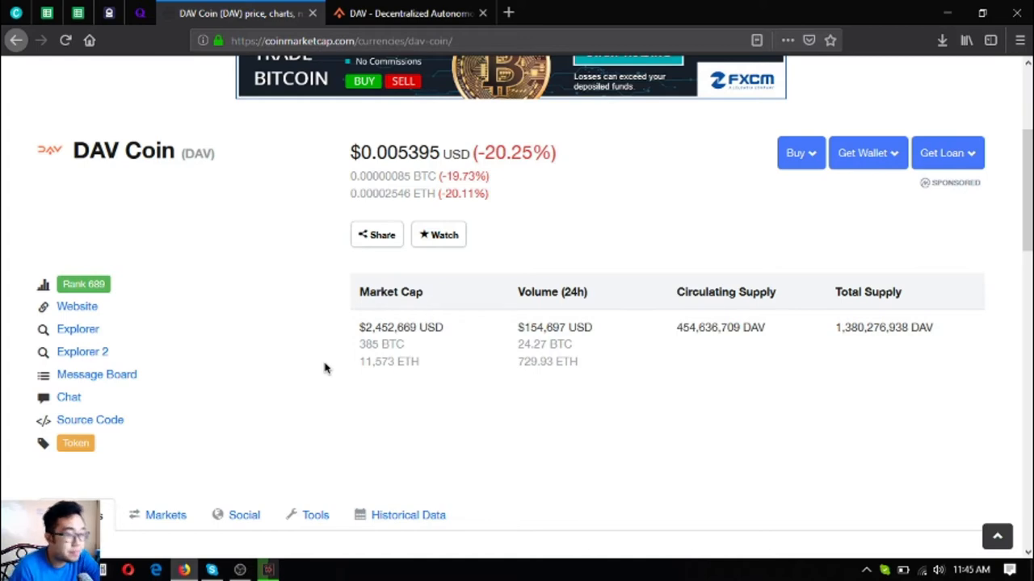
{"action": "scroll", "scroll_direction": "down", "scroll_amount": 3}
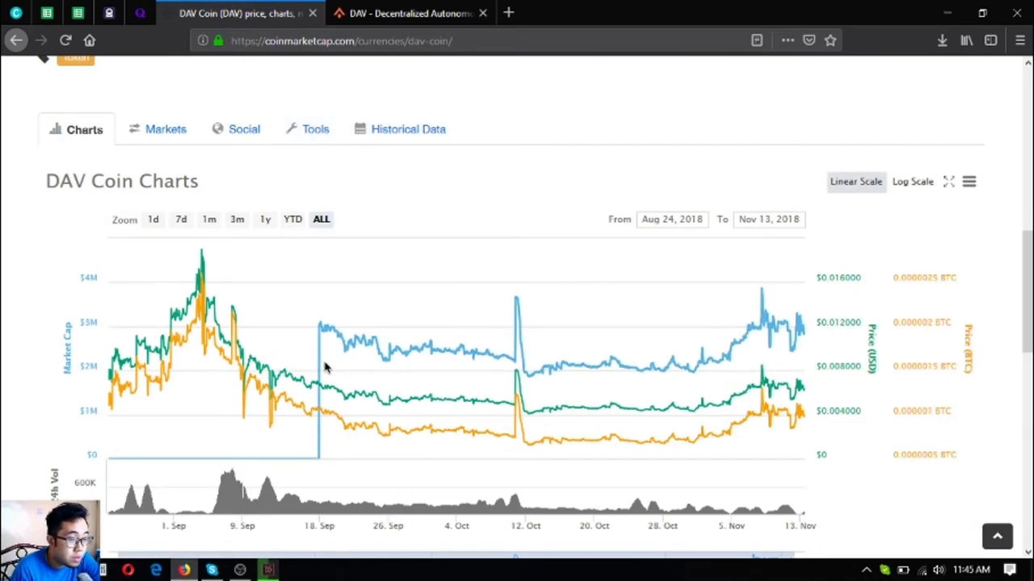
{"action": "mouse_move", "coordinate": [795, 385]}
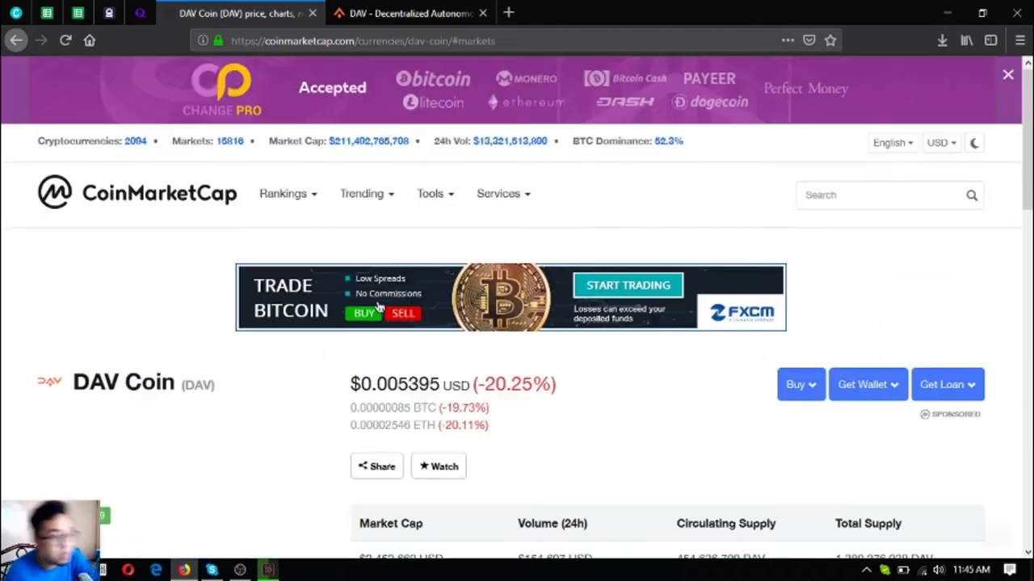
{"action": "scroll", "scroll_direction": "down", "scroll_amount": 3}
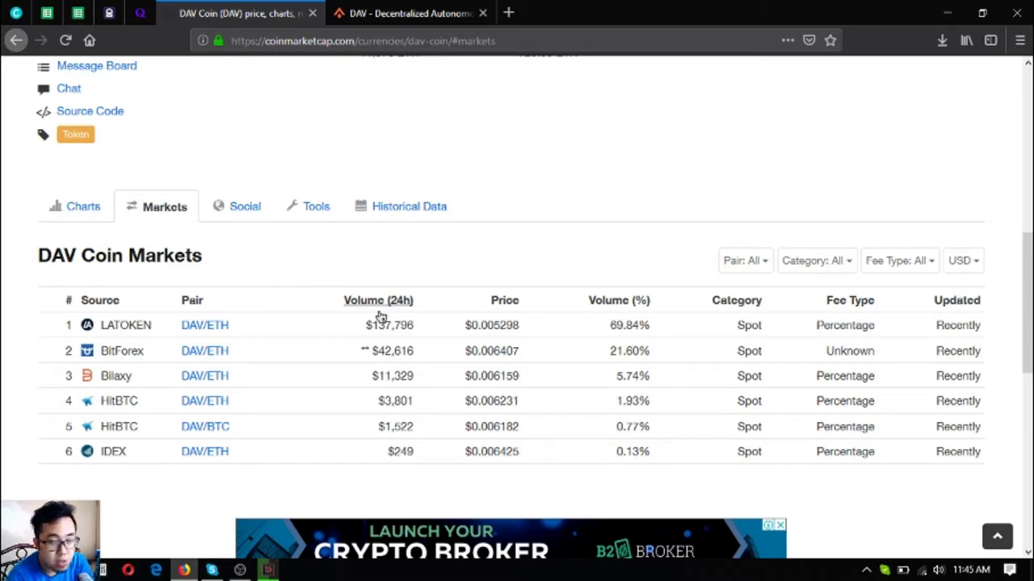
{"action": "mouse_move", "coordinate": [294, 249]}
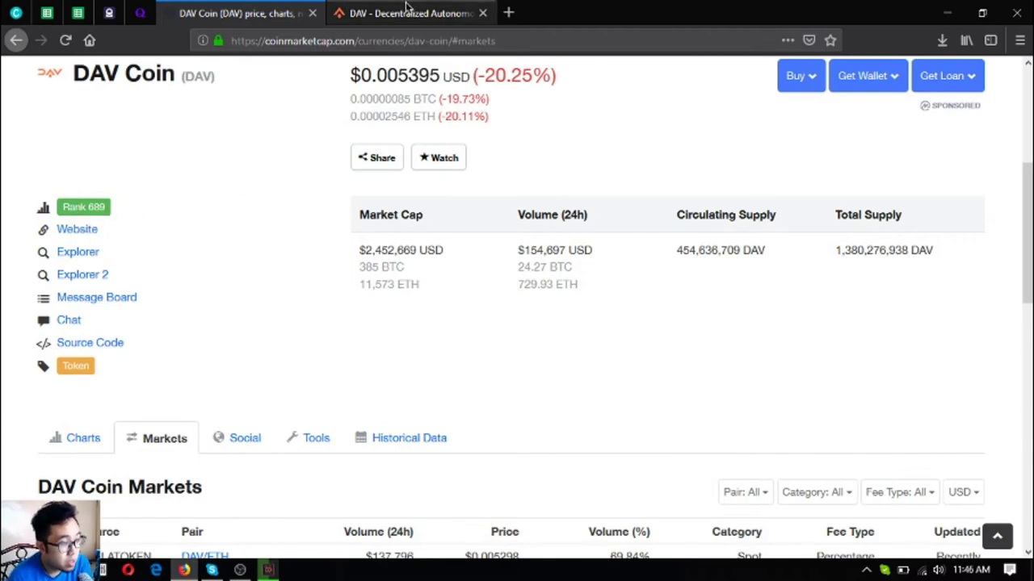
Step: Switch to the dav.network homepage and read down past the intro videos to the Join us community links
{"action": "left_click", "coordinate": [407, 13]}
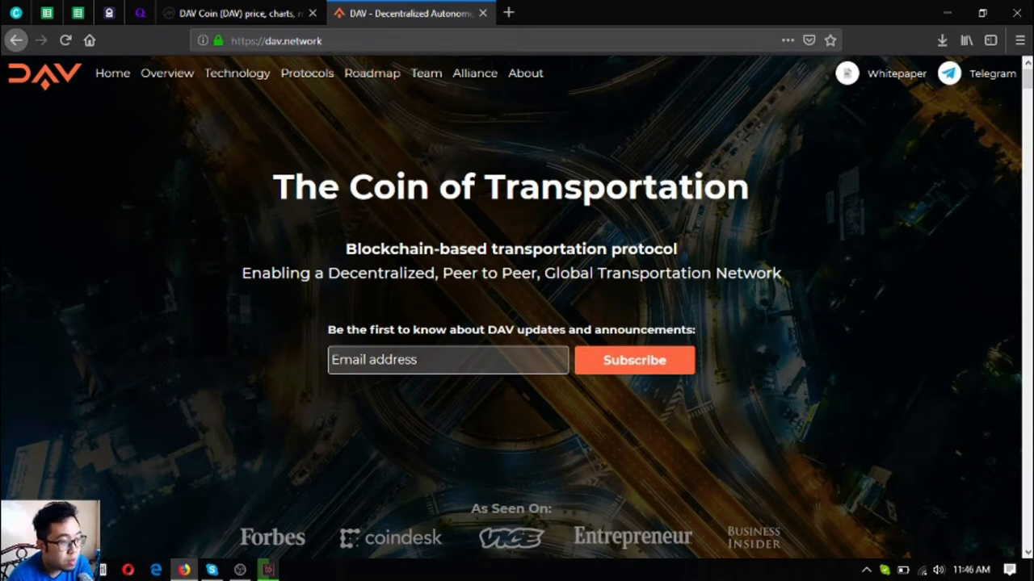
{"action": "mouse_move", "coordinate": [540, 302]}
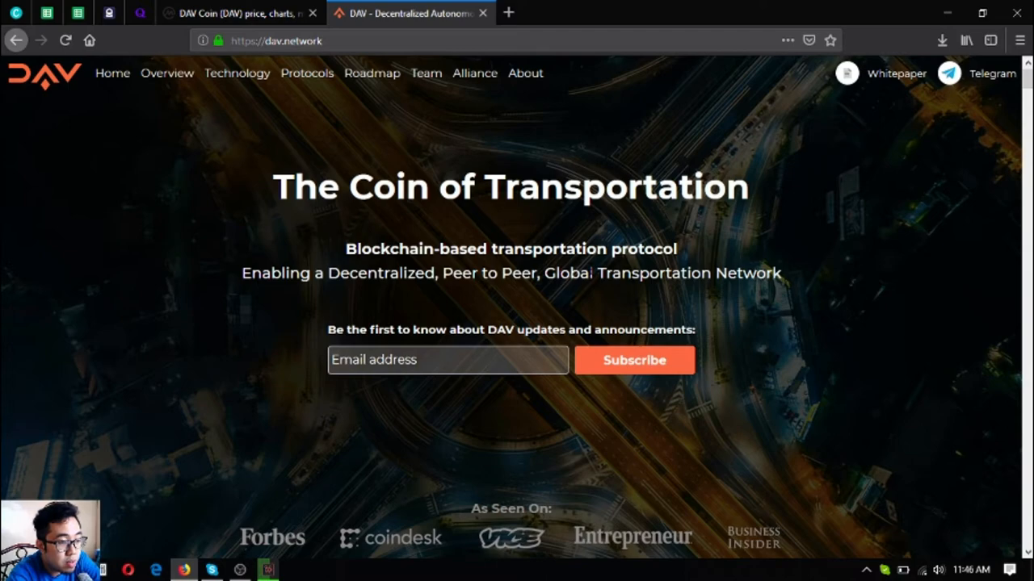
{"action": "scroll", "scroll_direction": "down", "scroll_amount": 3}
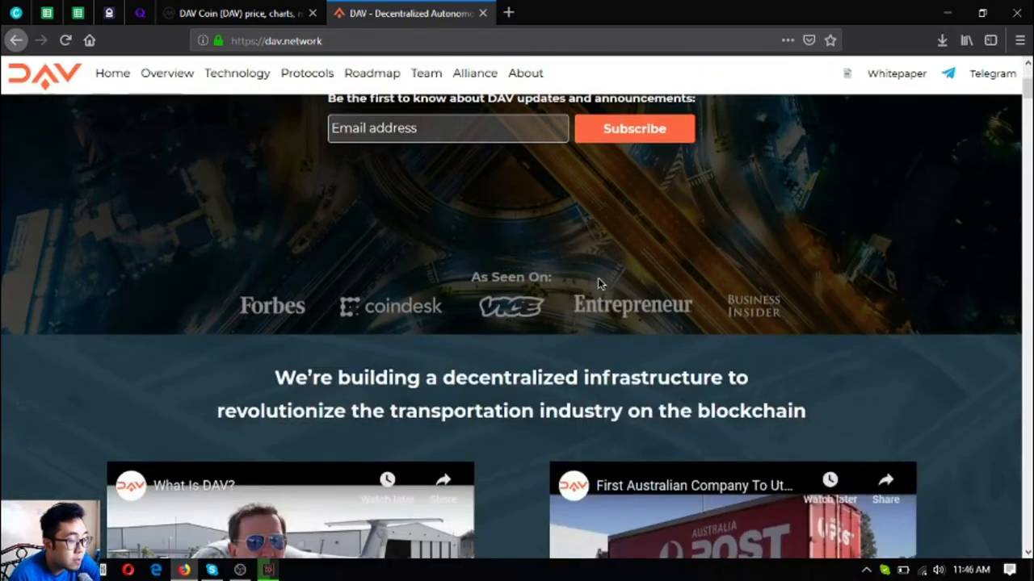
{"action": "scroll", "scroll_direction": "down", "scroll_amount": 3}
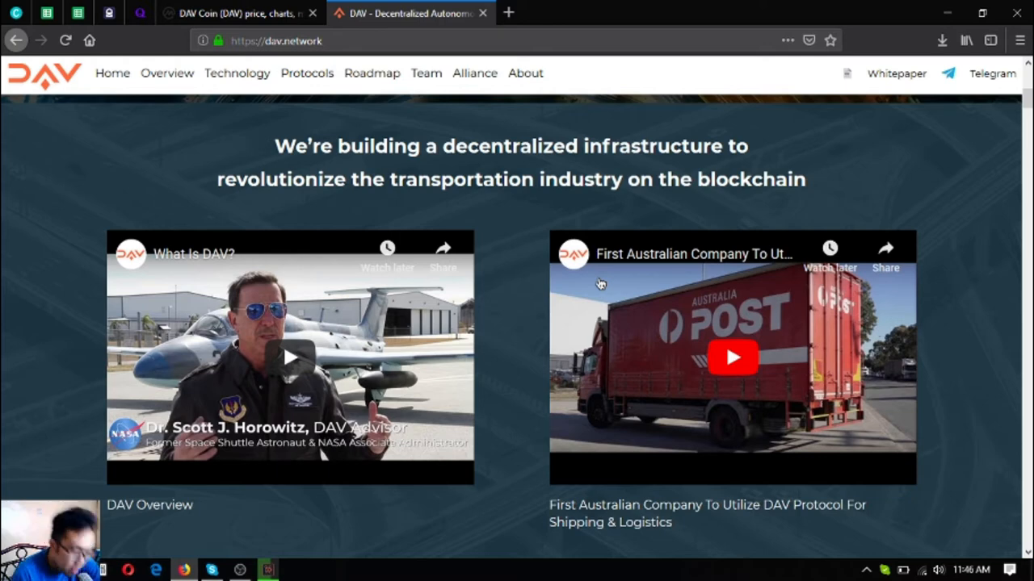
{"action": "scroll", "scroll_direction": "down", "scroll_amount": 3}
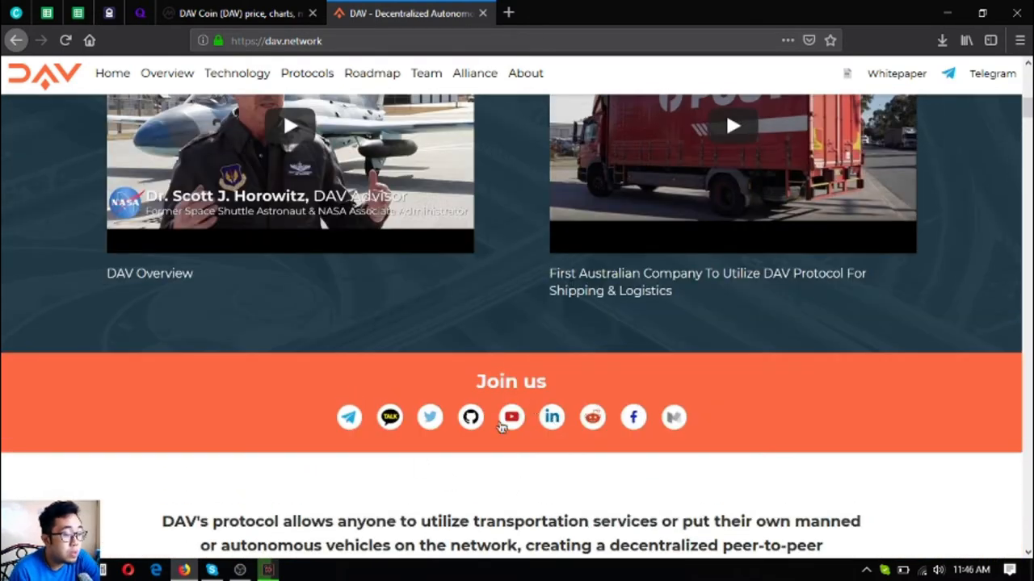
{"action": "mouse_move", "coordinate": [381, 384]}
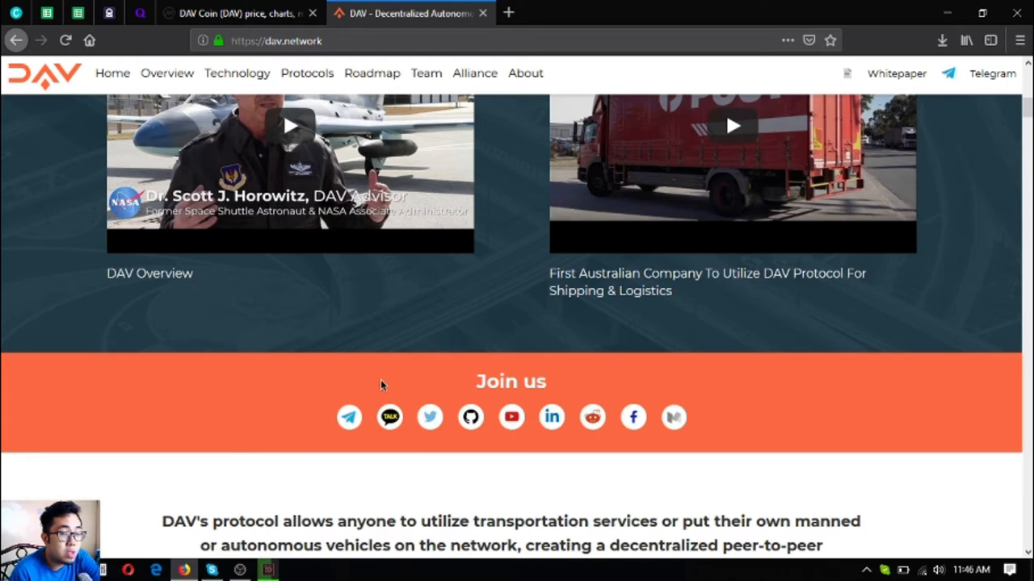
{"action": "mouse_move", "coordinate": [349, 416]}
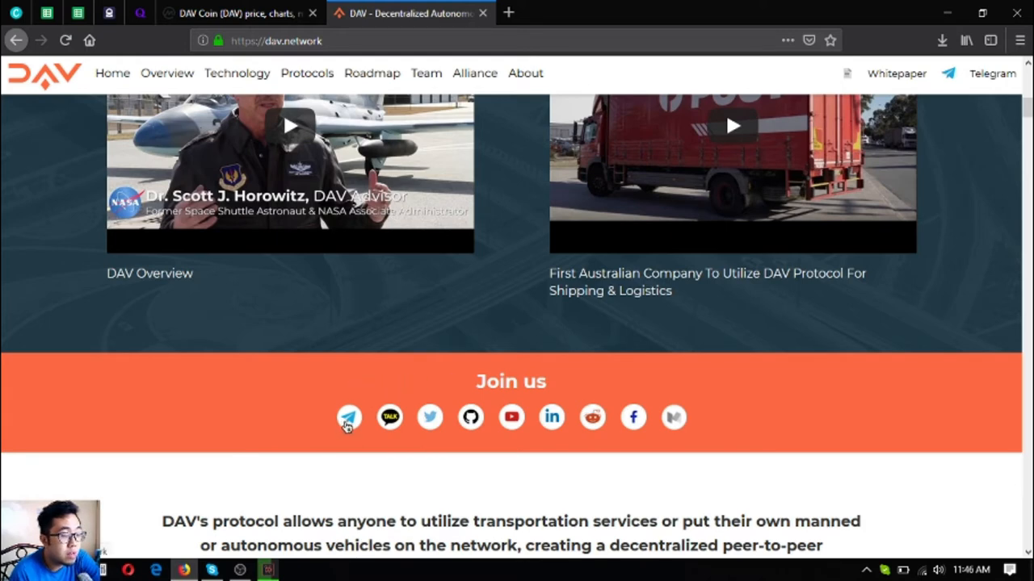
{"action": "mouse_move", "coordinate": [430, 416]}
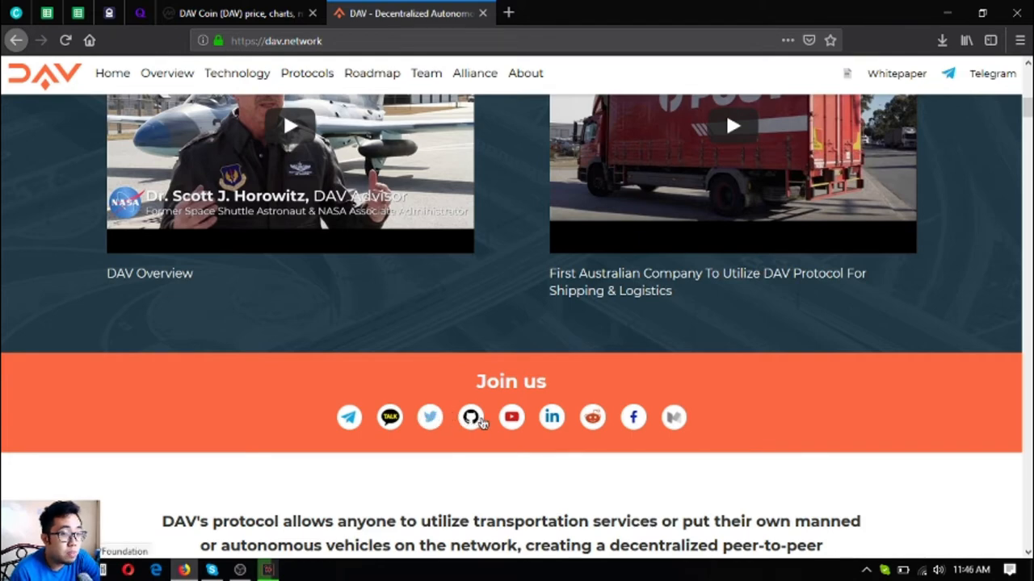
{"action": "mouse_move", "coordinate": [510, 417]}
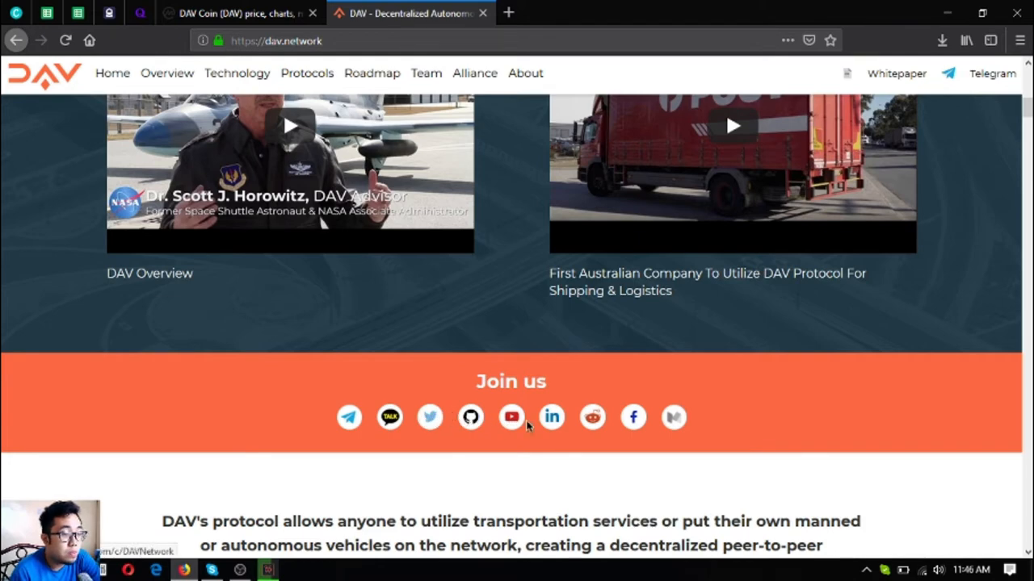
{"action": "mouse_move", "coordinate": [601, 420]}
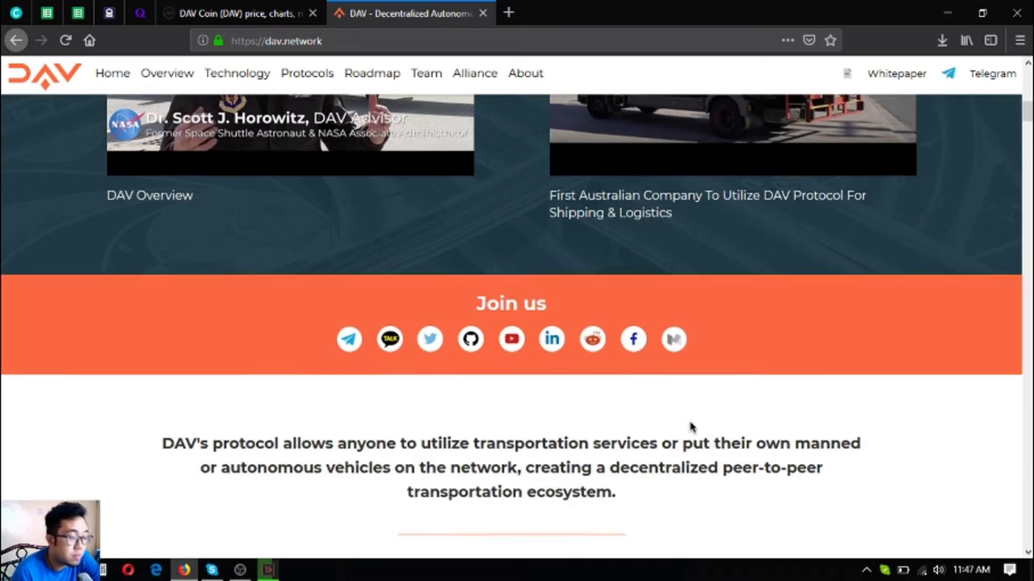
{"action": "scroll", "scroll_direction": "down", "scroll_amount": 3}
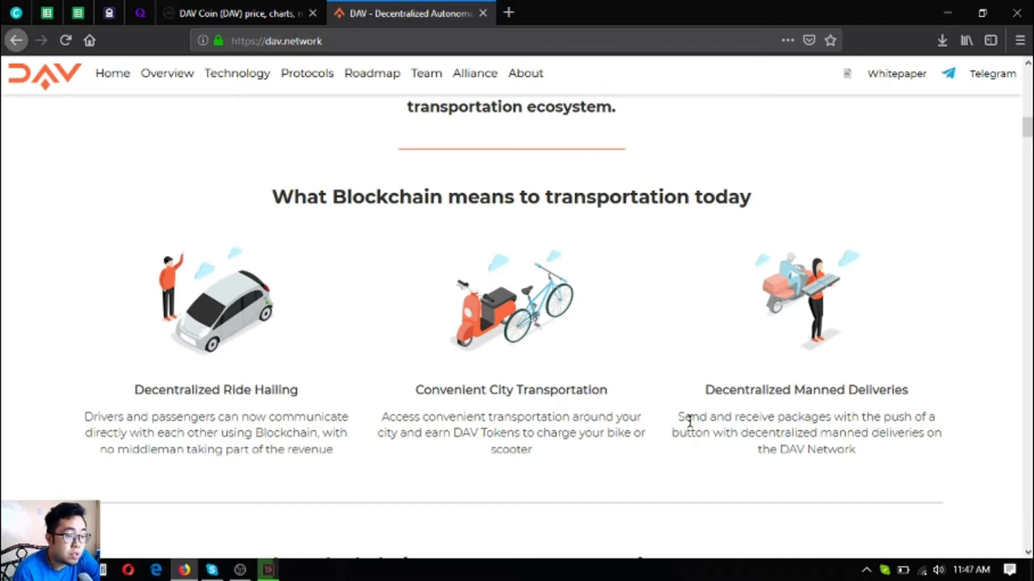
{"action": "scroll", "scroll_direction": "down", "scroll_amount": 3}
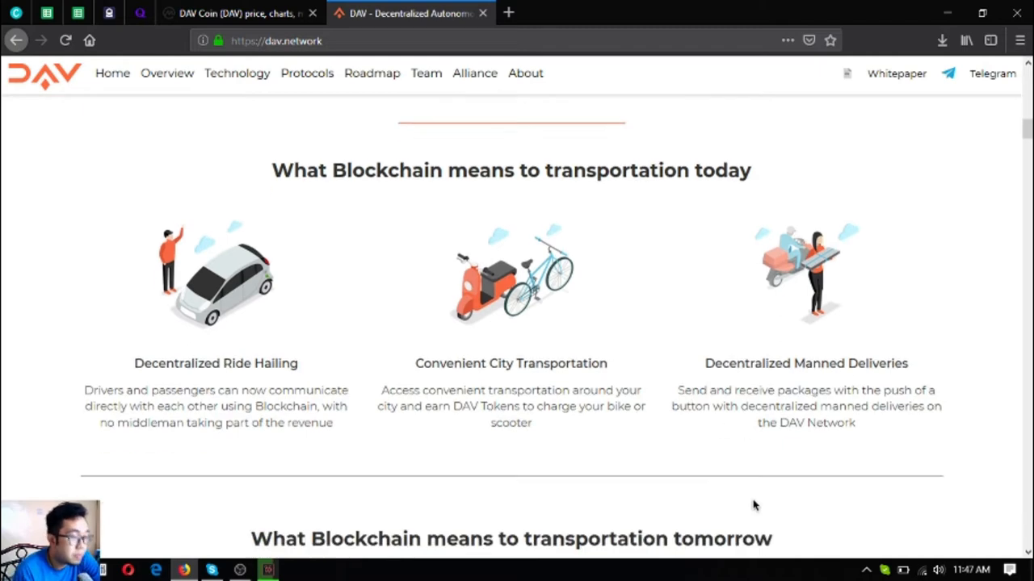
{"action": "scroll", "scroll_direction": "down", "scroll_amount": 3}
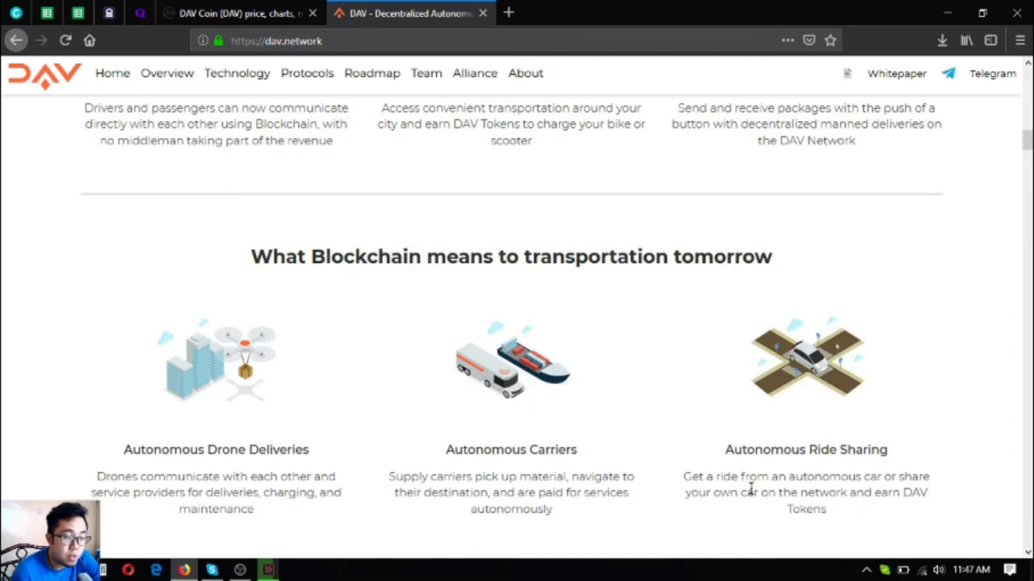
{"action": "scroll", "scroll_direction": "down", "scroll_amount": 3}
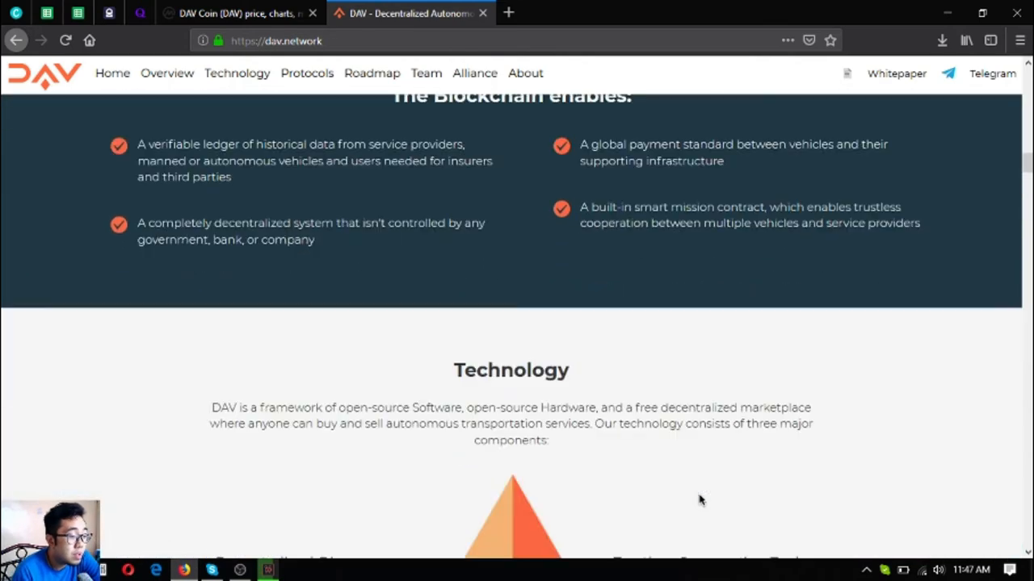
{"action": "scroll", "scroll_direction": "down", "scroll_amount": 3}
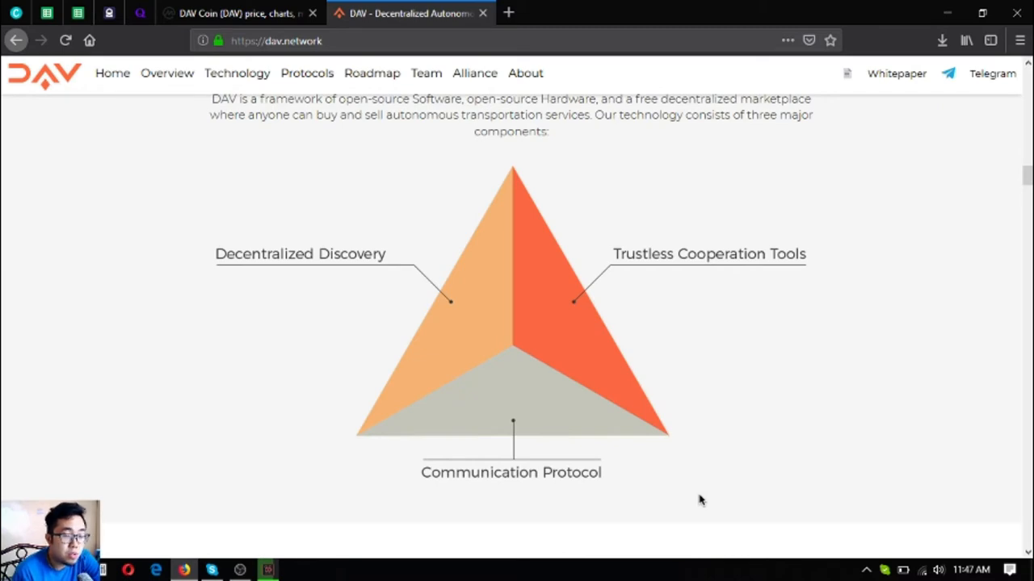
{"action": "scroll", "scroll_direction": "down", "scroll_amount": 3}
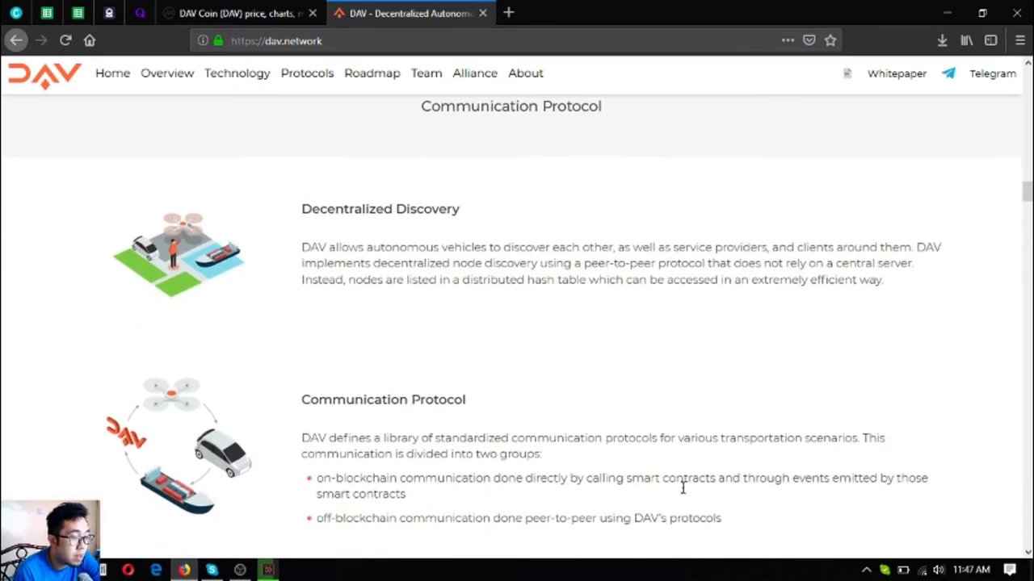
{"action": "scroll", "scroll_direction": "down", "scroll_amount": 3}
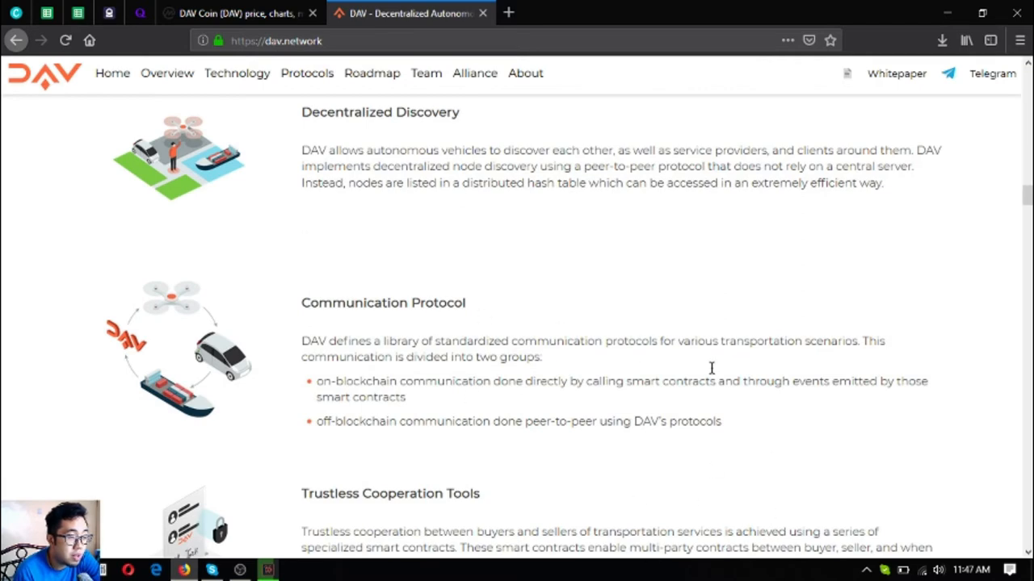
{"action": "scroll", "scroll_direction": "down", "scroll_amount": 3}
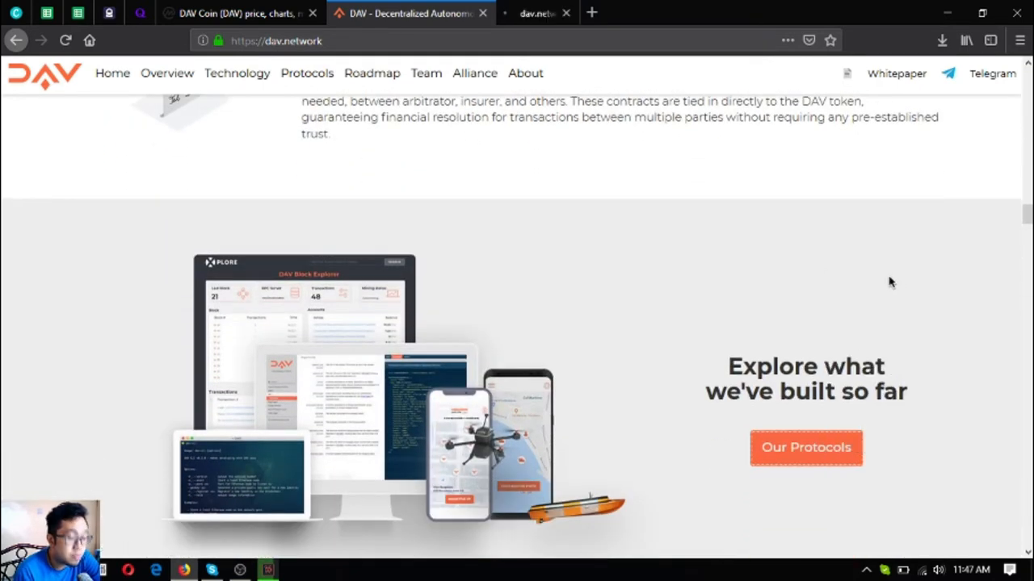
Step: Open the Our Protocols page (protocols.html) and scroll to the Drone Charging Network and Drone Flight Planning modules
{"action": "left_click", "coordinate": [804, 447]}
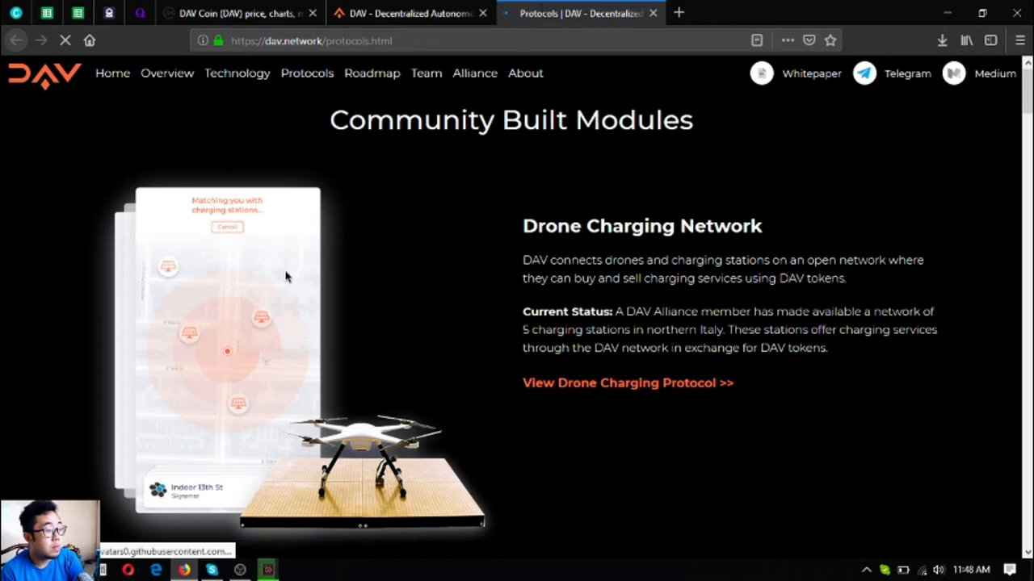
{"action": "scroll", "scroll_direction": "down", "scroll_amount": 3}
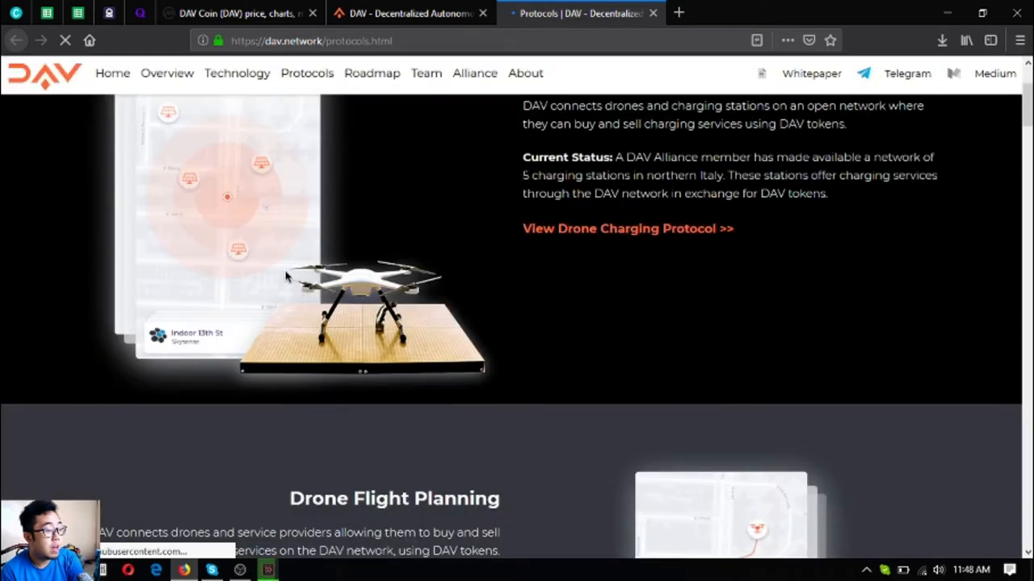
{"action": "scroll", "scroll_direction": "down", "scroll_amount": 3}
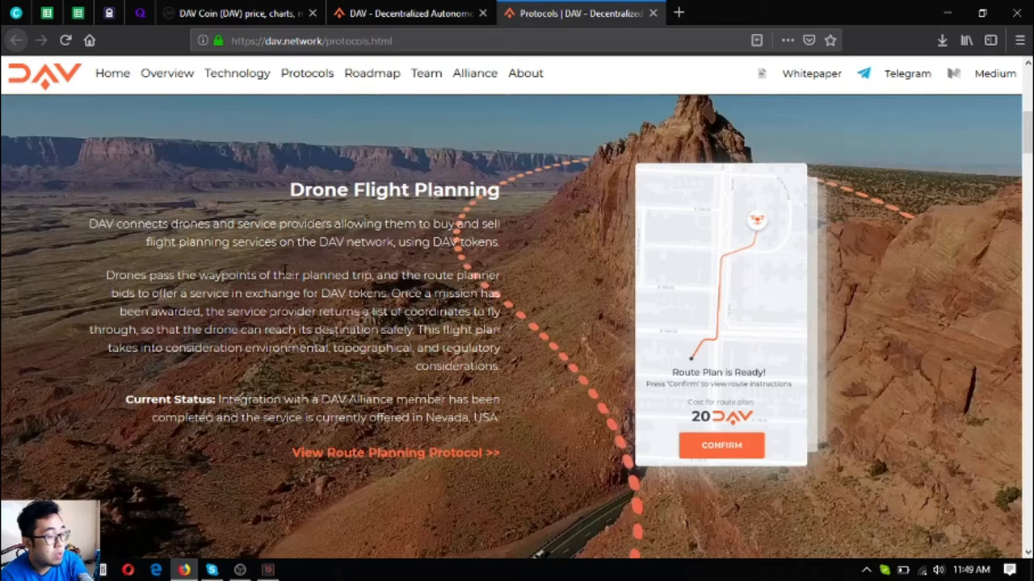
Step: Read down the protocols page through the DAV Developer Portal and Block Explorer sections
{"action": "scroll", "scroll_direction": "down", "scroll_amount": 3}
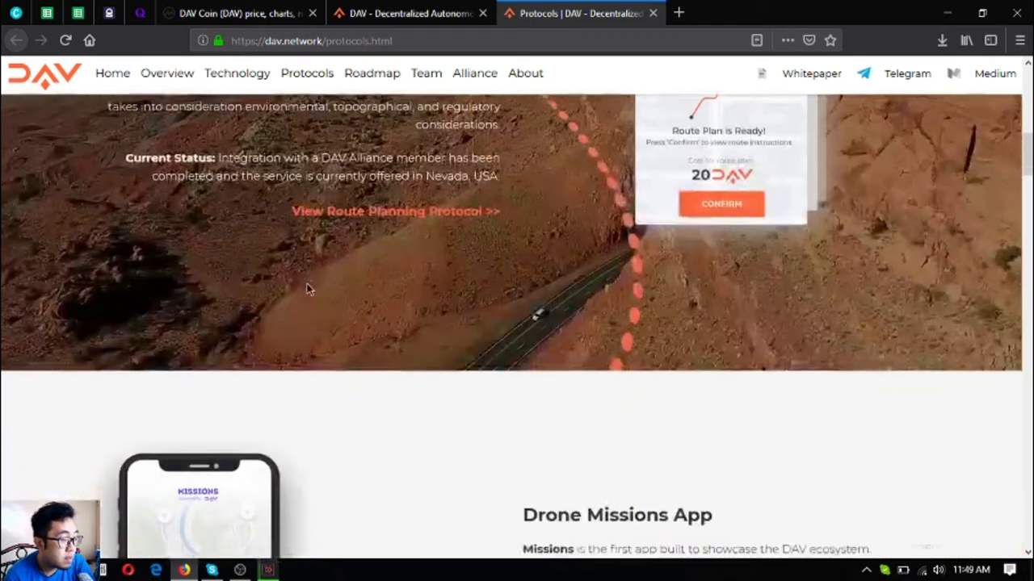
{"action": "scroll", "scroll_direction": "down", "scroll_amount": 3}
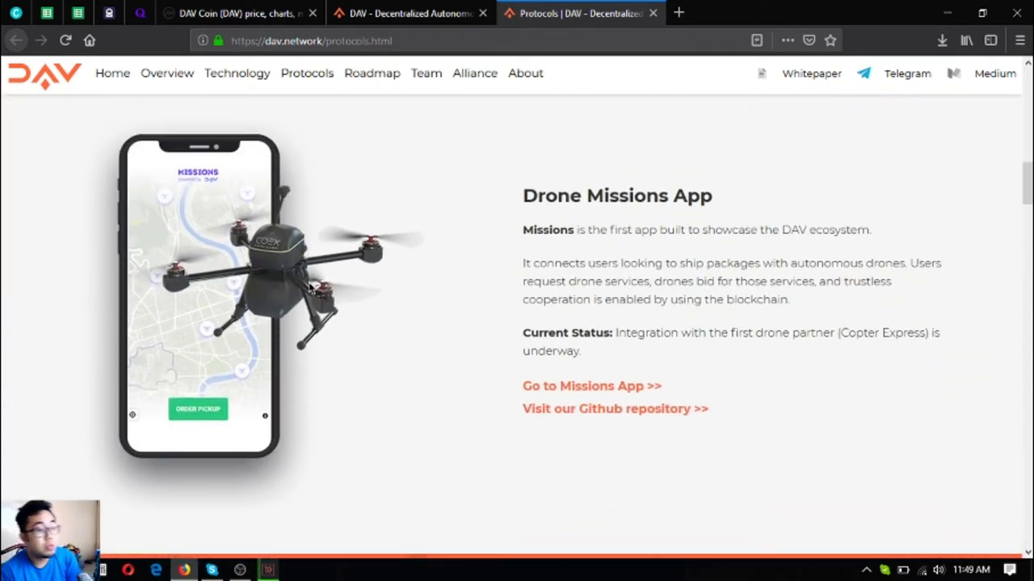
{"action": "scroll", "scroll_direction": "down", "scroll_amount": 3}
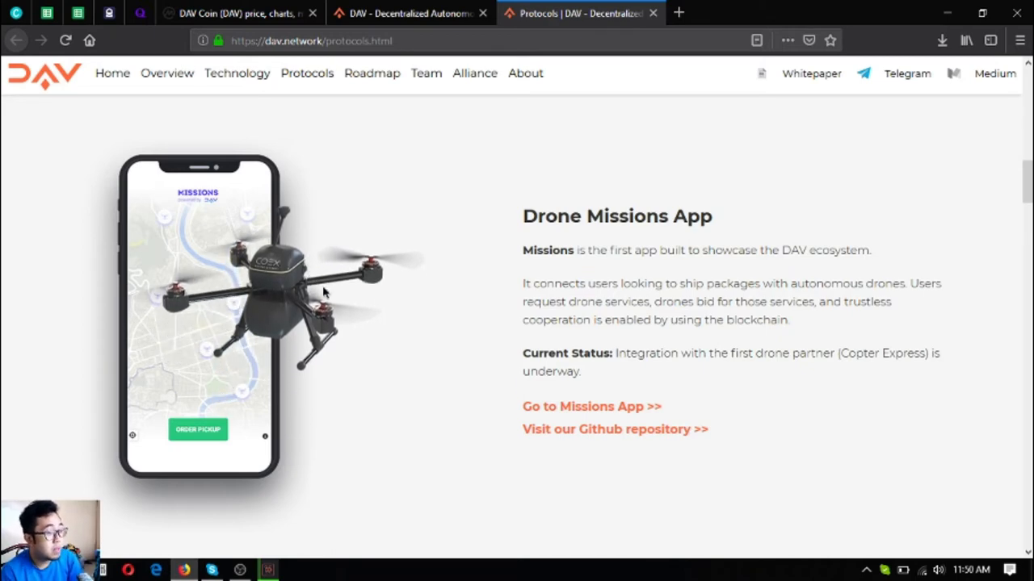
{"action": "scroll", "scroll_direction": "down", "scroll_amount": 3}
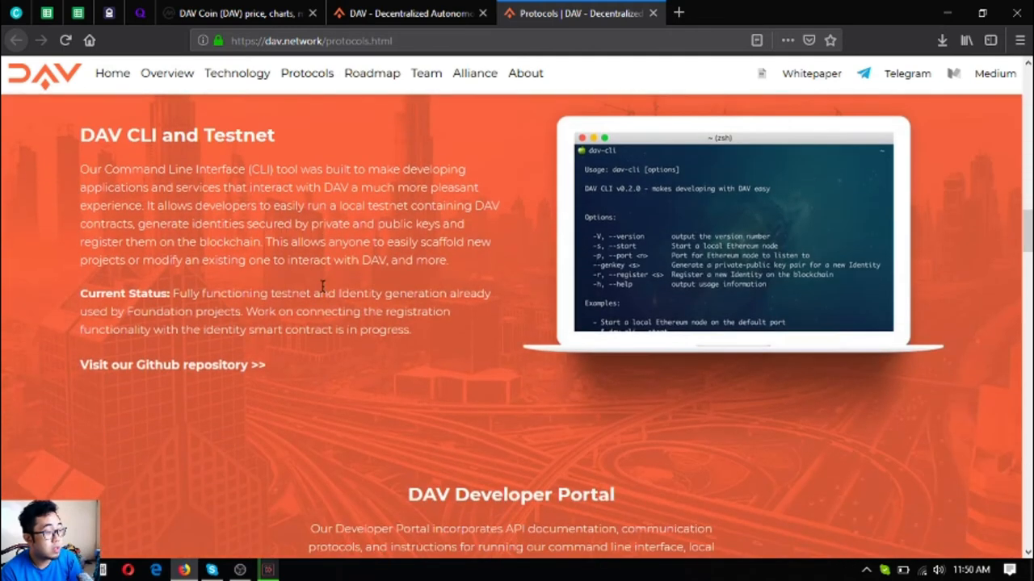
{"action": "mouse_move", "coordinate": [314, 386]}
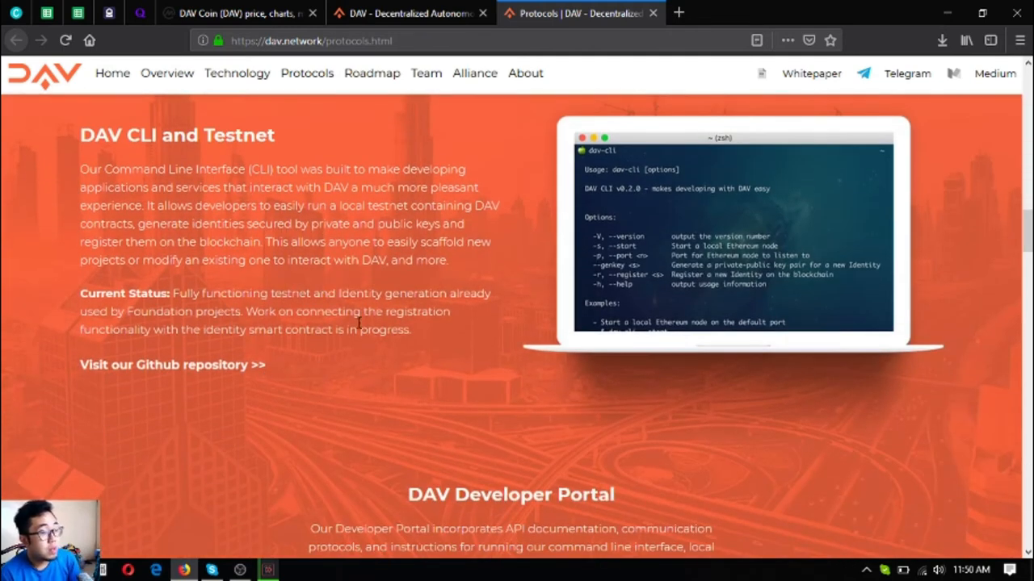
Step: Continue past Mission Control until the Autonomous Boat project is in view
{"action": "scroll", "scroll_direction": "down", "scroll_amount": 3}
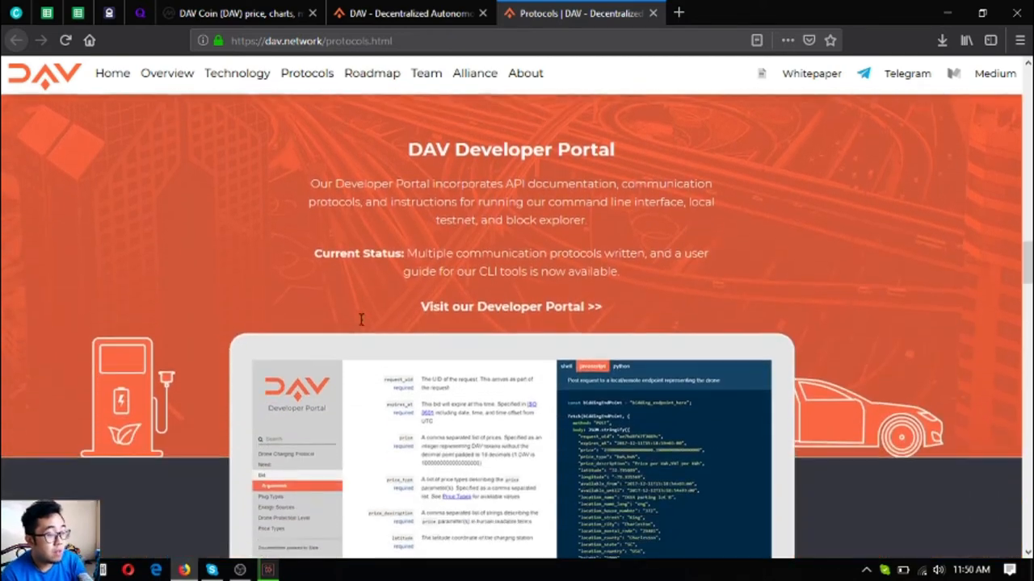
{"action": "scroll", "scroll_direction": "down", "scroll_amount": 3}
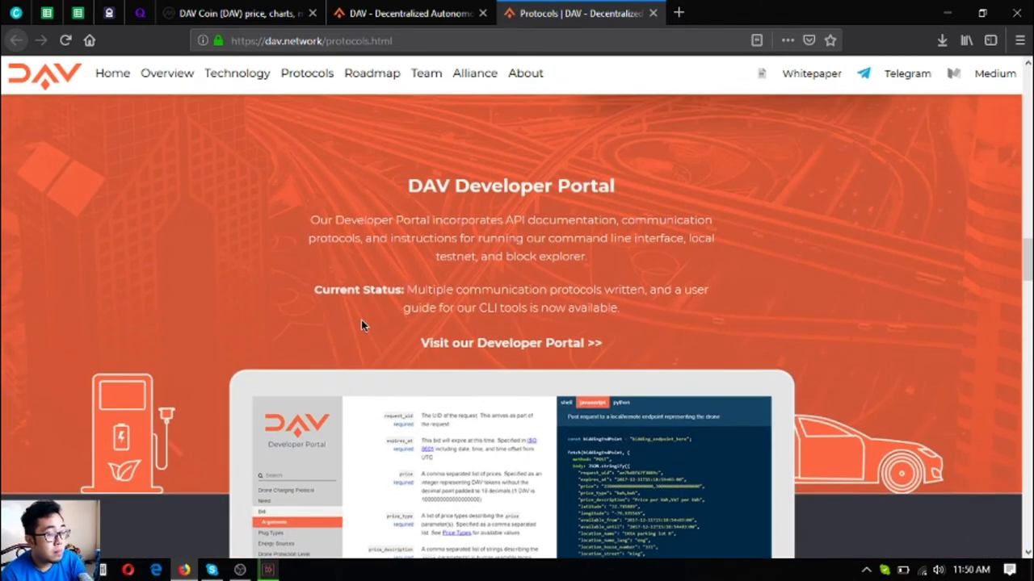
{"action": "scroll", "scroll_direction": "down", "scroll_amount": 3}
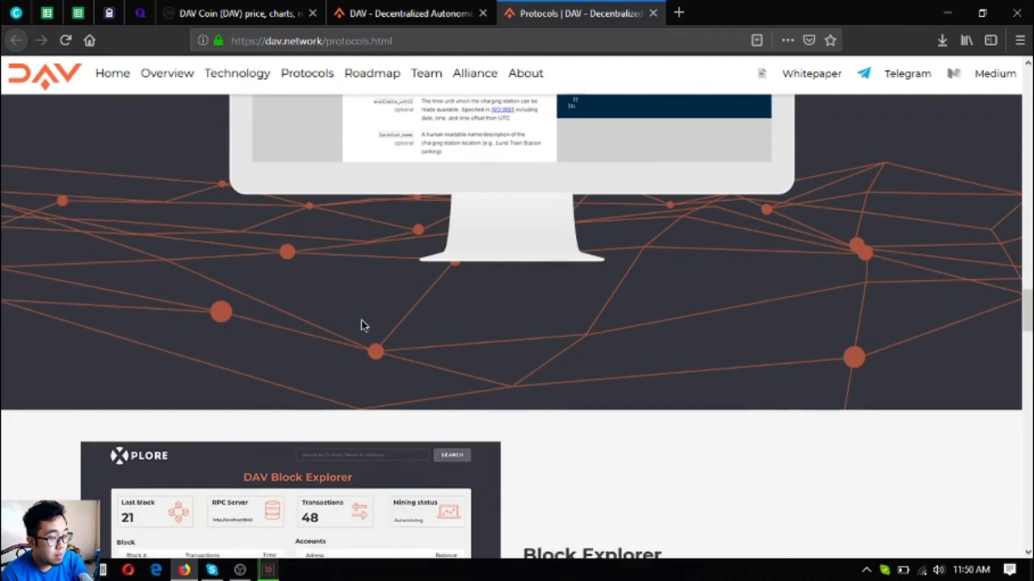
{"action": "scroll", "scroll_direction": "down", "scroll_amount": 3}
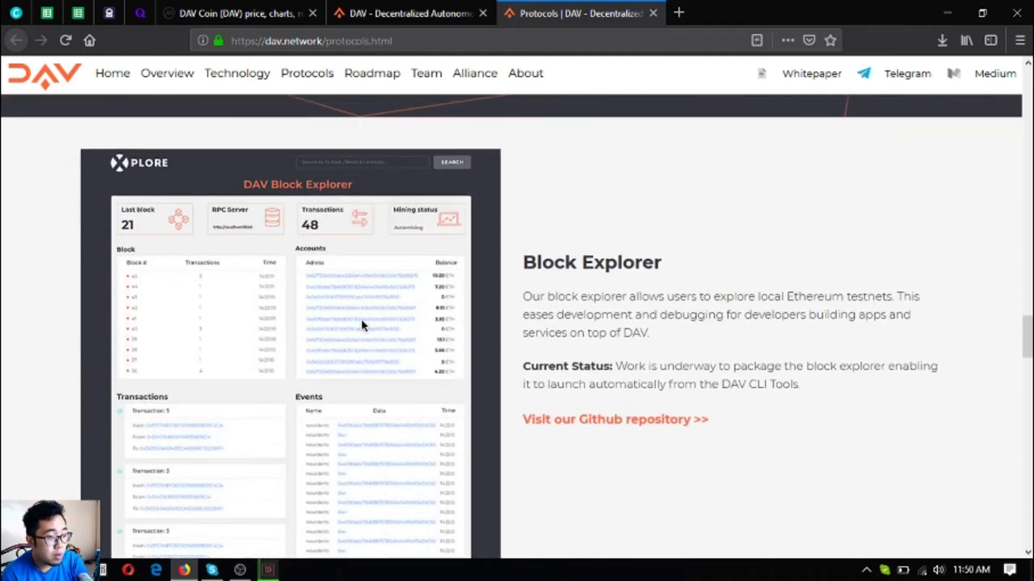
{"action": "scroll", "scroll_direction": "down", "scroll_amount": 3}
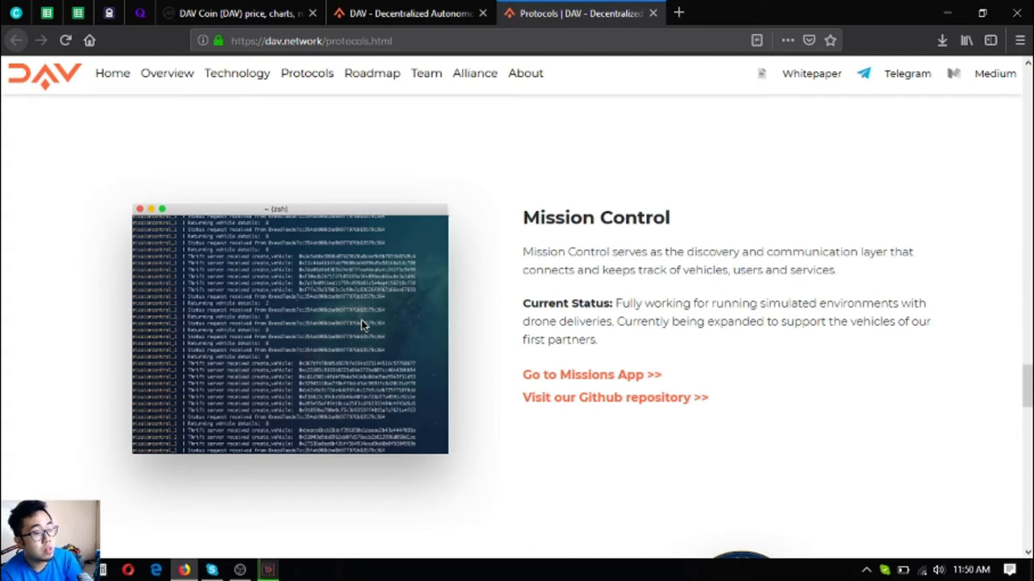
{"action": "mouse_move", "coordinate": [369, 323]}
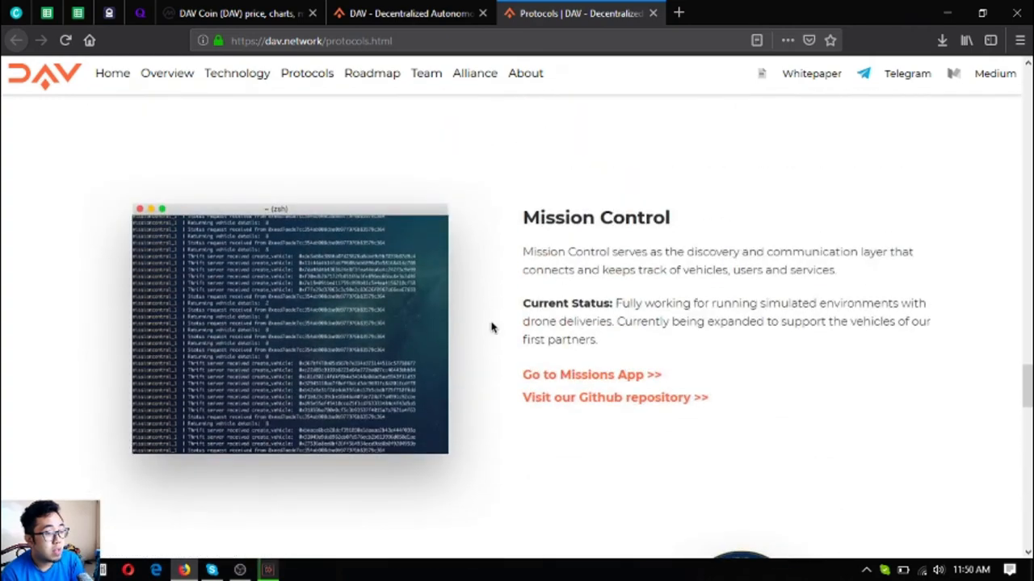
{"action": "mouse_move", "coordinate": [373, 181]}
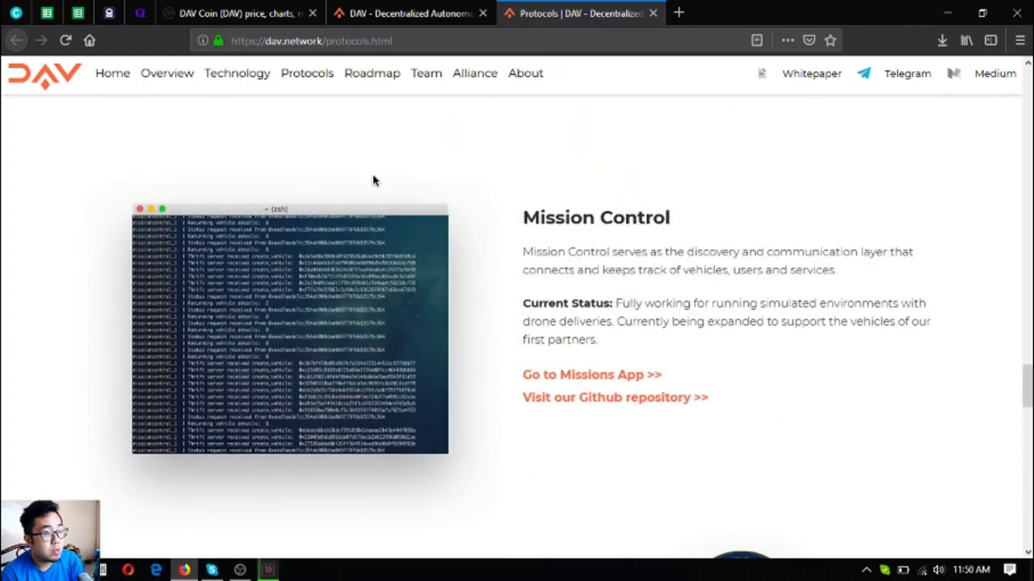
{"action": "mouse_move", "coordinate": [379, 252]}
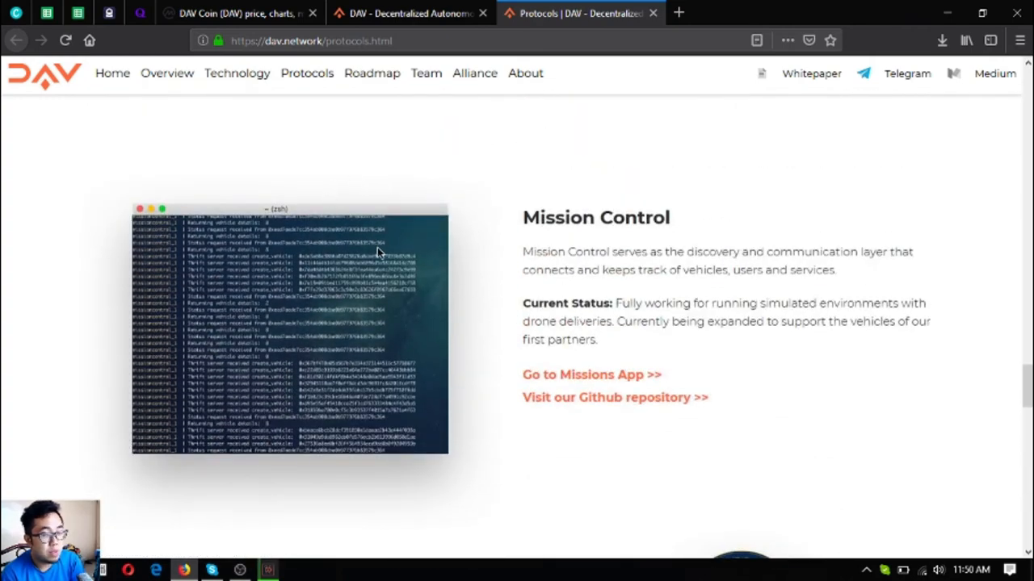
{"action": "scroll", "scroll_direction": "down", "scroll_amount": 3}
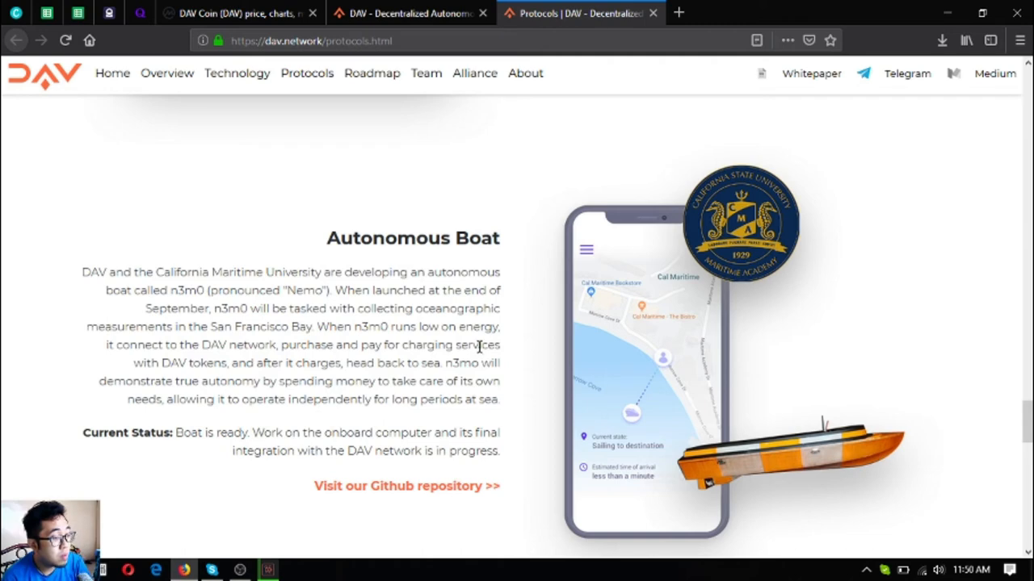
{"action": "mouse_move", "coordinate": [446, 342]}
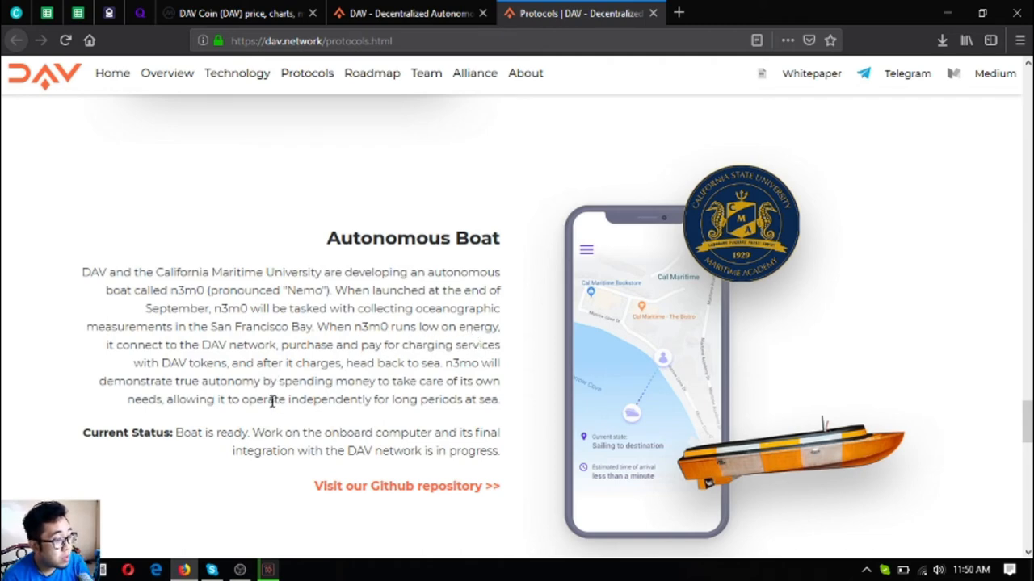
{"action": "mouse_move", "coordinate": [462, 402]}
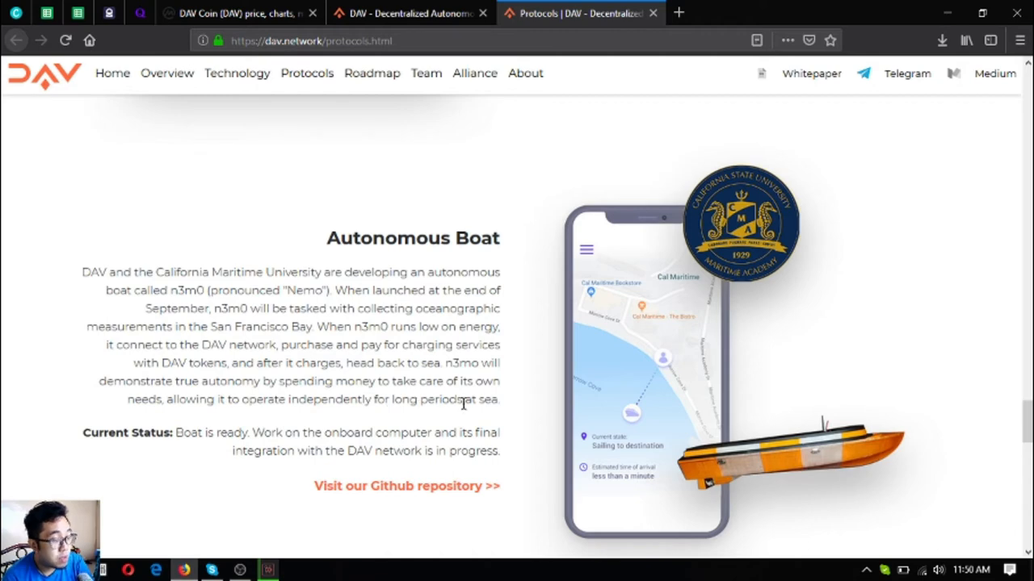
{"action": "mouse_move", "coordinate": [433, 413]}
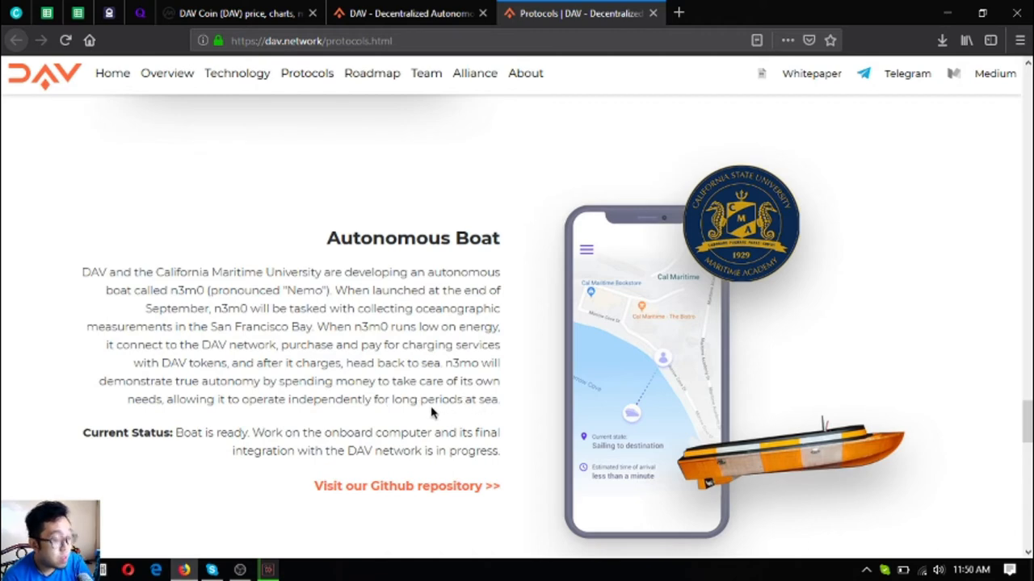
{"action": "mouse_move", "coordinate": [487, 446]}
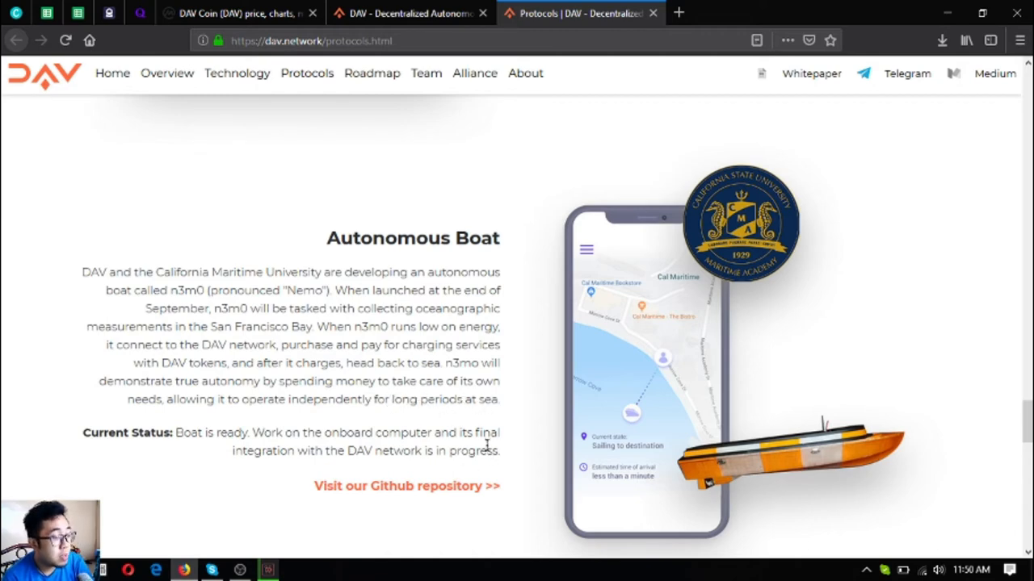
{"action": "mouse_move", "coordinate": [821, 481]}
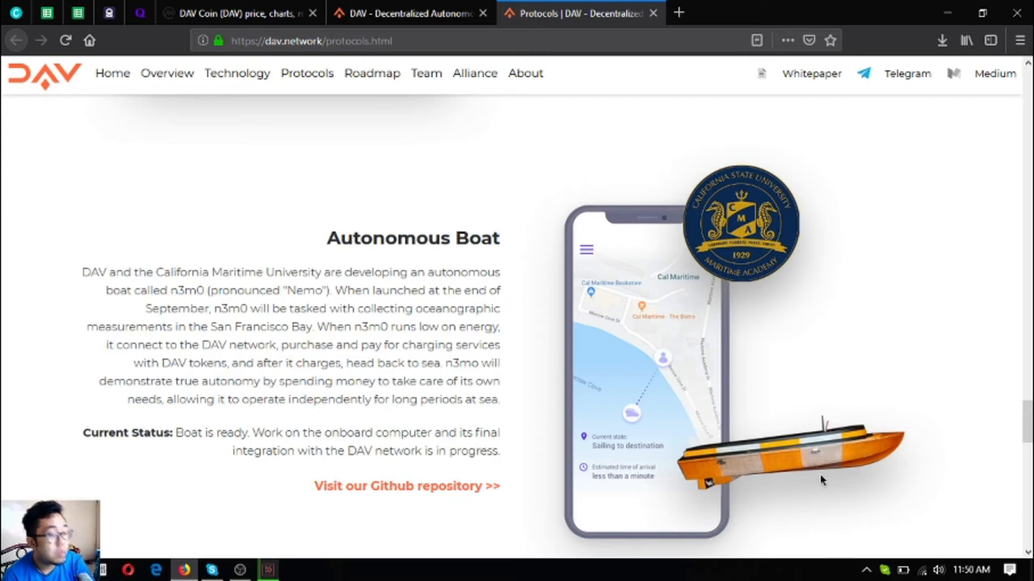
{"action": "mouse_move", "coordinate": [162, 456]}
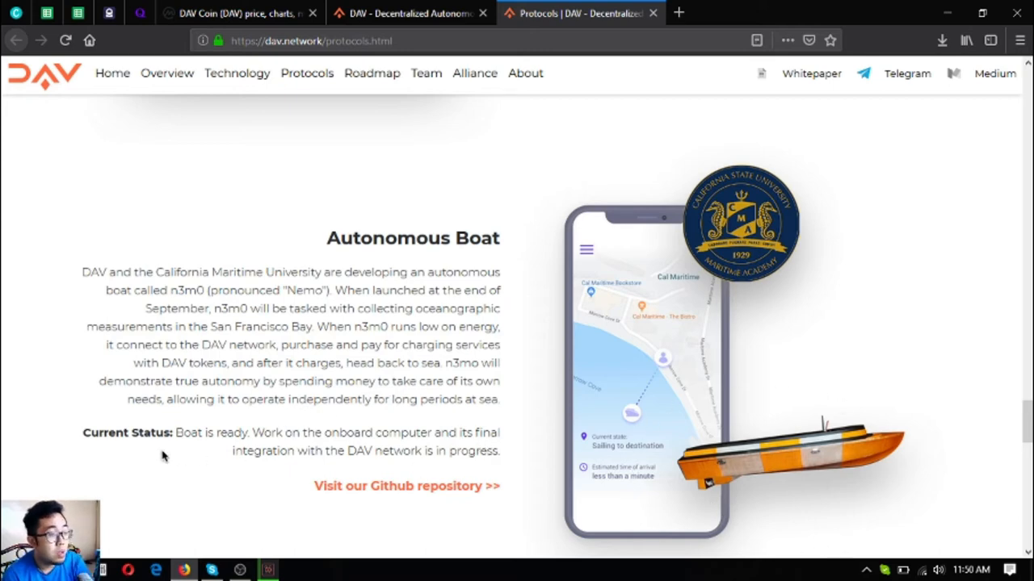
{"action": "mouse_move", "coordinate": [430, 440]}
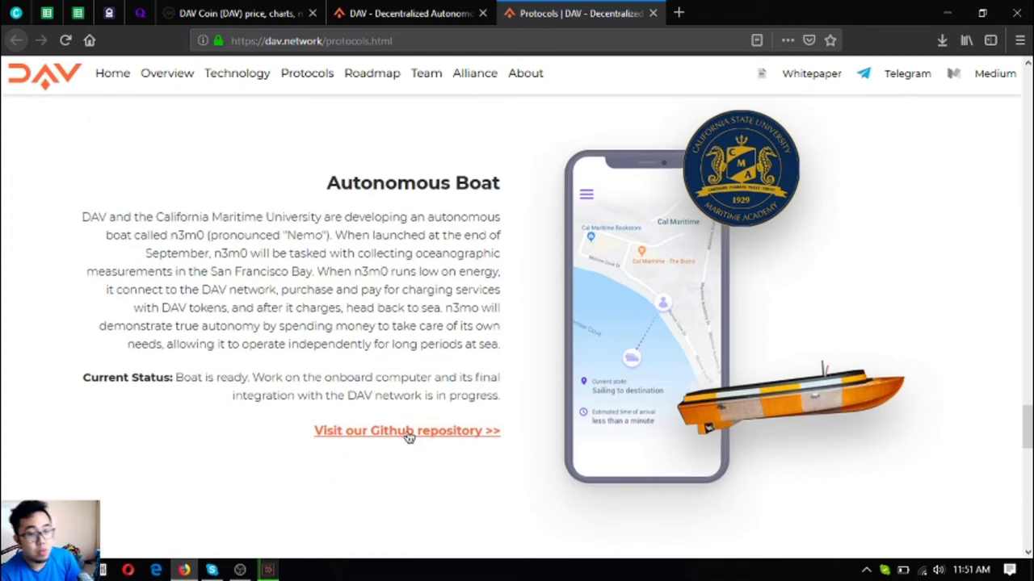
Step: Scroll through the Search and Rescue Robot section and land back on the Drone Charging Network module
{"action": "scroll", "scroll_direction": "down", "scroll_amount": 3}
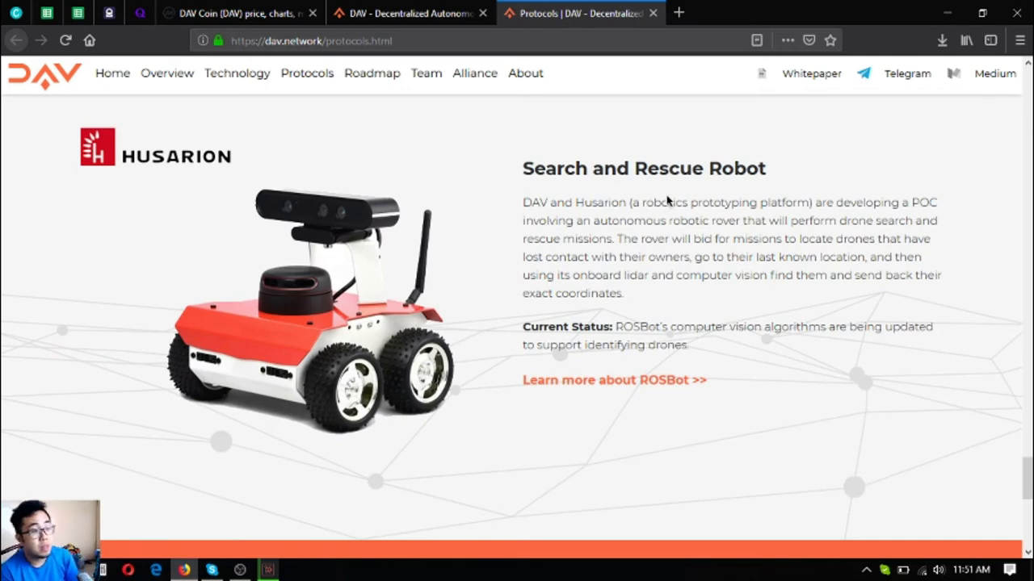
{"action": "mouse_move", "coordinate": [663, 201]}
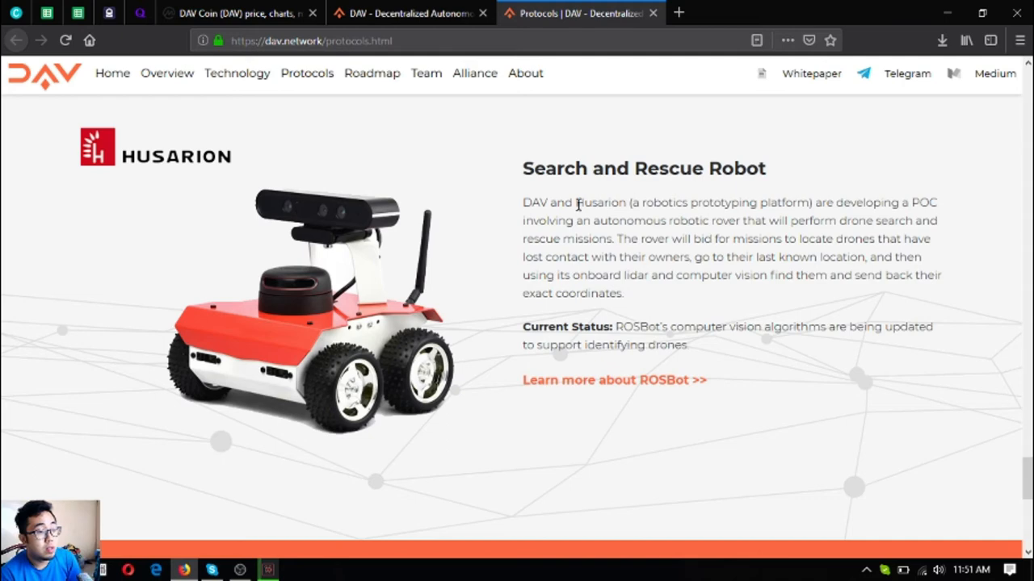
{"action": "mouse_move", "coordinate": [833, 224]}
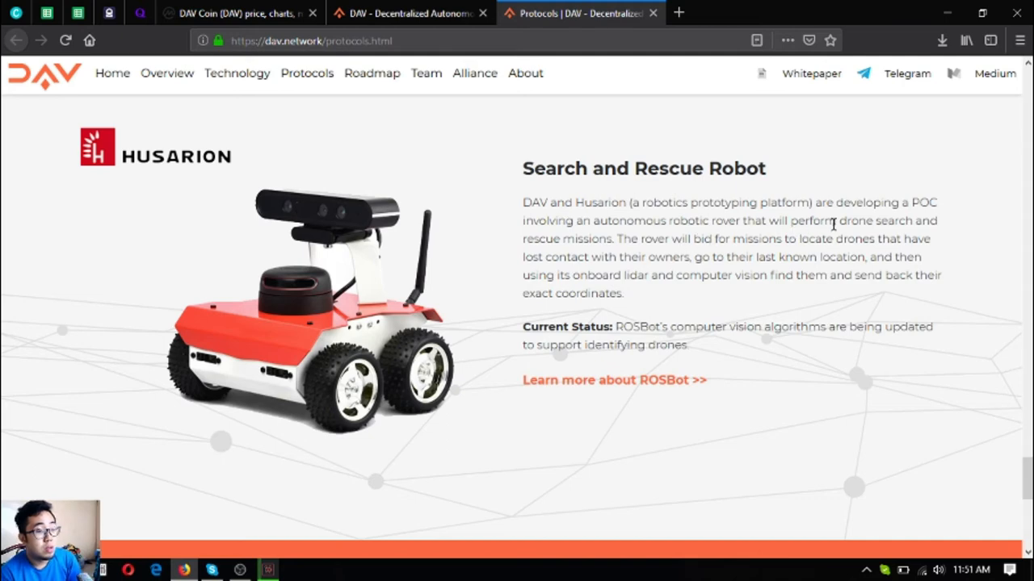
{"action": "mouse_move", "coordinate": [735, 257]}
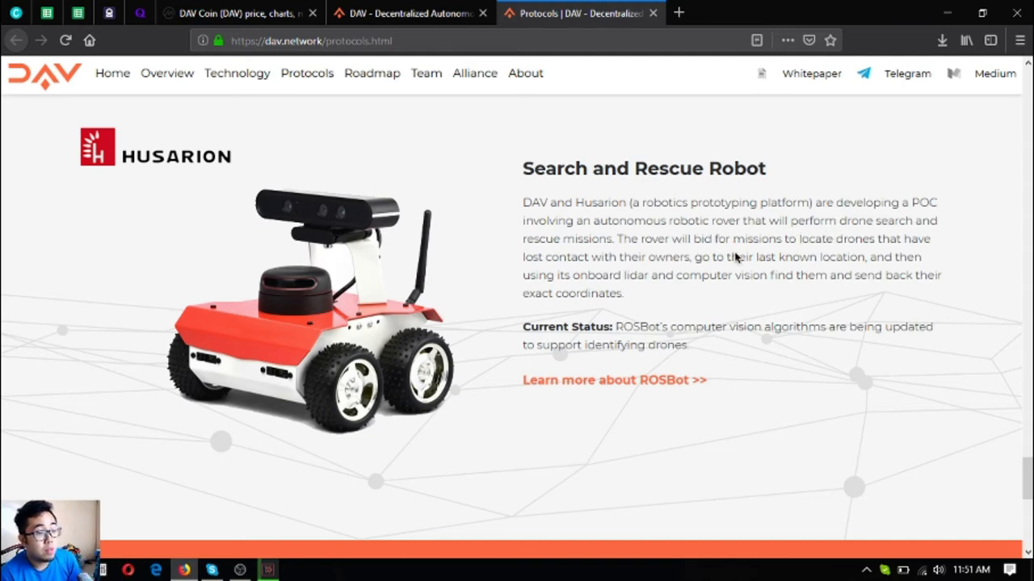
{"action": "mouse_move", "coordinate": [597, 246]}
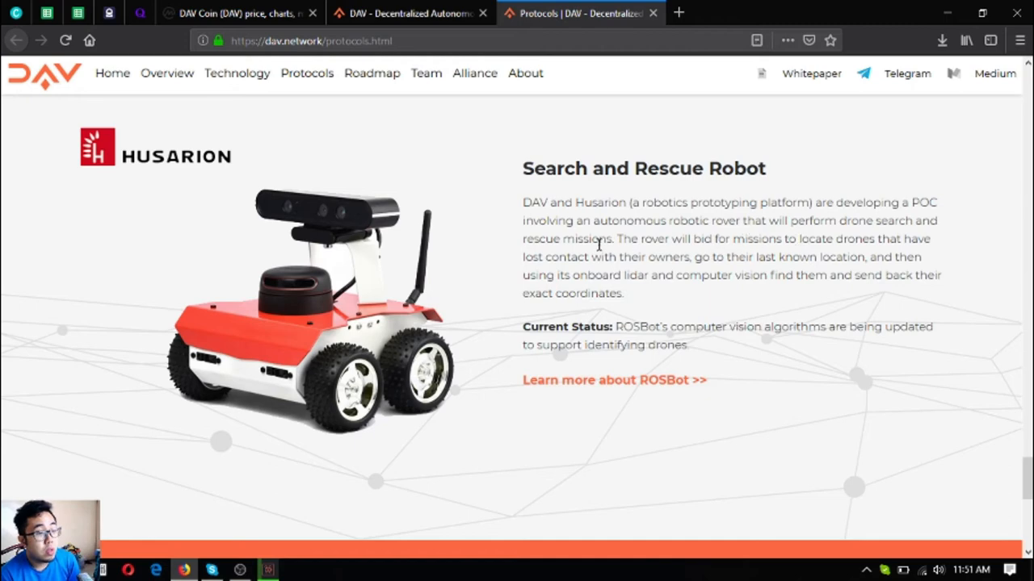
{"action": "mouse_move", "coordinate": [769, 273]}
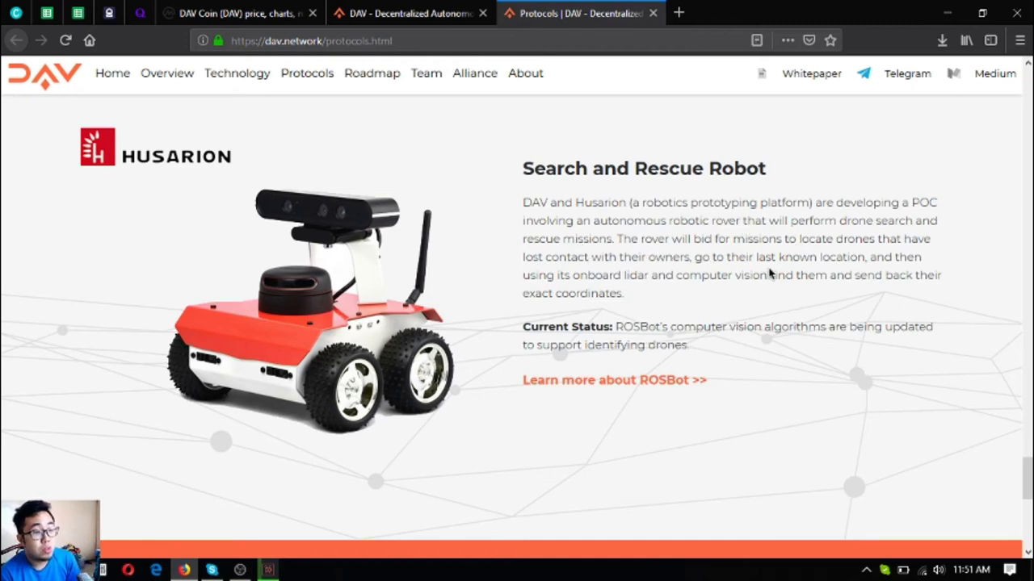
{"action": "mouse_move", "coordinate": [616, 273]}
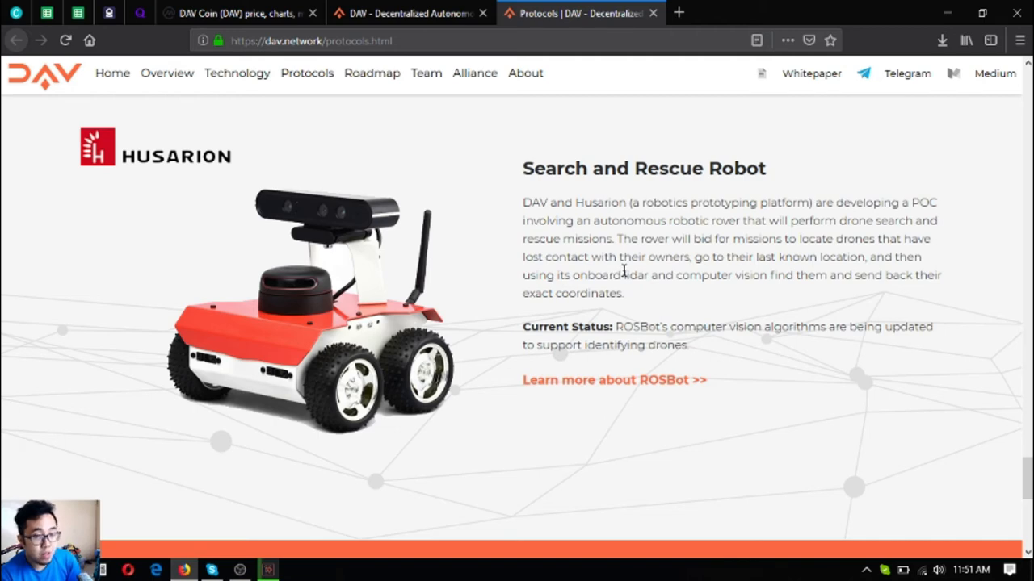
{"action": "mouse_move", "coordinate": [767, 294]}
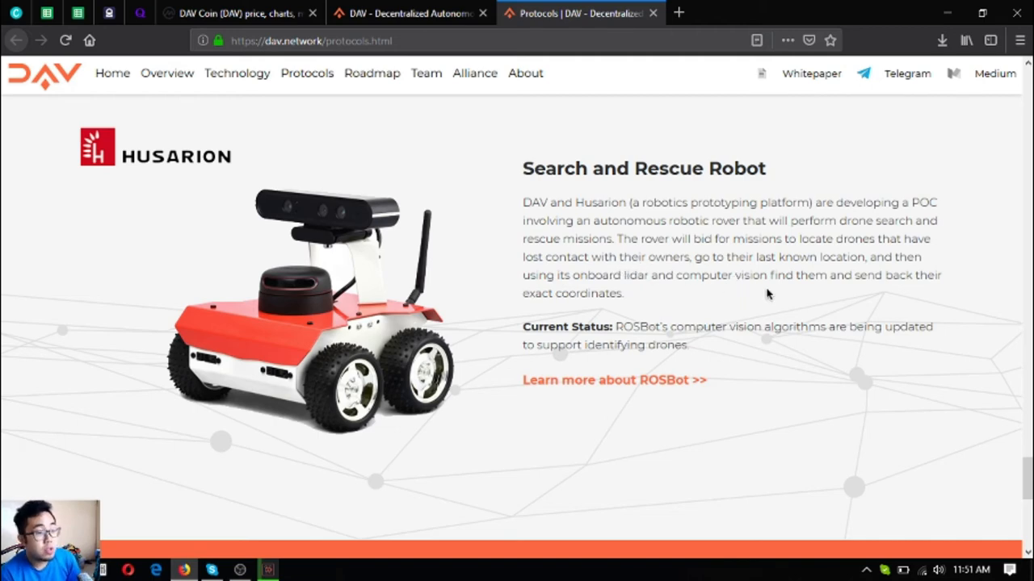
{"action": "mouse_move", "coordinate": [847, 294]}
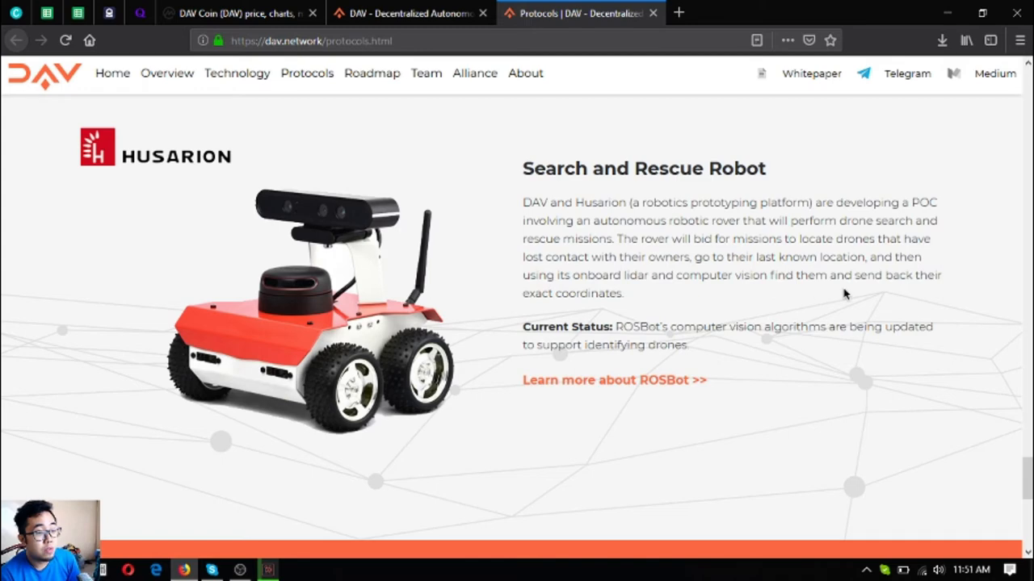
{"action": "scroll", "scroll_direction": "down", "scroll_amount": 3}
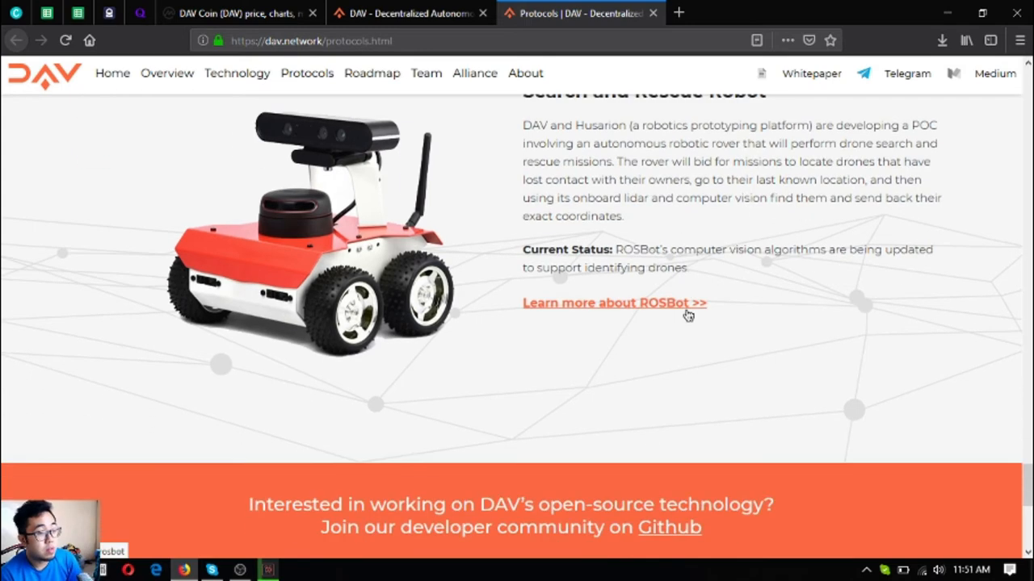
{"action": "mouse_move", "coordinate": [696, 290]}
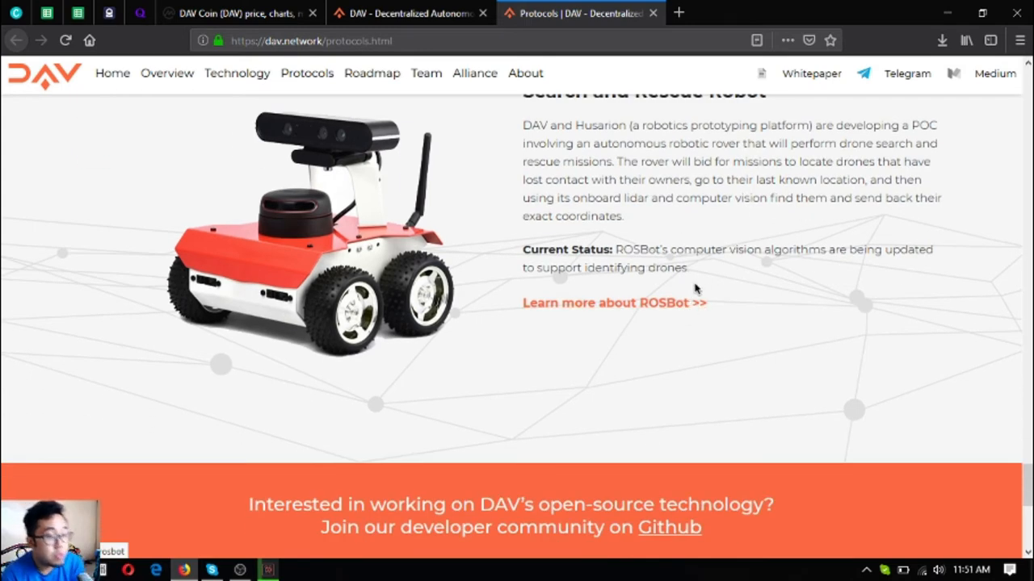
{"action": "mouse_move", "coordinate": [569, 288]}
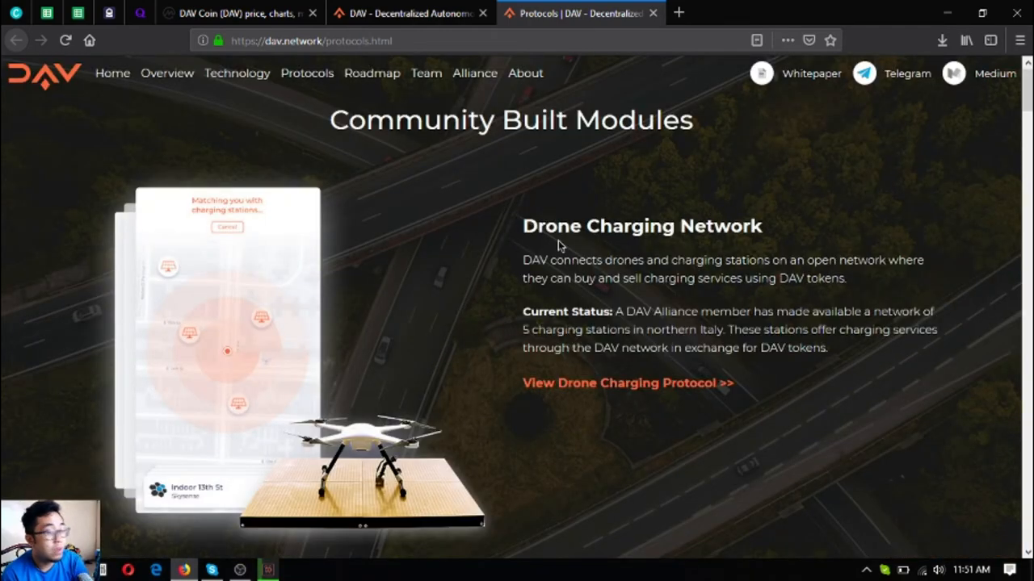
{"action": "scroll", "scroll_direction": "down", "scroll_amount": 3}
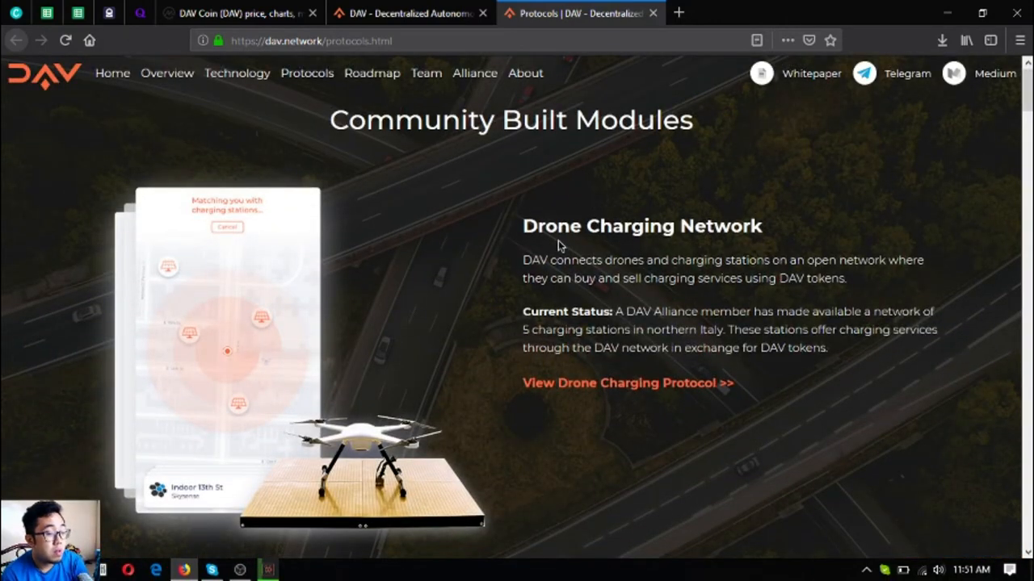
{"action": "mouse_move", "coordinate": [509, 343]}
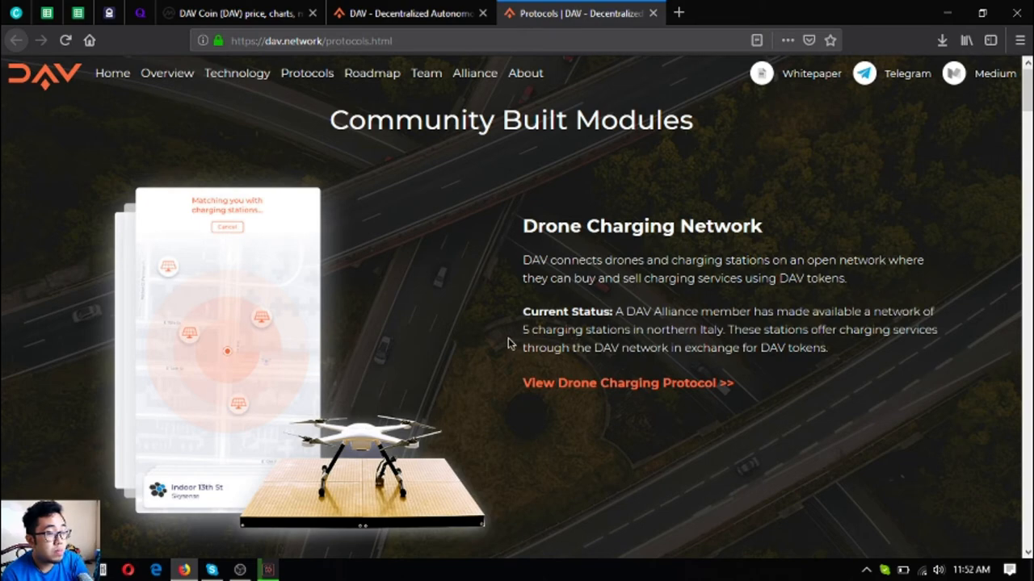
{"action": "mouse_move", "coordinate": [928, 246]}
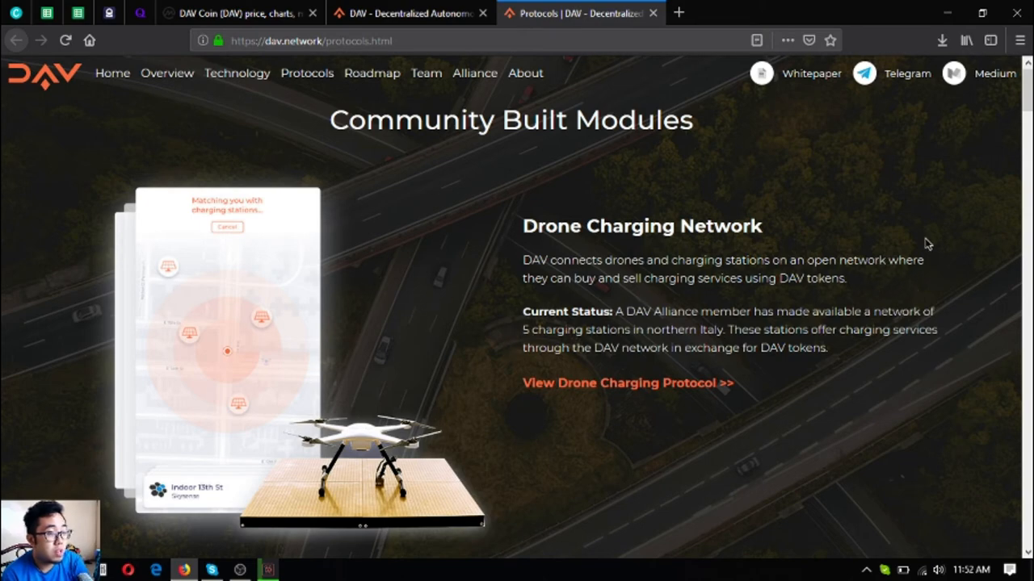
Step: Read down the DAV homepage through the Roadmap and Meet the Team sections
{"action": "scroll", "scroll_direction": "down", "scroll_amount": 3}
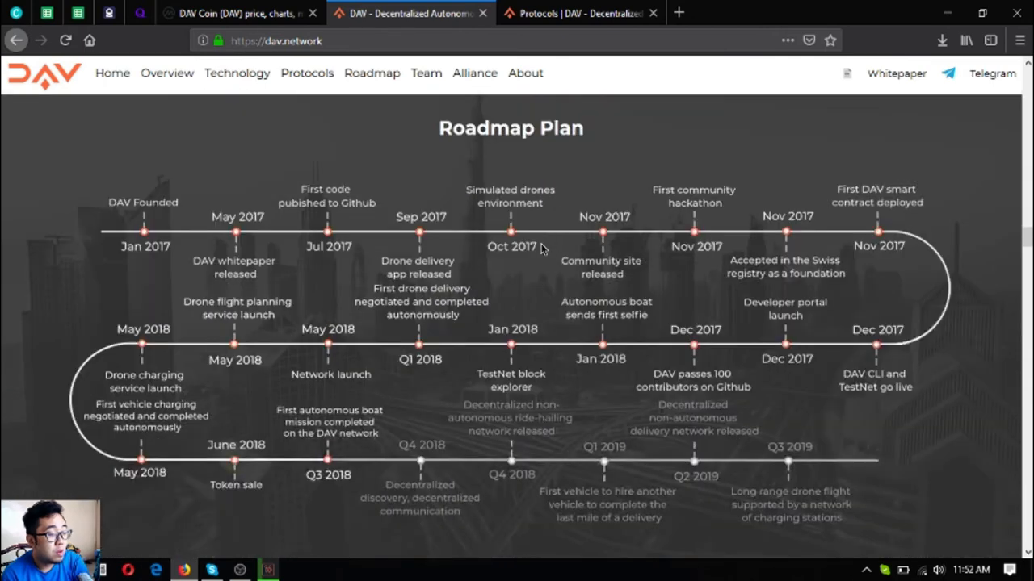
{"action": "scroll", "scroll_direction": "down", "scroll_amount": 3}
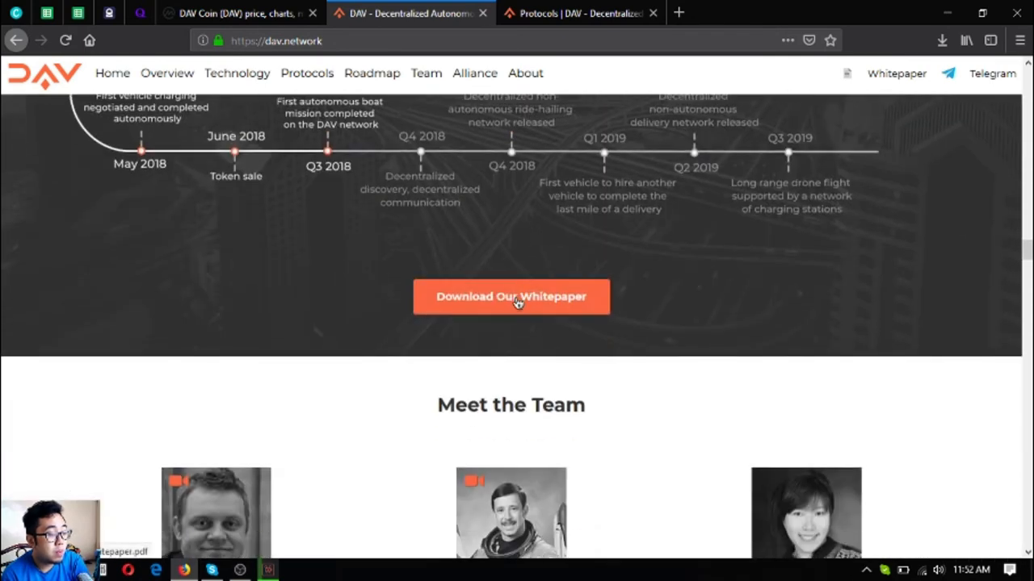
{"action": "scroll", "scroll_direction": "down", "scroll_amount": 3}
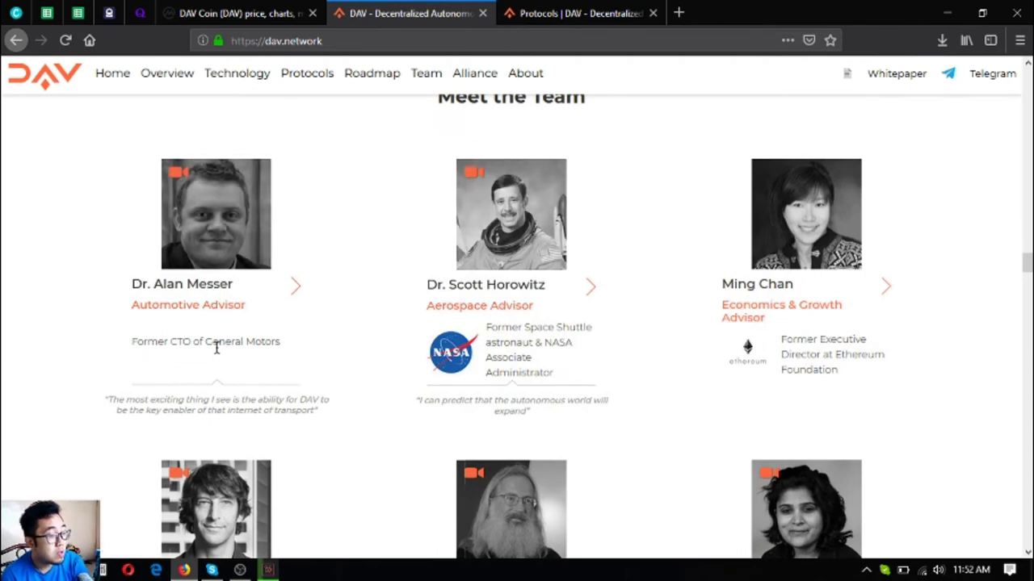
{"action": "scroll", "scroll_direction": "down", "scroll_amount": 3}
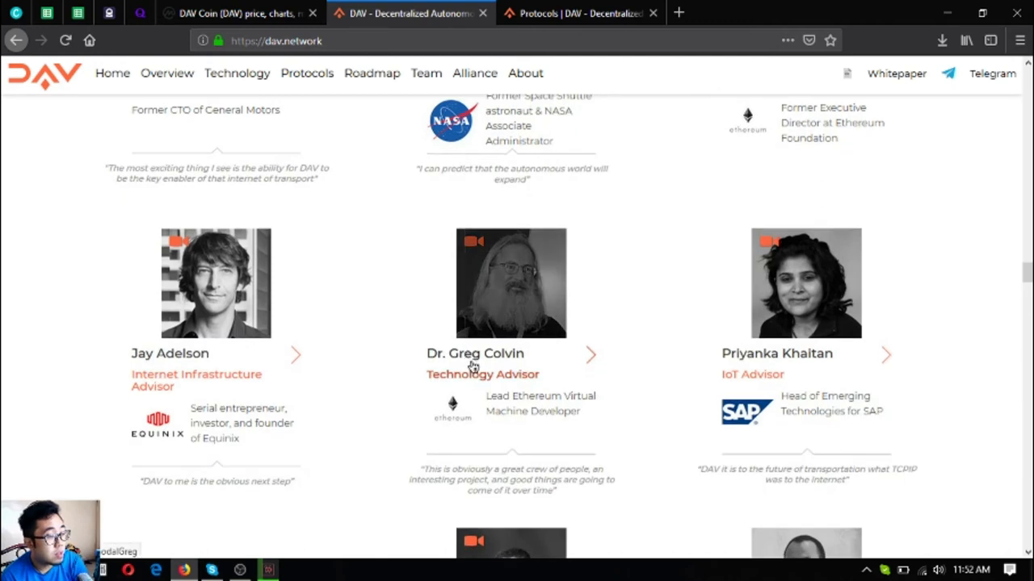
{"action": "scroll", "scroll_direction": "down", "scroll_amount": 3}
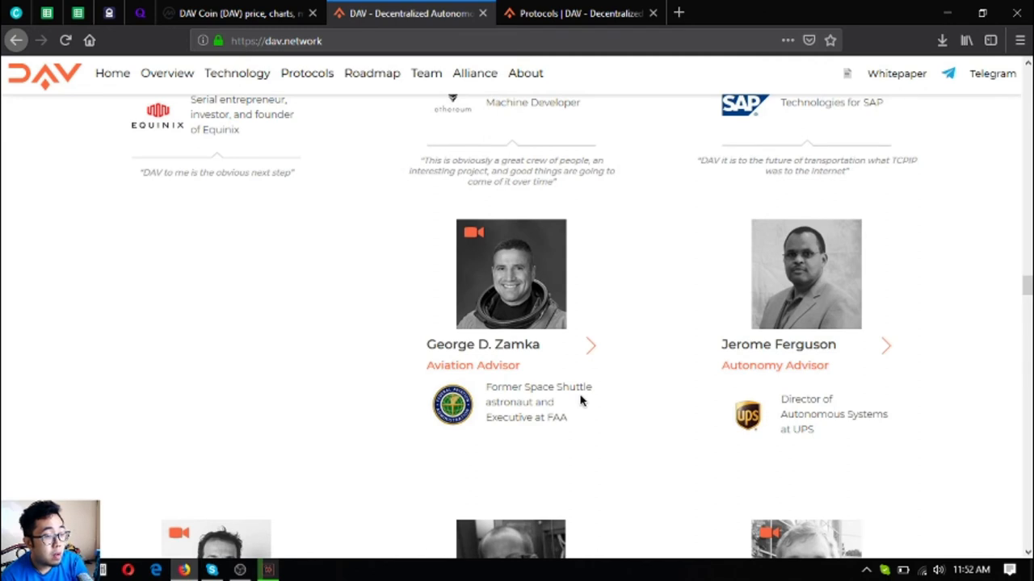
{"action": "scroll", "scroll_direction": "up", "scroll_amount": 3}
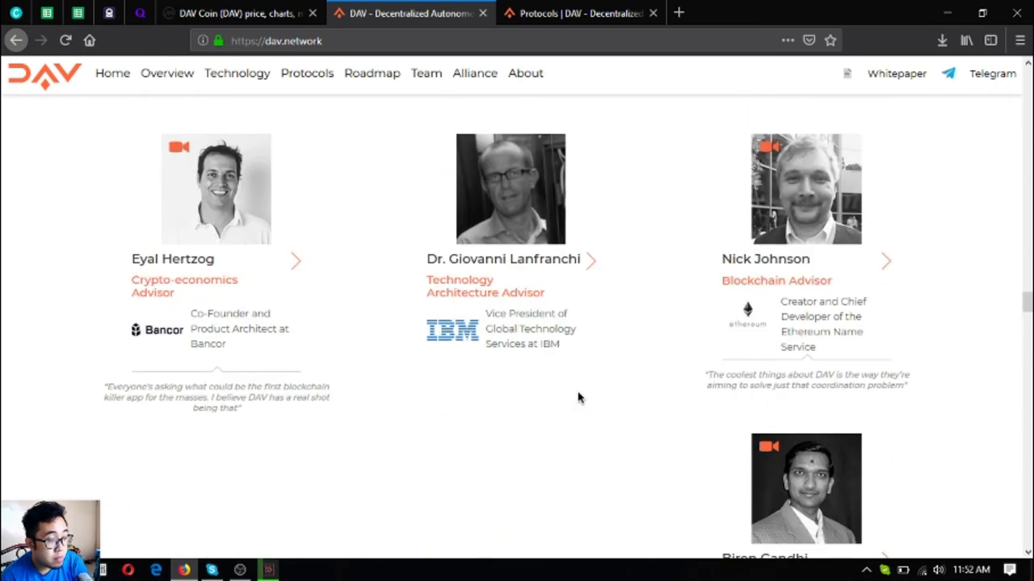
{"action": "scroll", "scroll_direction": "down", "scroll_amount": 3}
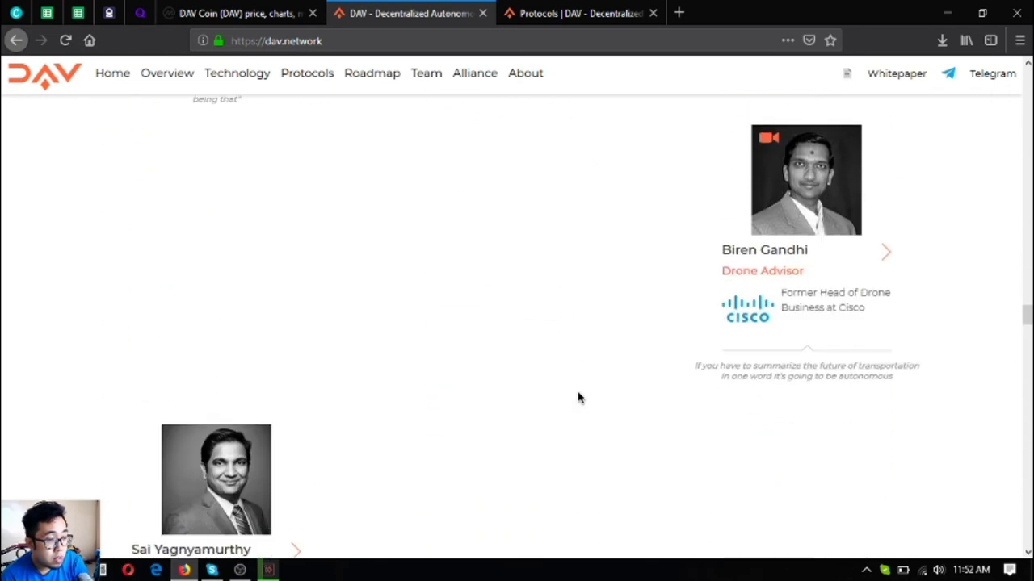
Step: Continue past the open-source contributors to the DAV Alliance partner logos and alliance page link
{"action": "scroll", "scroll_direction": "down", "scroll_amount": 3}
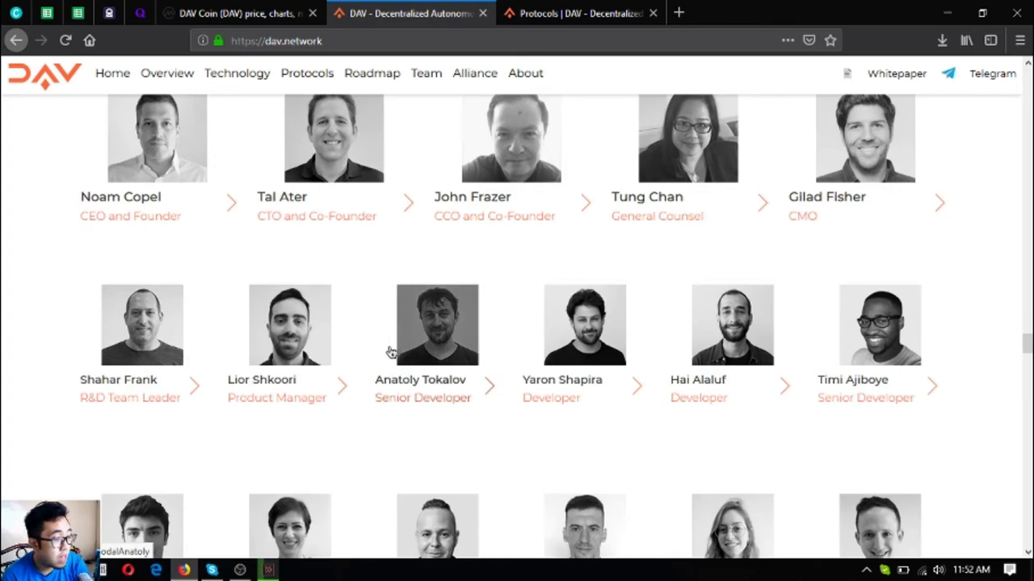
{"action": "scroll", "scroll_direction": "down", "scroll_amount": 3}
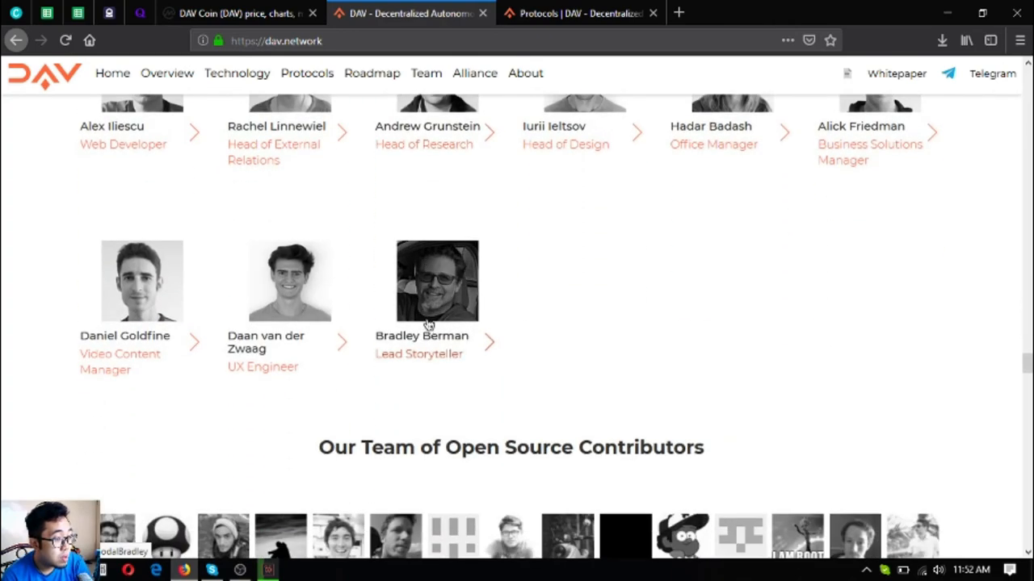
{"action": "scroll", "scroll_direction": "down", "scroll_amount": 3}
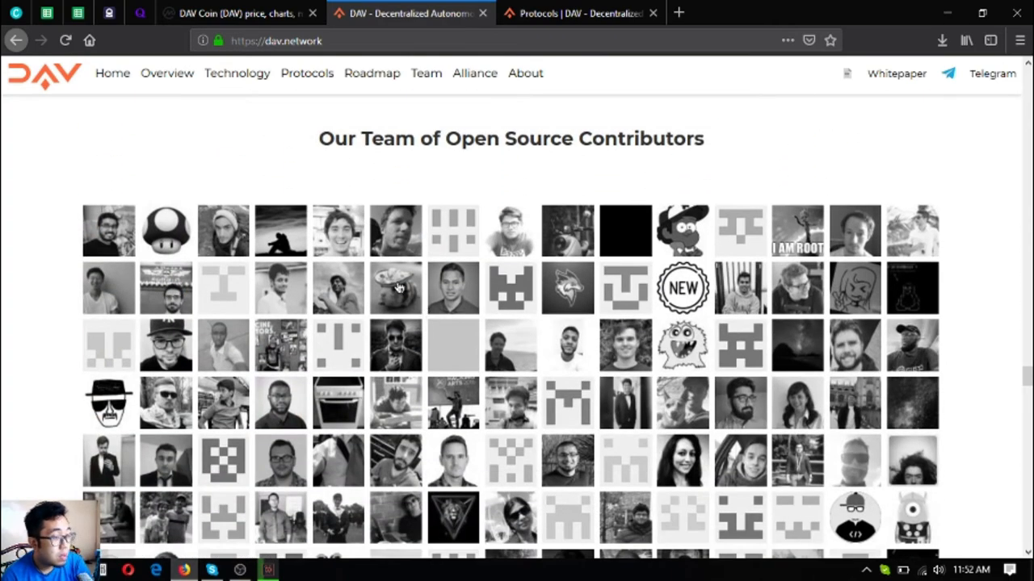
{"action": "scroll", "scroll_direction": "down", "scroll_amount": 3}
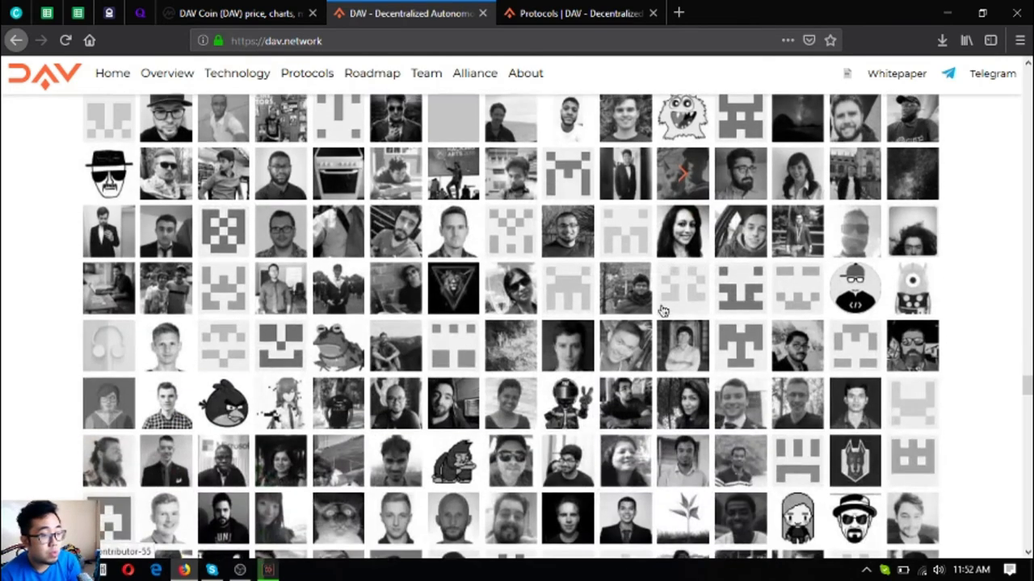
{"action": "scroll", "scroll_direction": "down", "scroll_amount": 3}
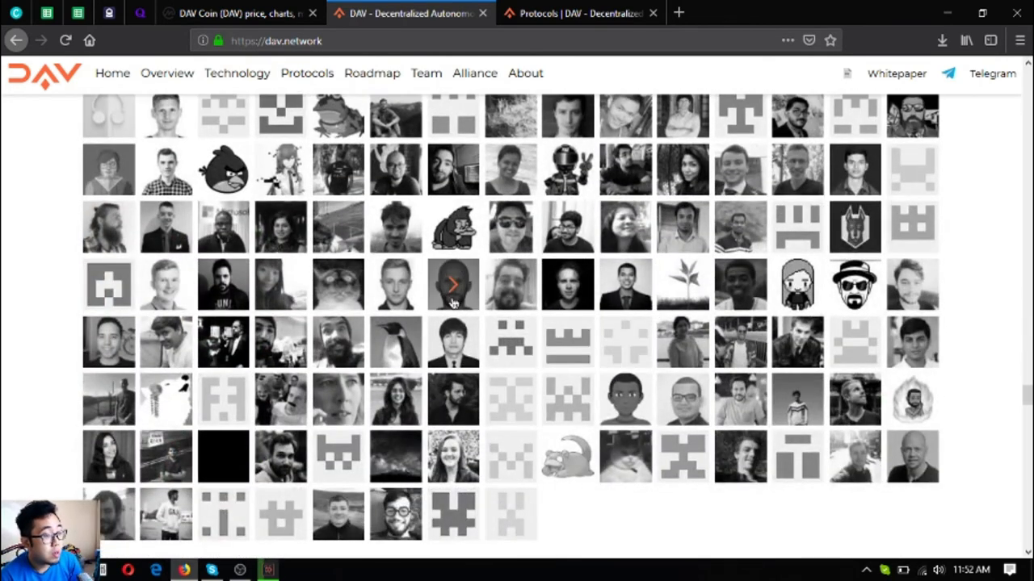
{"action": "scroll", "scroll_direction": "down", "scroll_amount": 3}
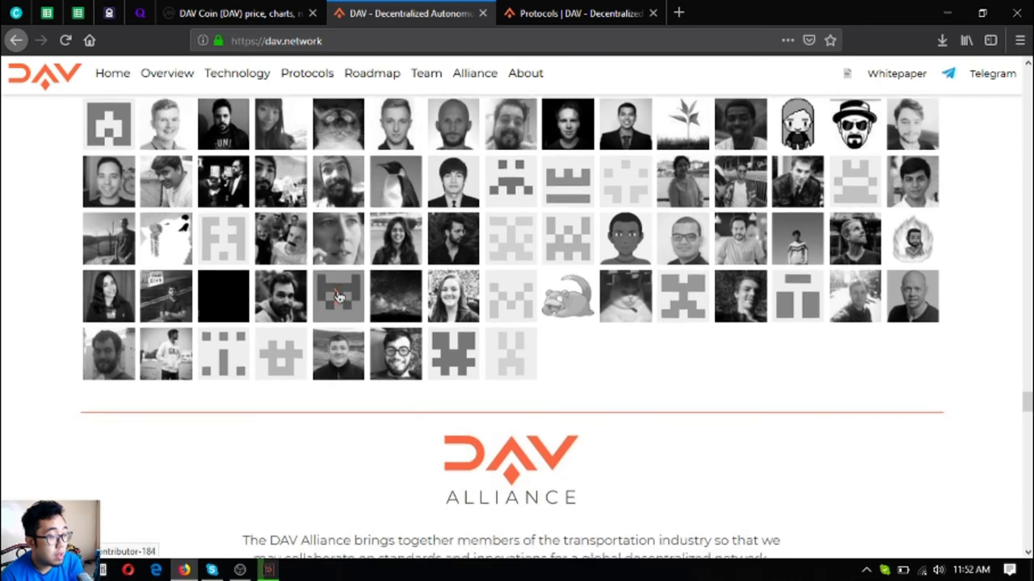
{"action": "scroll", "scroll_direction": "down", "scroll_amount": 3}
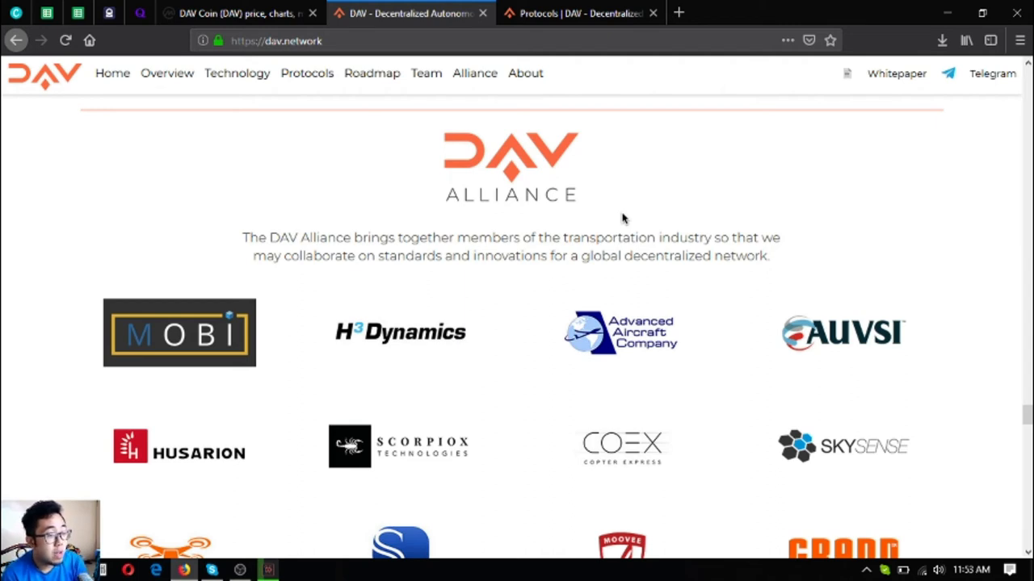
{"action": "scroll", "scroll_direction": "down", "scroll_amount": 3}
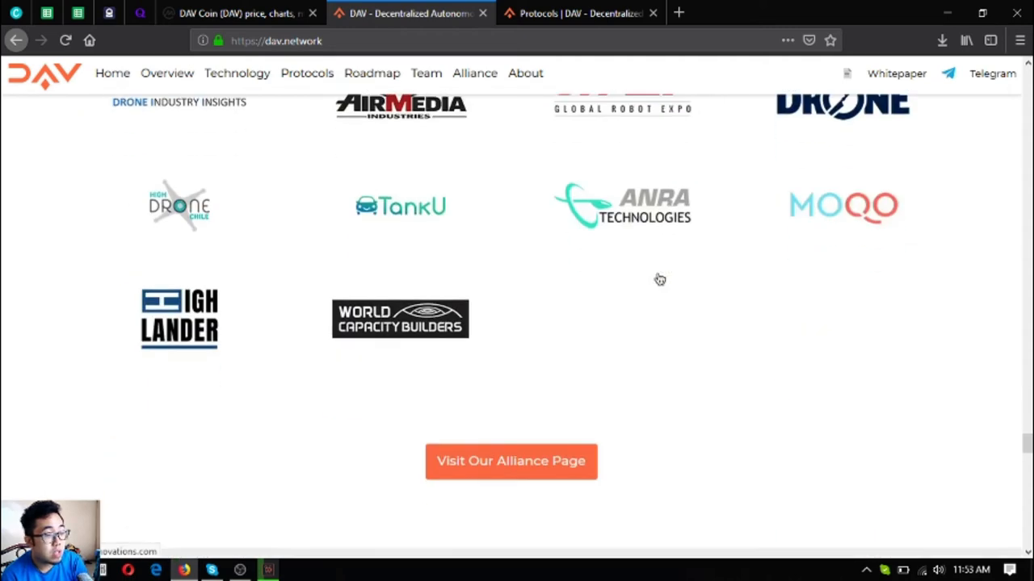
Step: Open the dedicated alliance.dav.network page and browse its member logos
{"action": "left_click", "coordinate": [622, 206]}
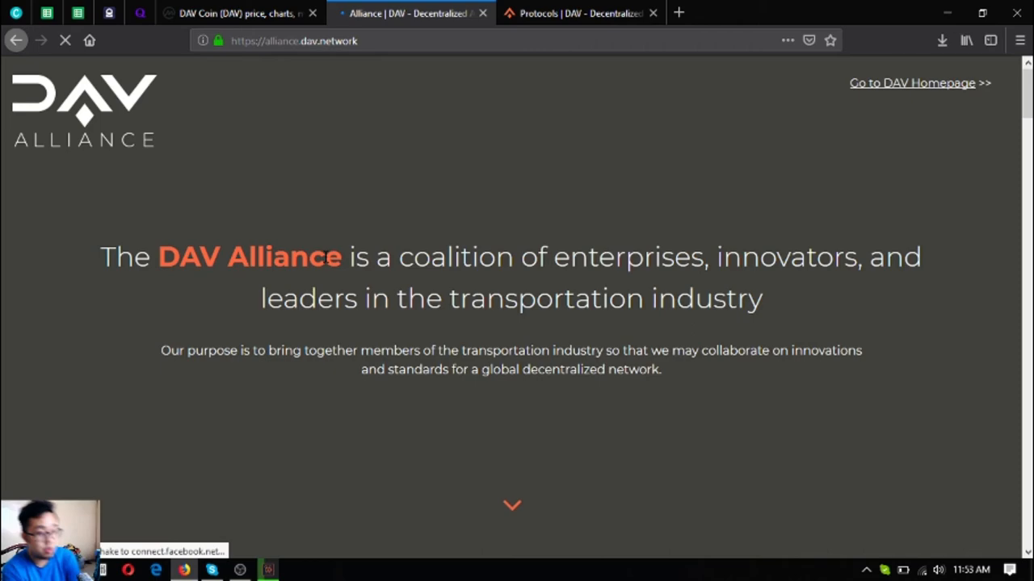
{"action": "scroll", "scroll_direction": "down", "scroll_amount": 3}
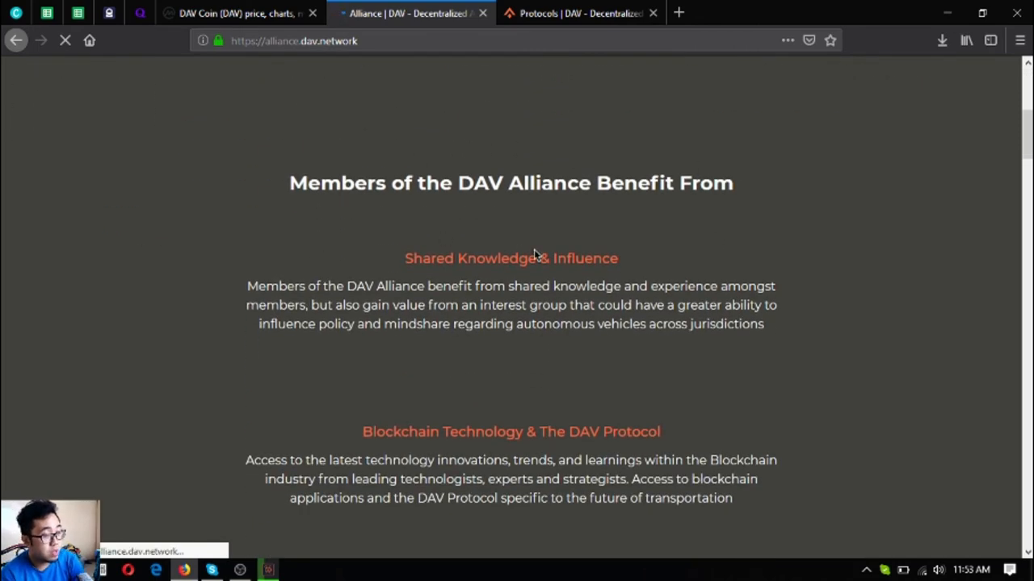
{"action": "mouse_move", "coordinate": [498, 305]}
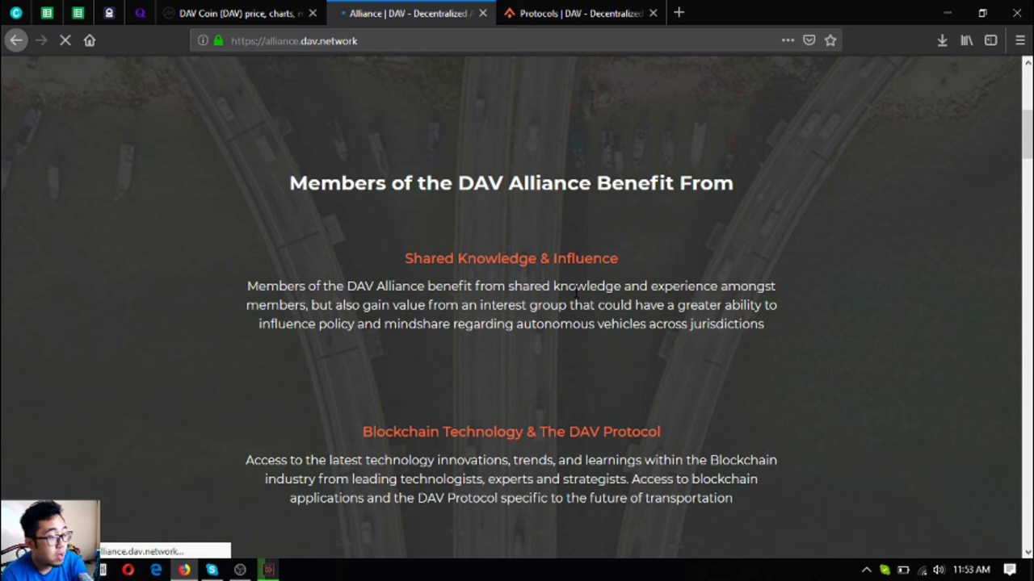
{"action": "scroll", "scroll_direction": "down", "scroll_amount": 3}
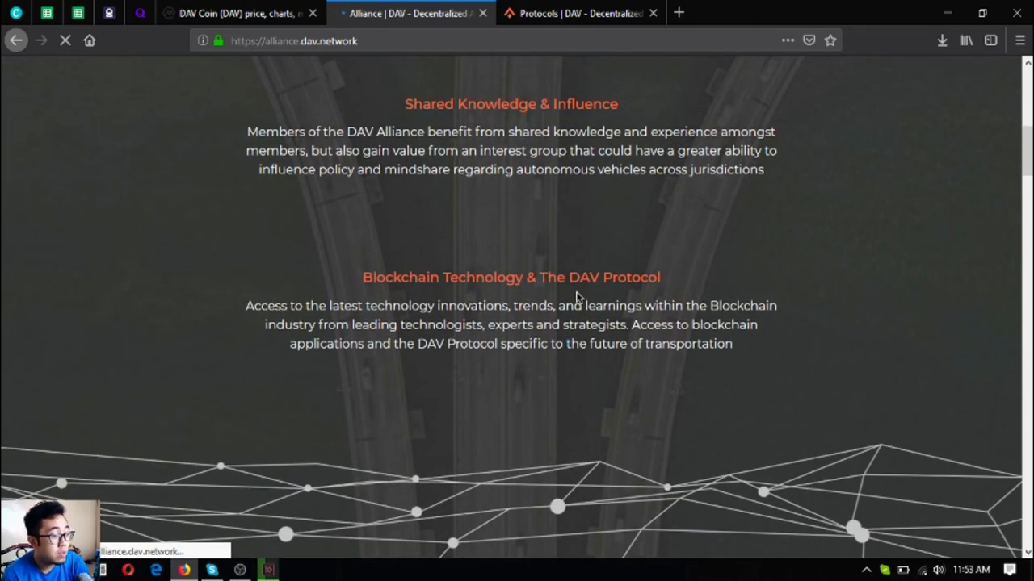
{"action": "mouse_move", "coordinate": [698, 258]}
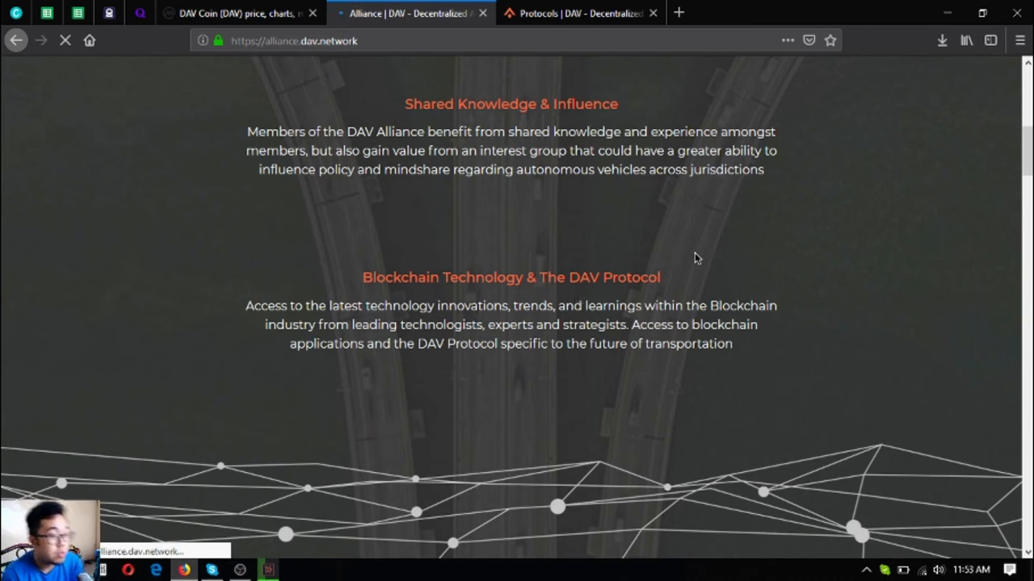
{"action": "mouse_move", "coordinate": [683, 258]}
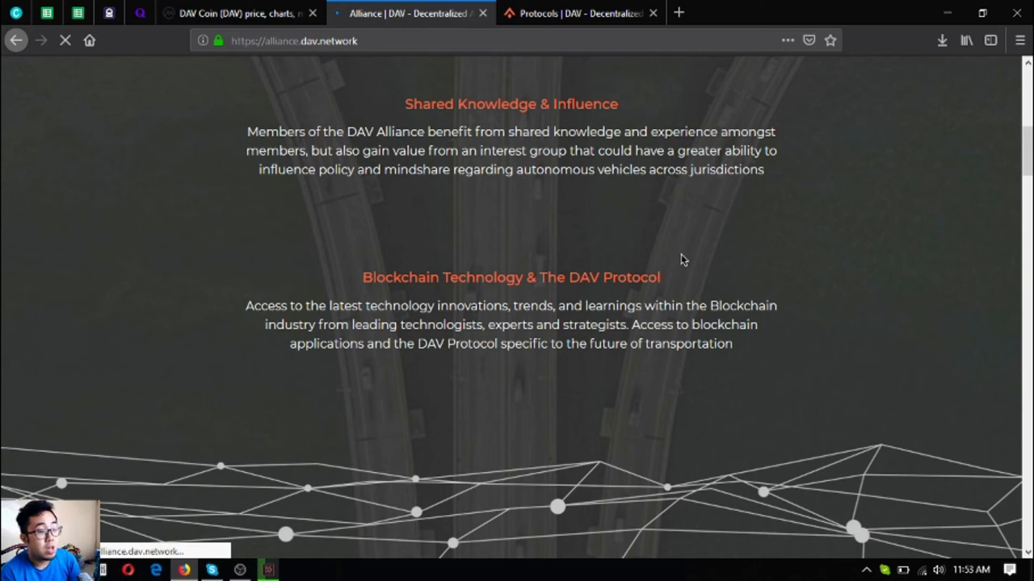
{"action": "mouse_move", "coordinate": [660, 268]}
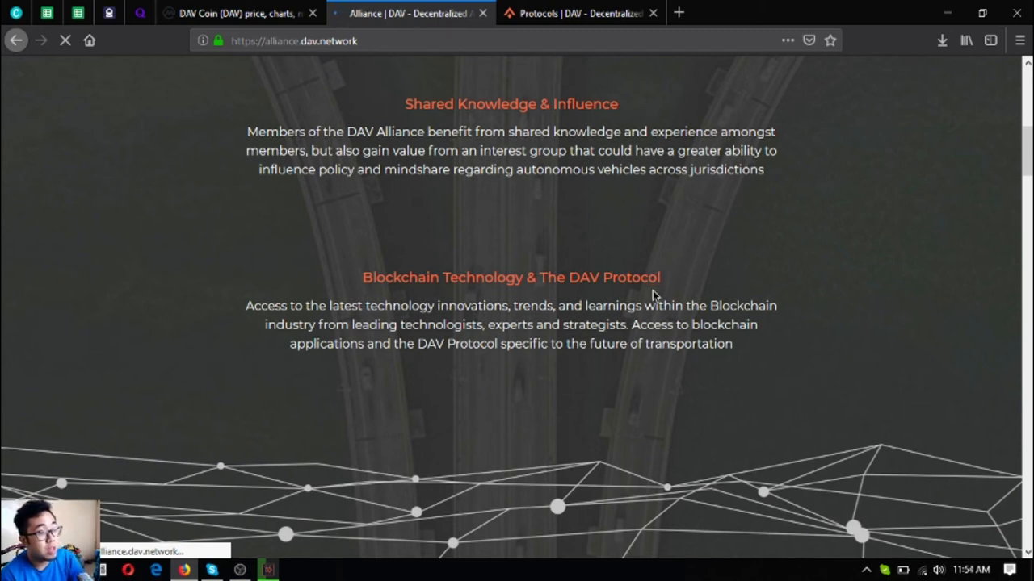
{"action": "mouse_move", "coordinate": [675, 368]}
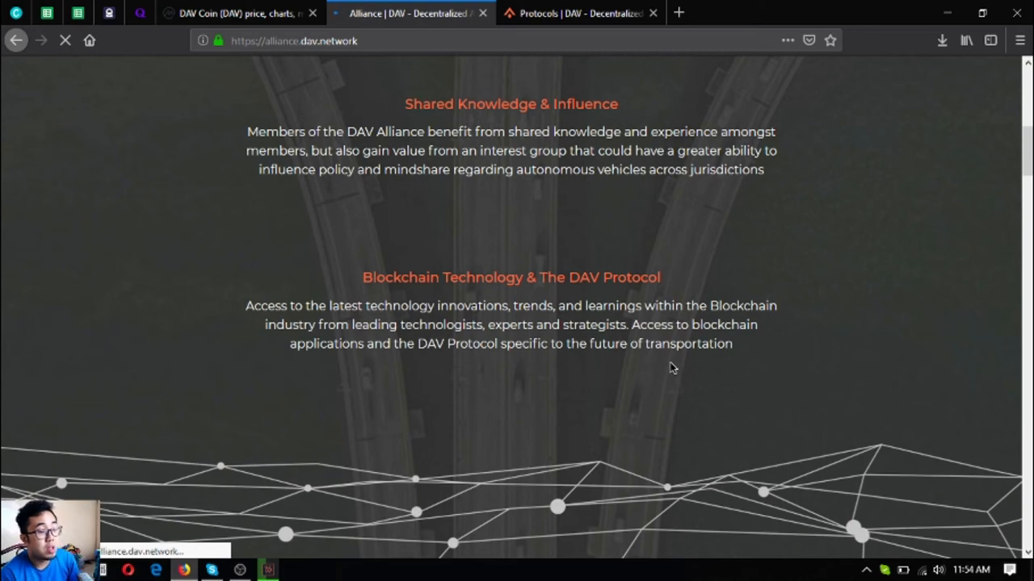
{"action": "scroll", "scroll_direction": "down", "scroll_amount": 3}
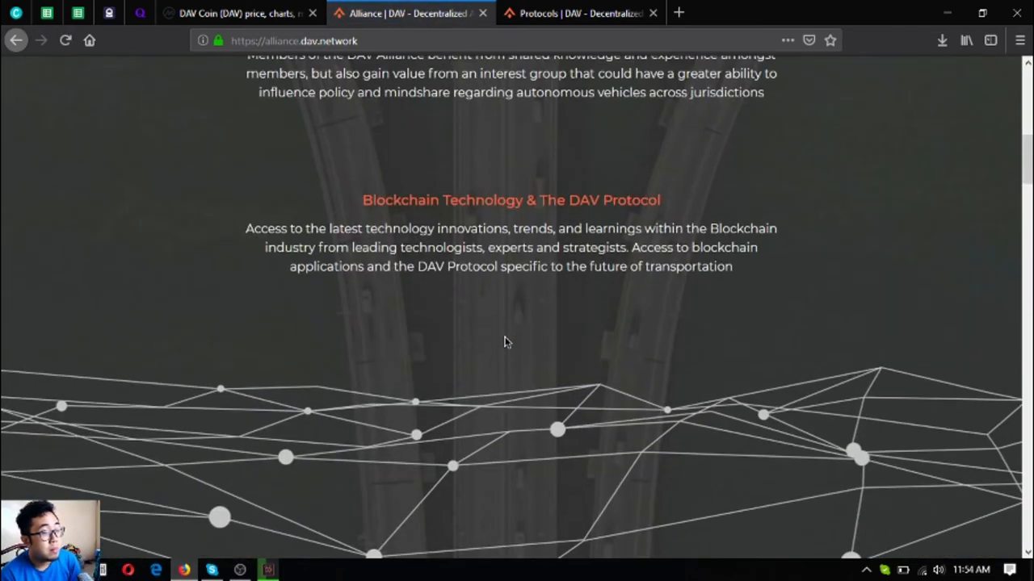
{"action": "scroll", "scroll_direction": "up", "scroll_amount": 3}
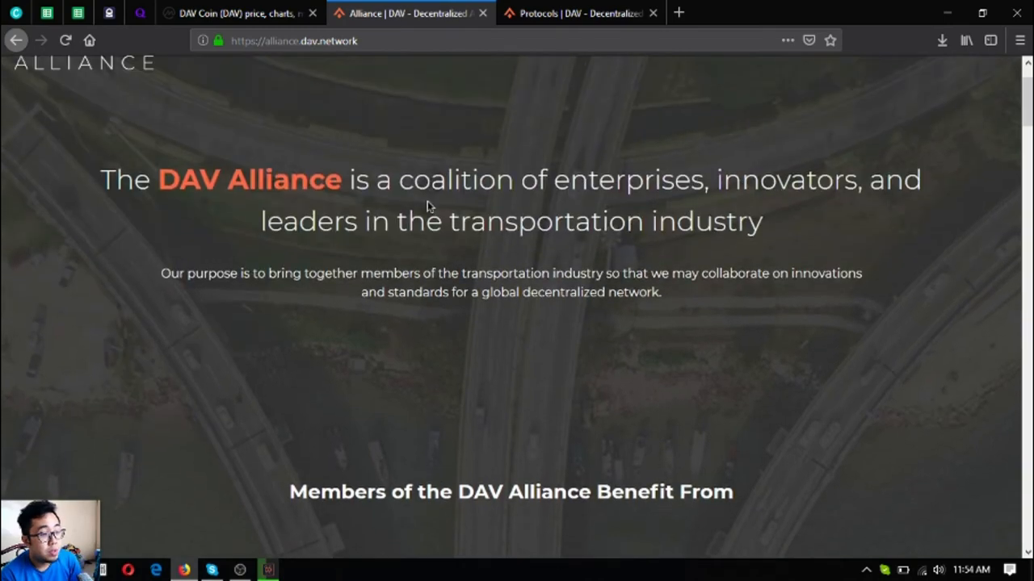
Step: Scroll past the free membership form to the 'More than 100 developers' open-source section
{"action": "scroll", "scroll_direction": "down", "scroll_amount": 3}
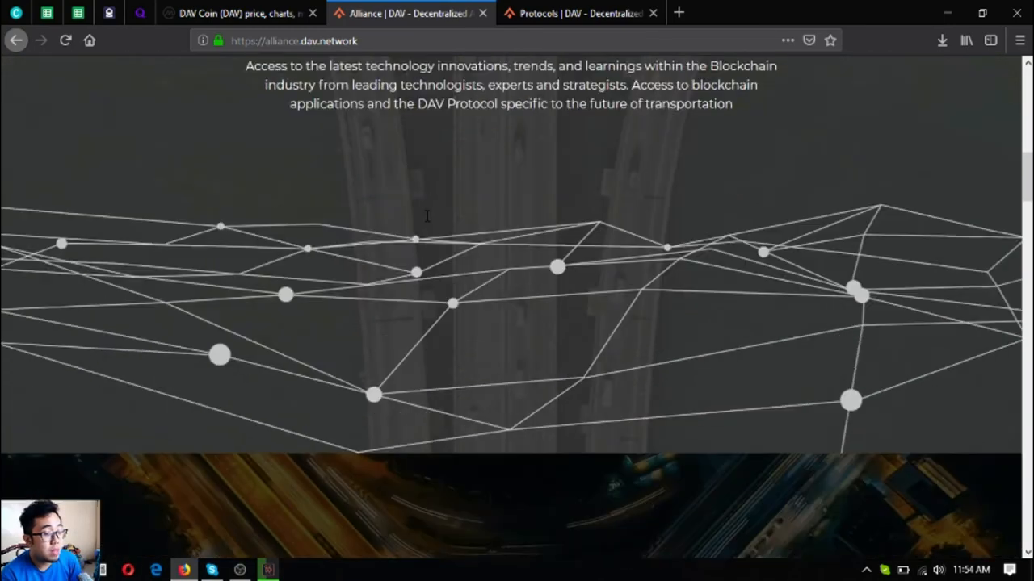
{"action": "scroll", "scroll_direction": "down", "scroll_amount": 3}
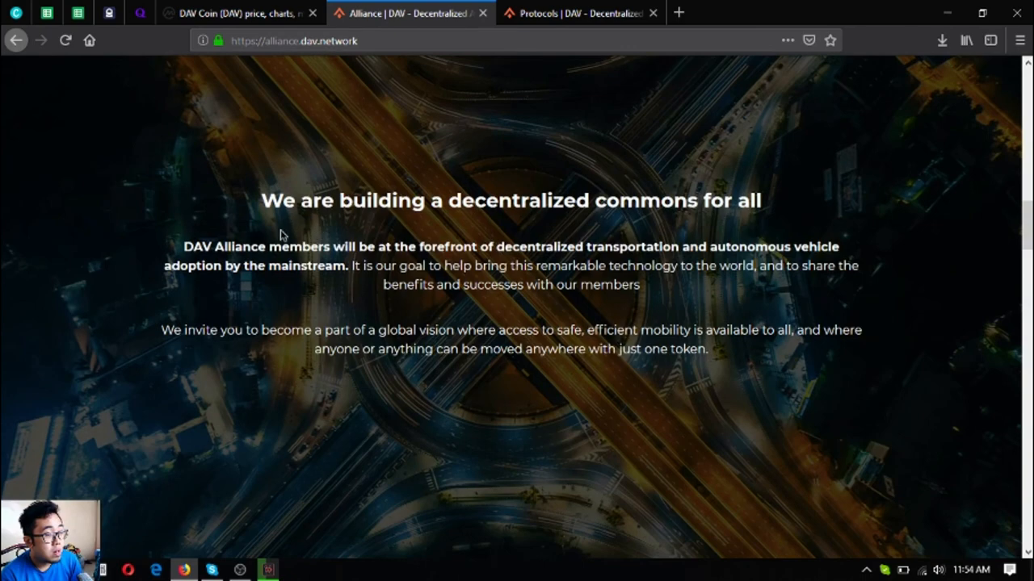
{"action": "mouse_move", "coordinate": [375, 243]}
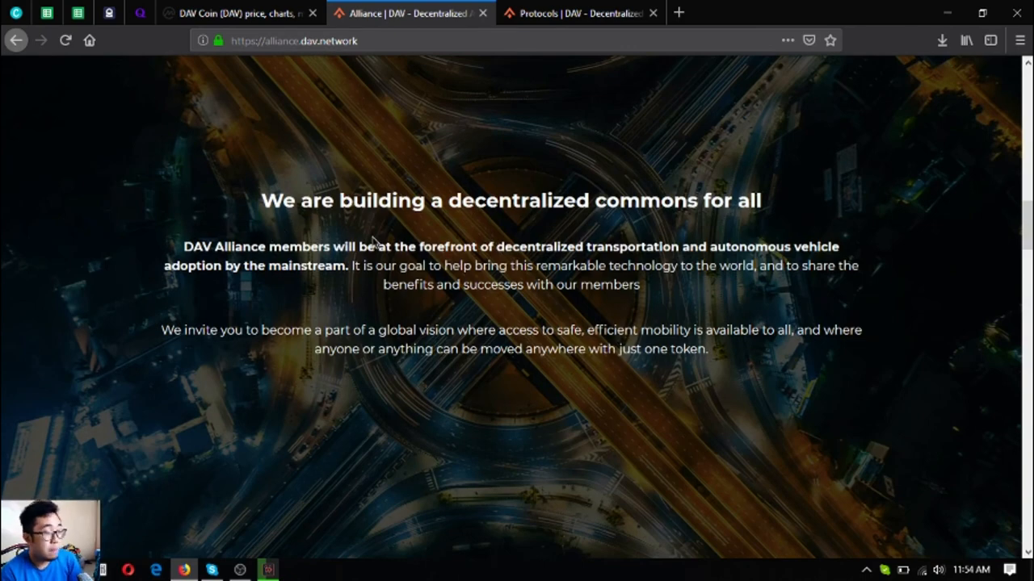
{"action": "scroll", "scroll_direction": "down", "scroll_amount": 3}
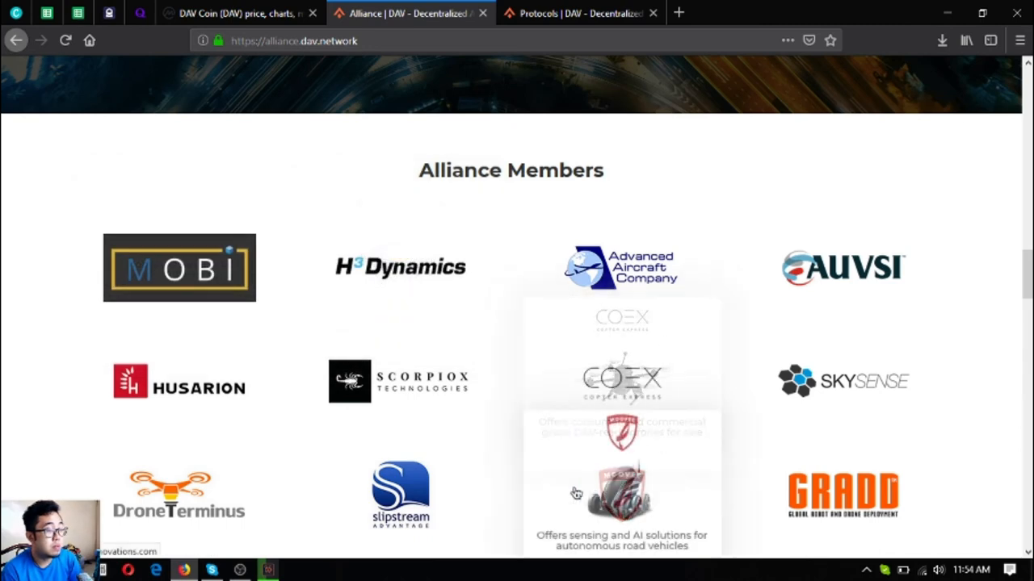
{"action": "scroll", "scroll_direction": "down", "scroll_amount": 3}
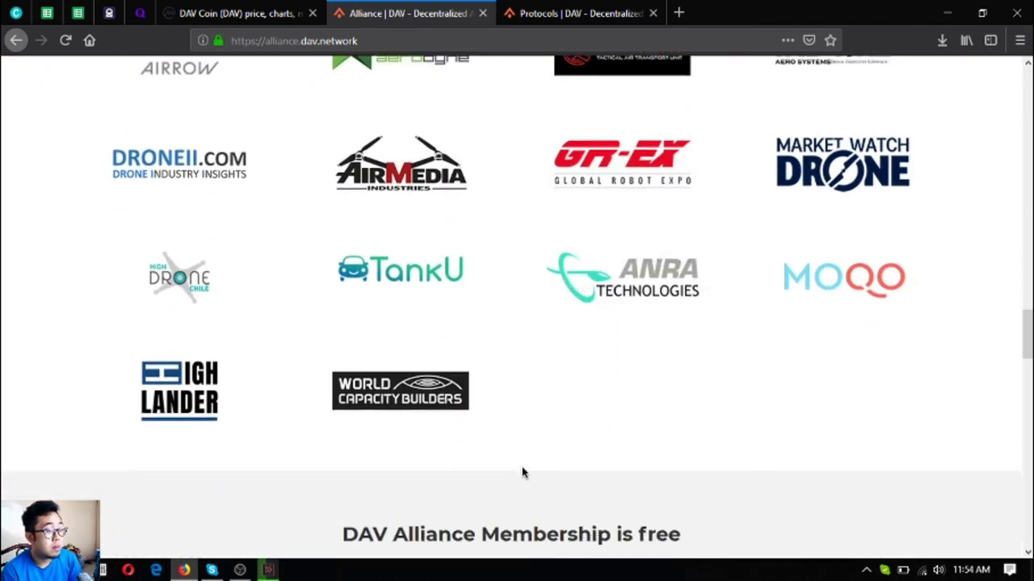
{"action": "scroll", "scroll_direction": "down", "scroll_amount": 3}
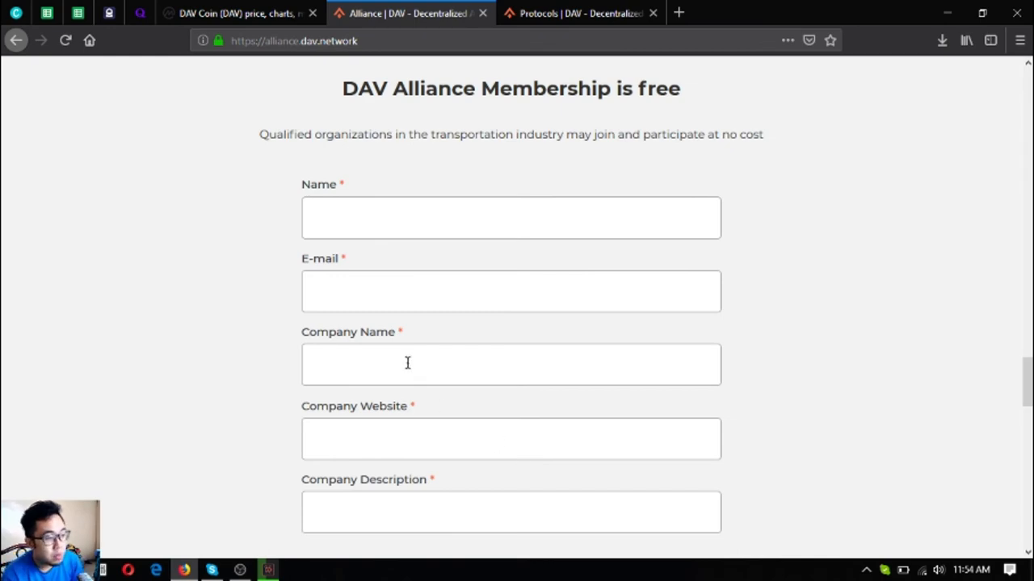
{"action": "scroll", "scroll_direction": "down", "scroll_amount": 3}
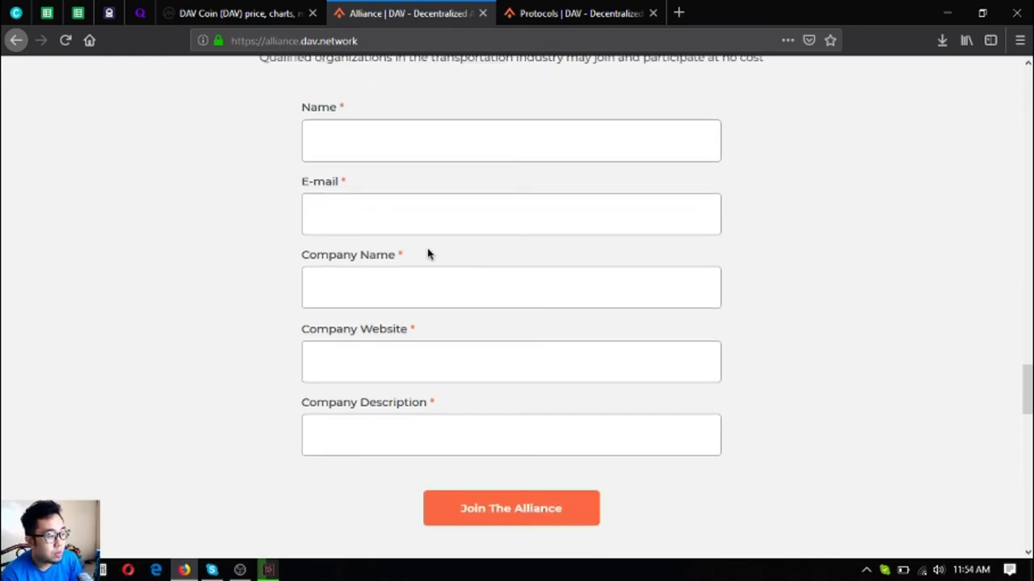
{"action": "scroll", "scroll_direction": "down", "scroll_amount": 3}
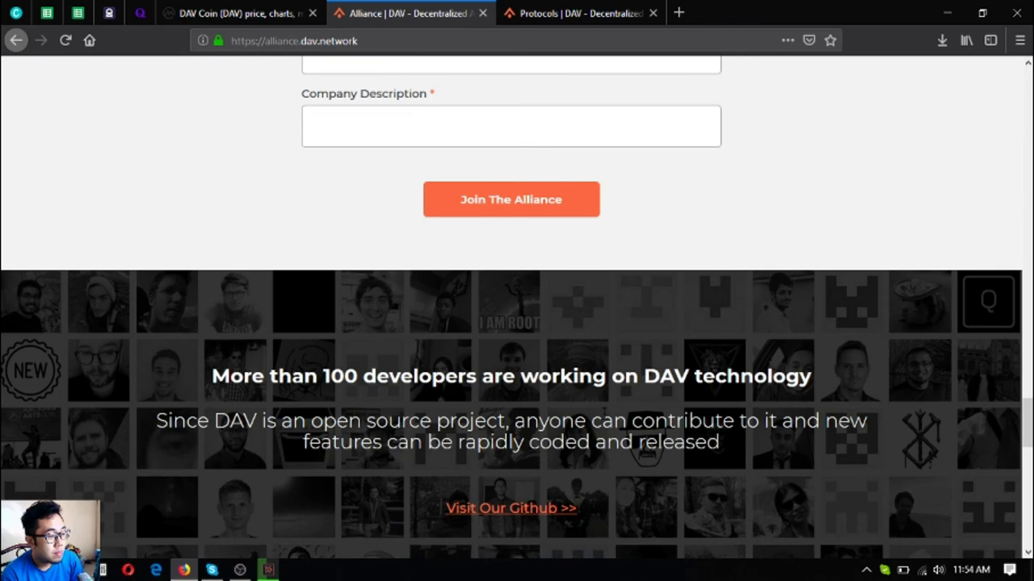
{"action": "scroll", "scroll_direction": "down", "scroll_amount": 3}
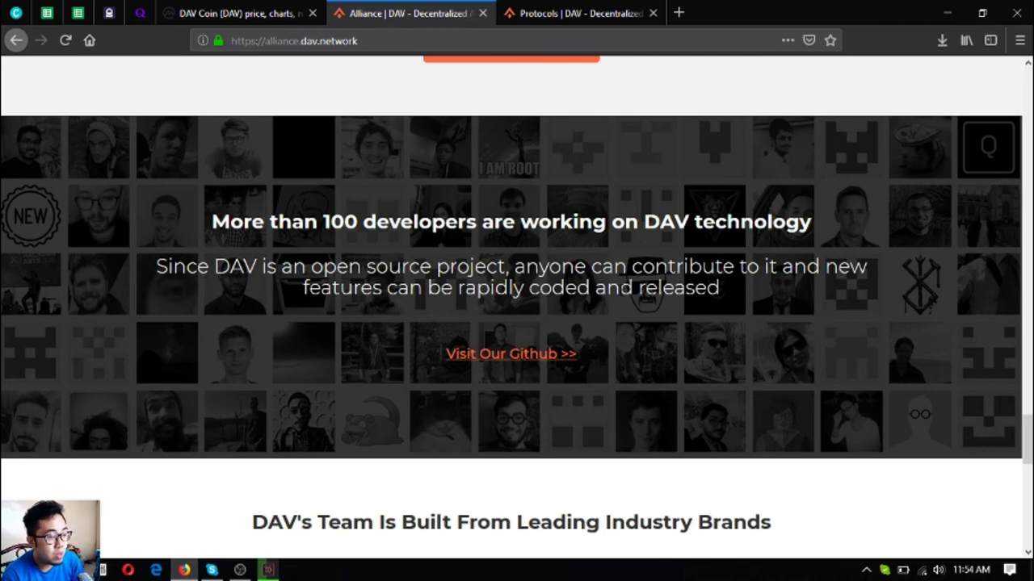
Step: Open the 'Visit Our Github' link in a new tab, then return to the dav.network tab at its 98% review score
{"action": "right_click", "coordinate": [510, 354]}
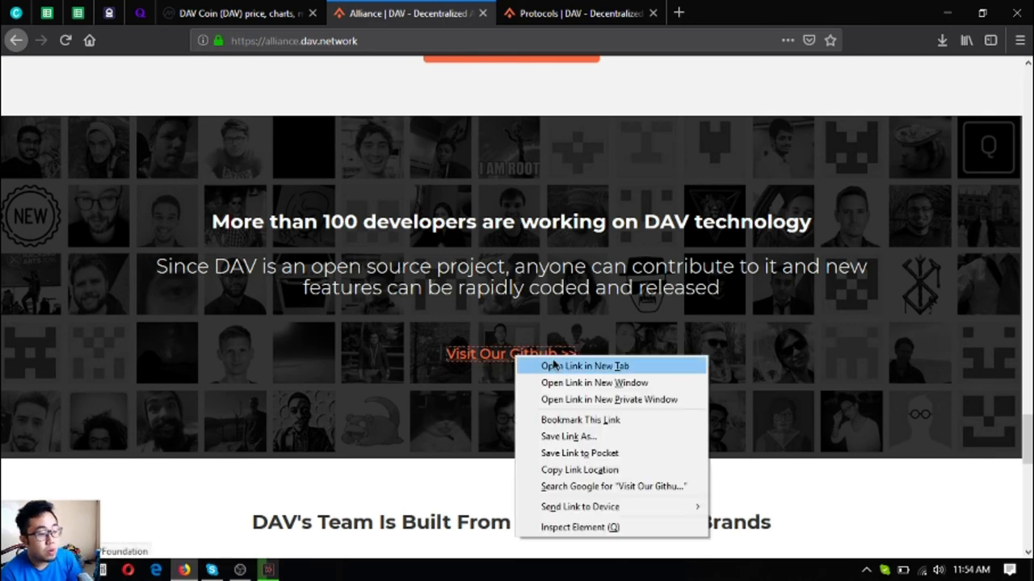
{"action": "left_click", "coordinate": [585, 365]}
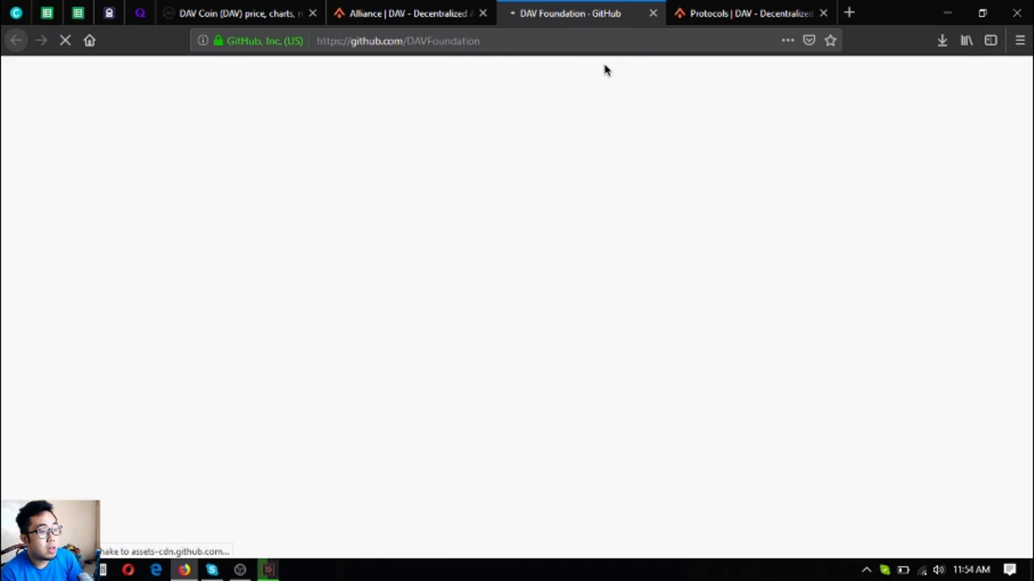
{"action": "left_click", "coordinate": [404, 13]}
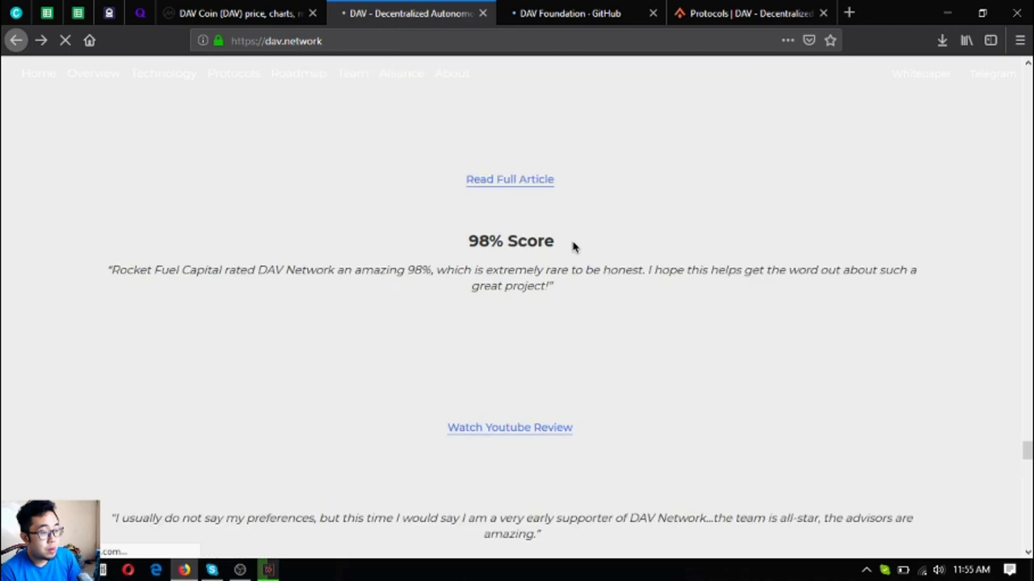
Step: Read down the homepage through the press quotes and Weekly DAV section
{"action": "scroll", "scroll_direction": "down", "scroll_amount": 3}
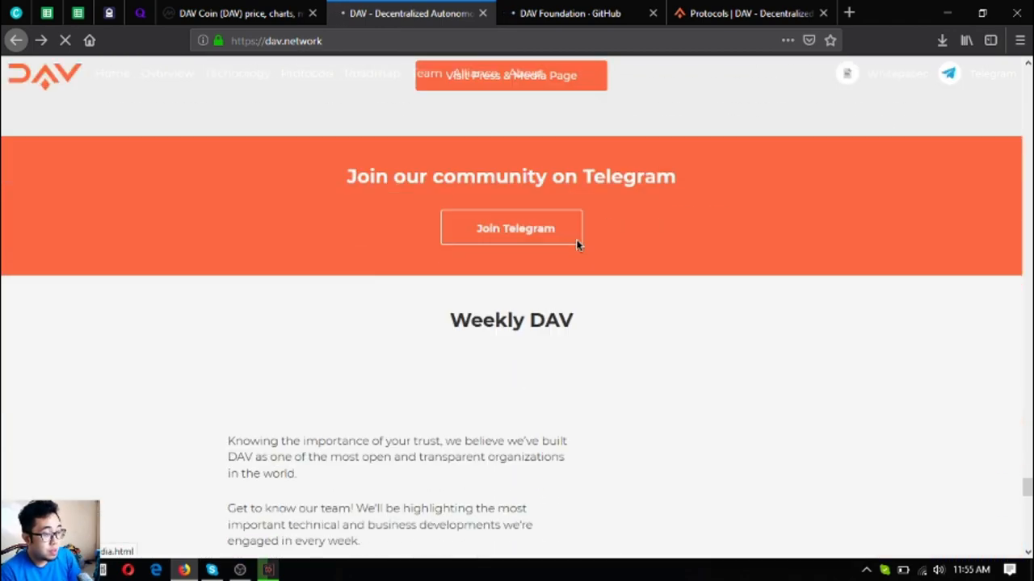
{"action": "scroll", "scroll_direction": "up", "scroll_amount": 3}
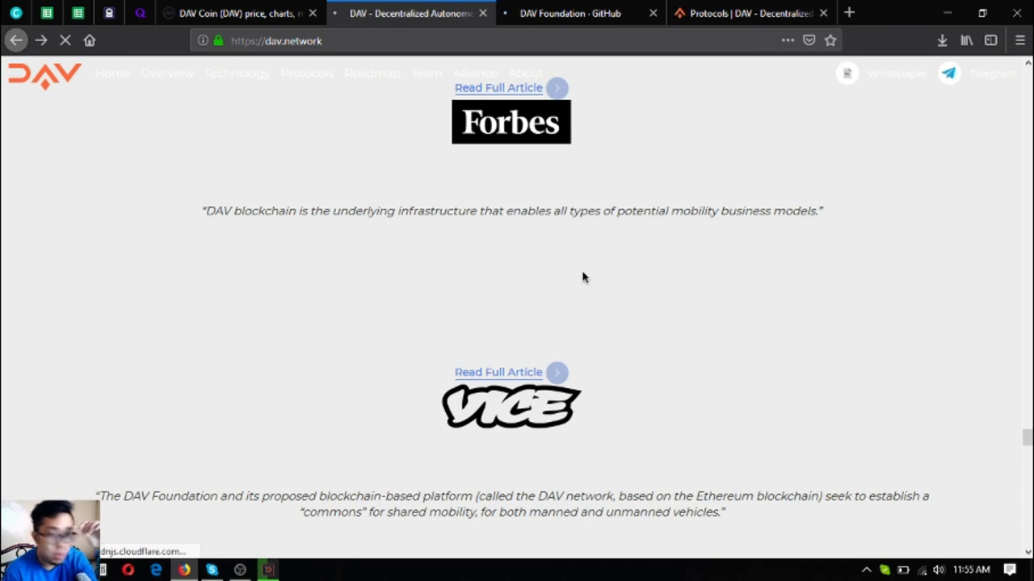
{"action": "scroll", "scroll_direction": "down", "scroll_amount": 3}
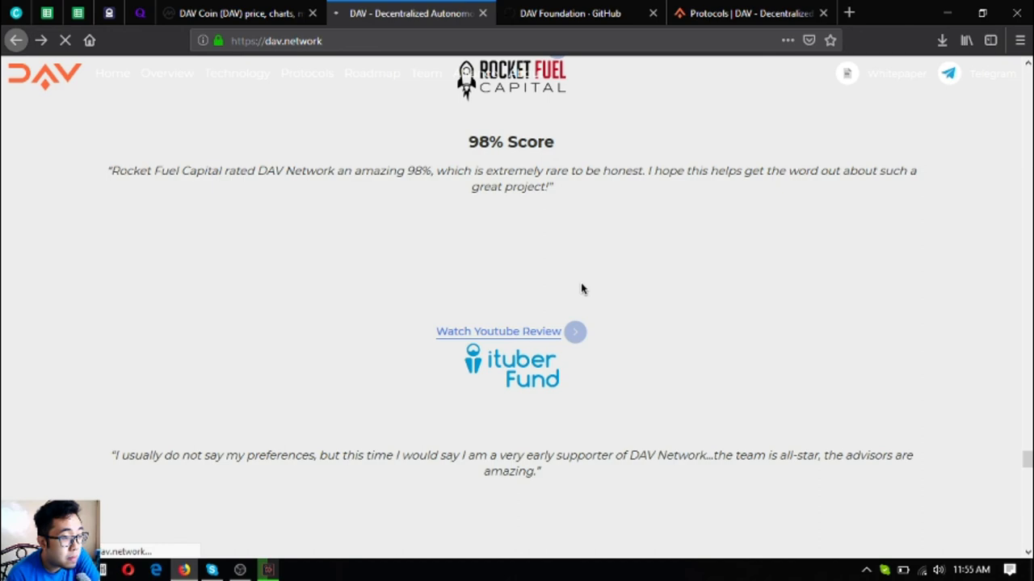
{"action": "scroll", "scroll_direction": "down", "scroll_amount": 3}
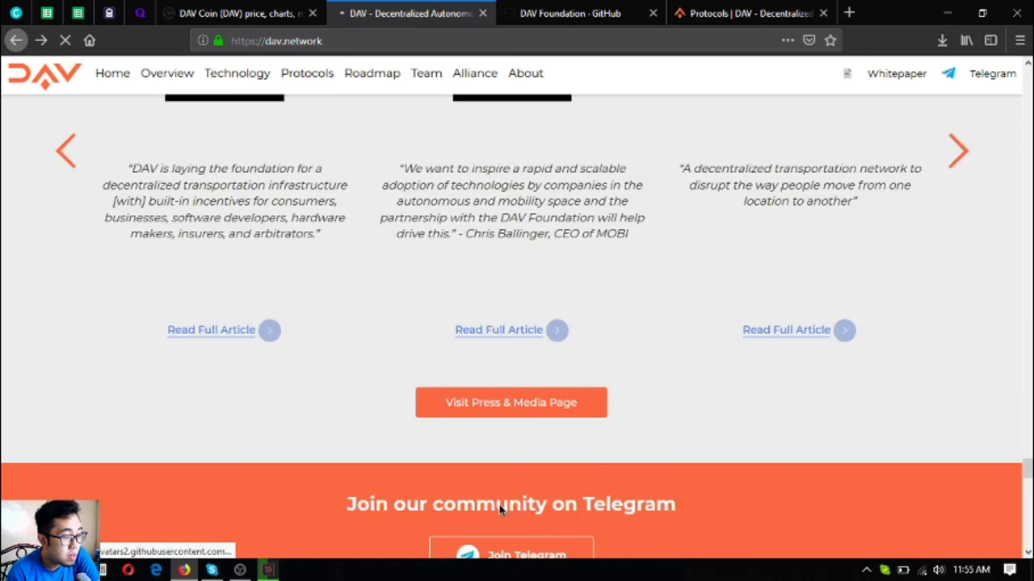
{"action": "scroll", "scroll_direction": "down", "scroll_amount": 3}
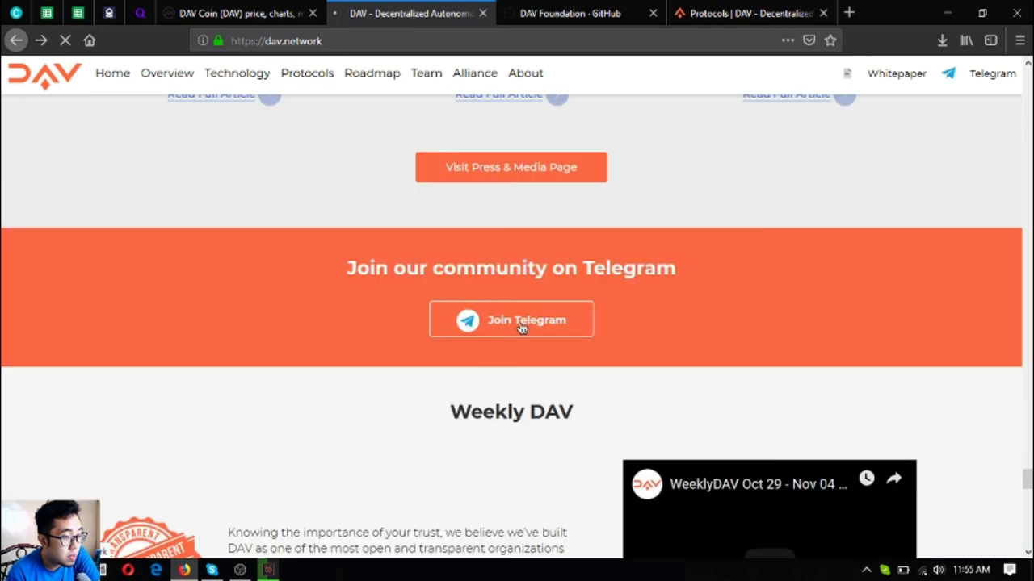
{"action": "scroll", "scroll_direction": "down", "scroll_amount": 3}
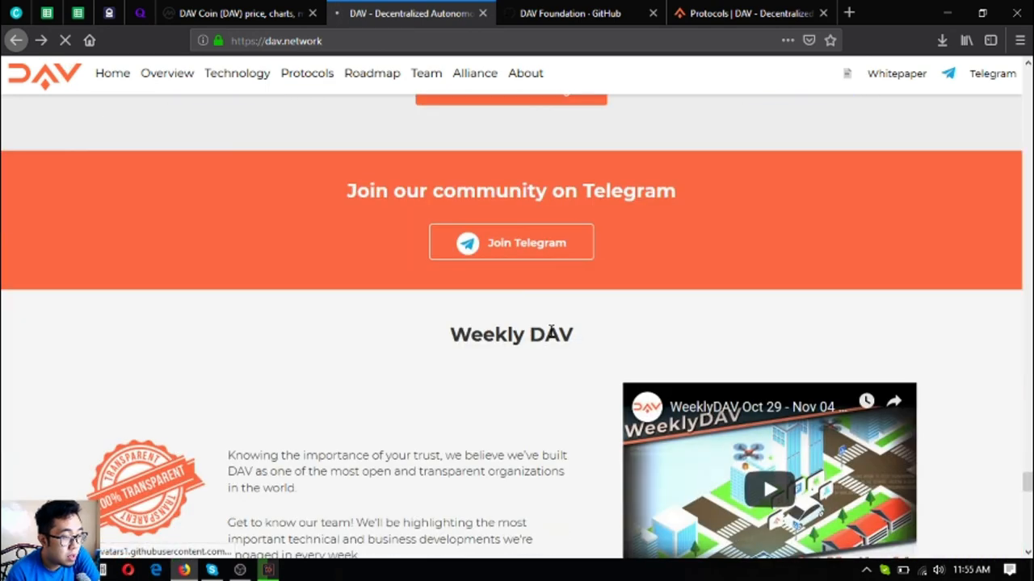
Step: Continue through the FAQ down to the Contact Us footer
{"action": "scroll", "scroll_direction": "down", "scroll_amount": 3}
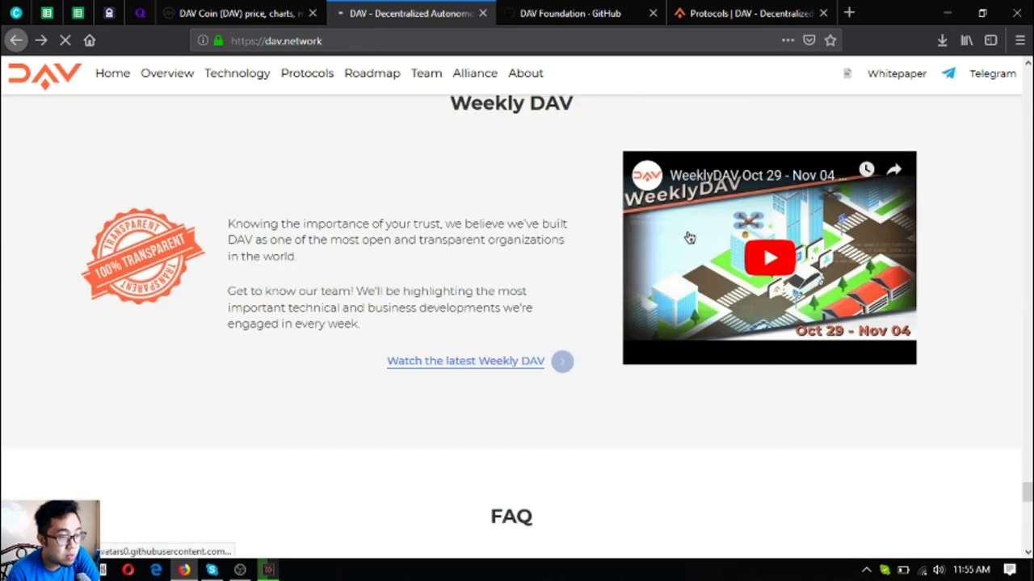
{"action": "mouse_move", "coordinate": [704, 205]}
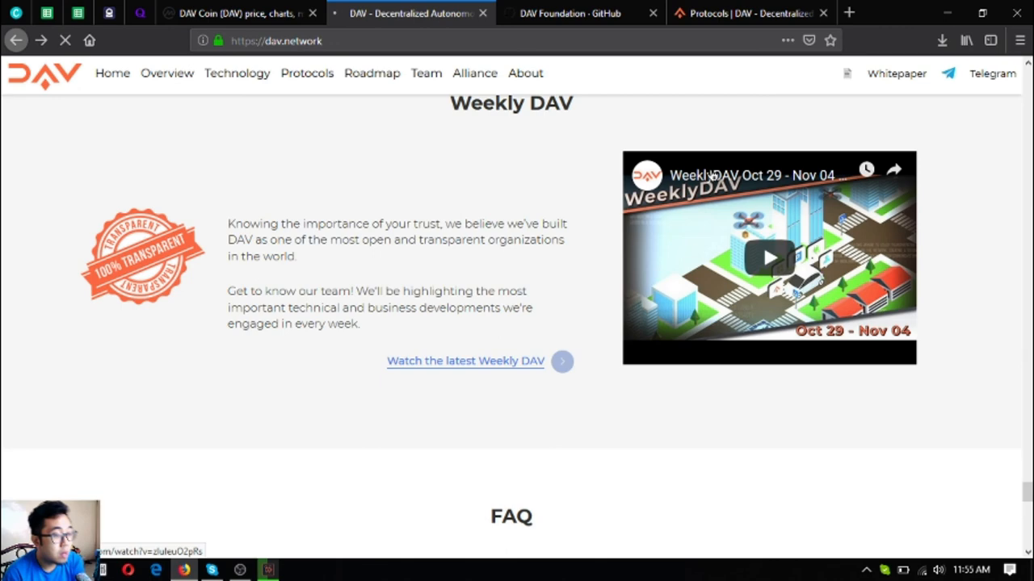
{"action": "scroll", "scroll_direction": "down", "scroll_amount": 3}
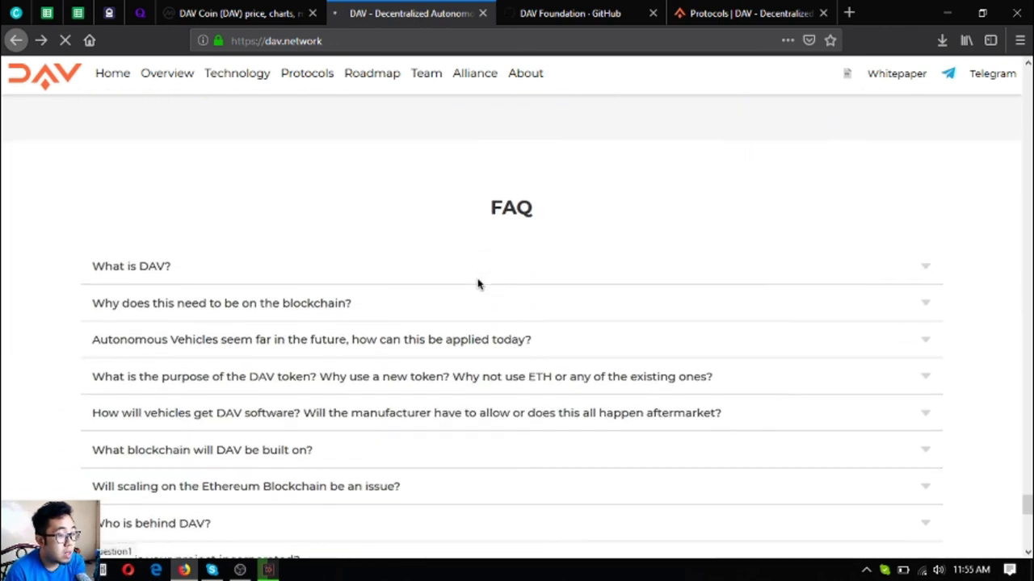
{"action": "mouse_move", "coordinate": [168, 294]}
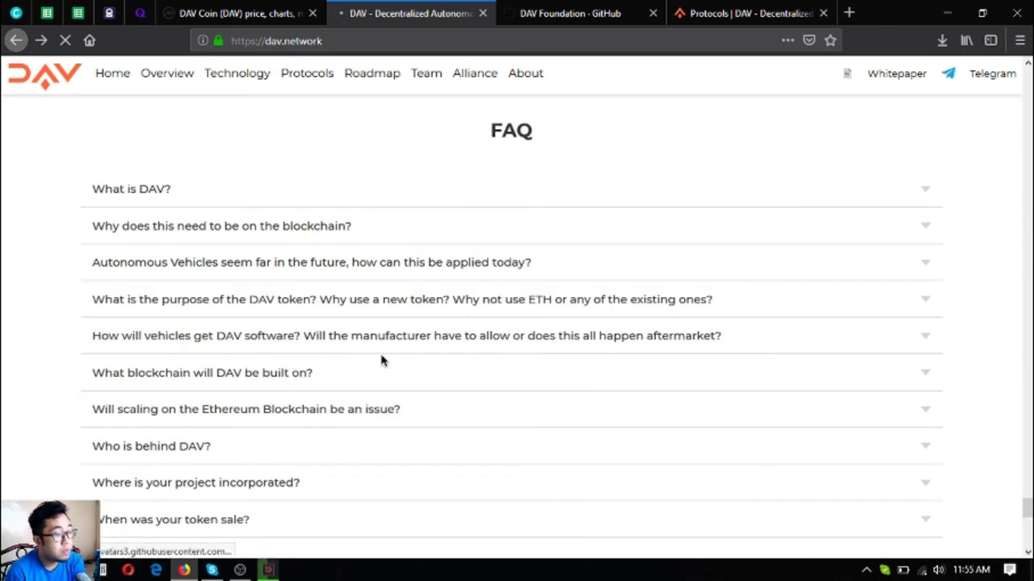
{"action": "mouse_move", "coordinate": [216, 171]}
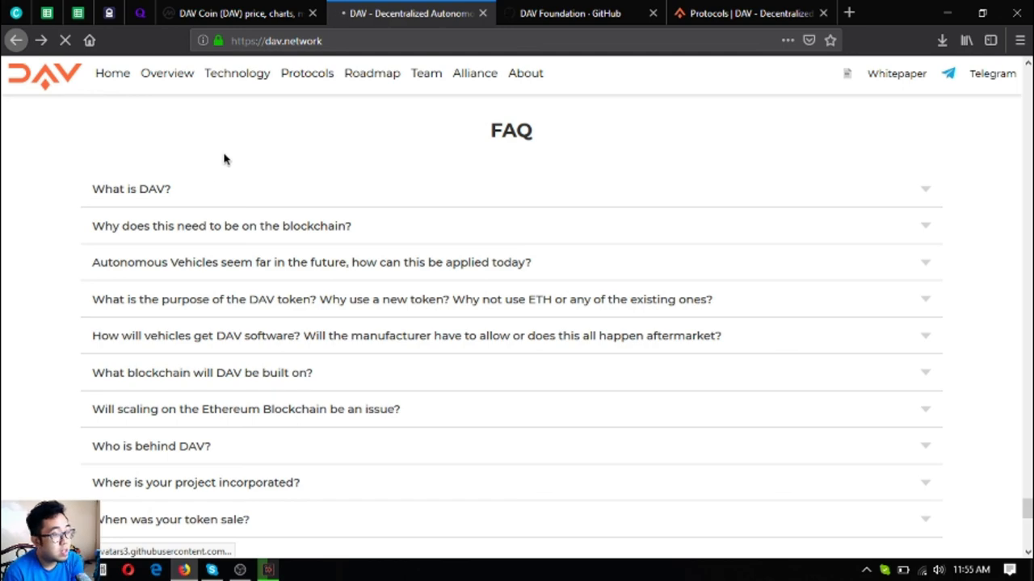
{"action": "scroll", "scroll_direction": "down", "scroll_amount": 3}
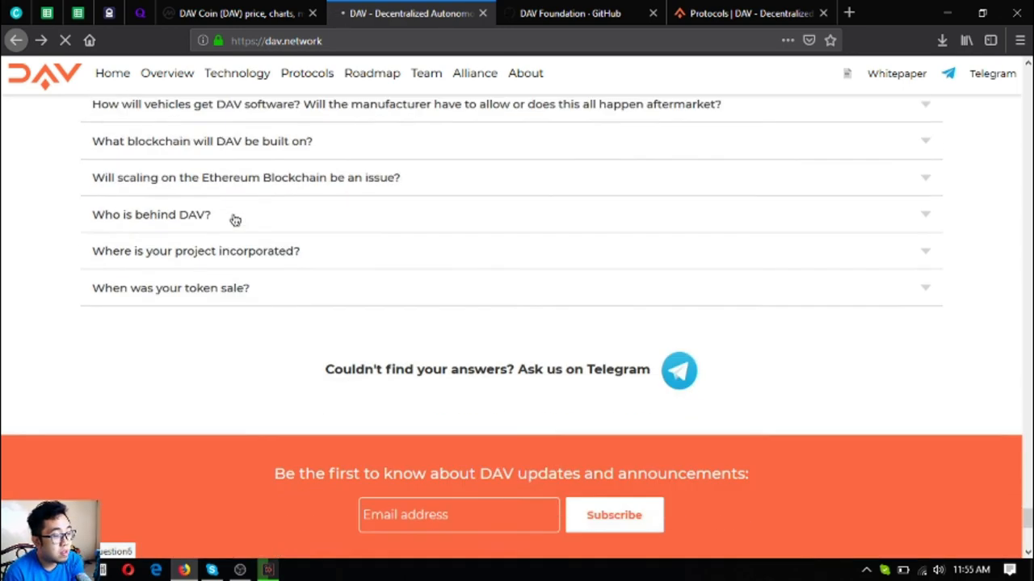
{"action": "scroll", "scroll_direction": "down", "scroll_amount": 3}
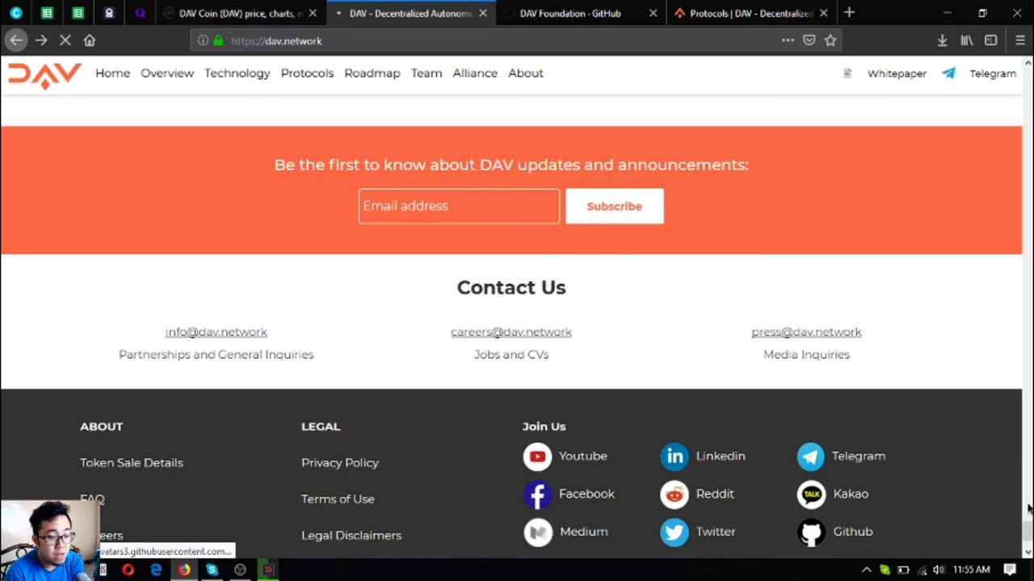
Step: Switch back to the CoinMarketCap DAV Coin tab showing its price, market cap, volume and supply
{"action": "left_click", "coordinate": [239, 13]}
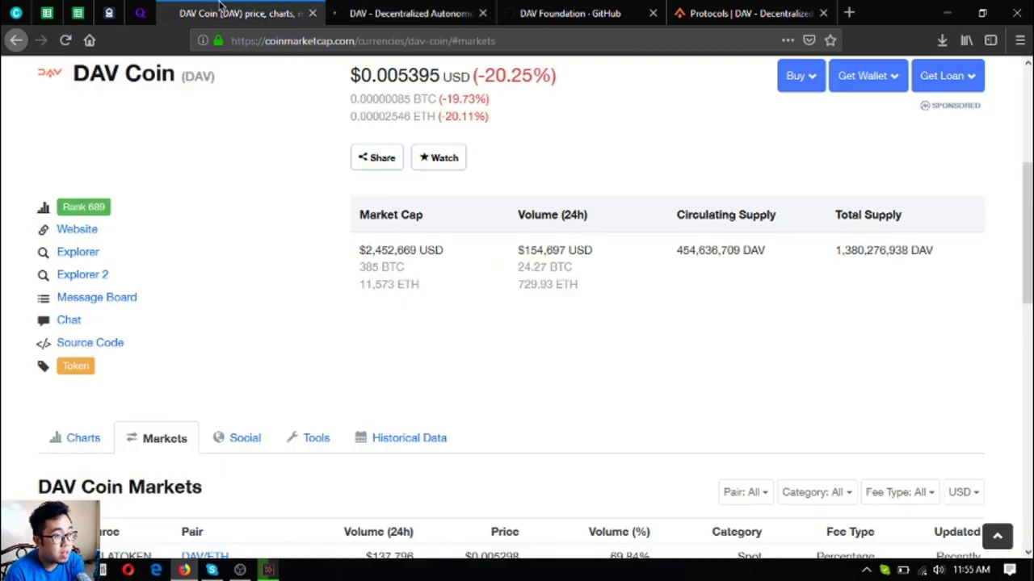
{"action": "mouse_move", "coordinate": [472, 278]}
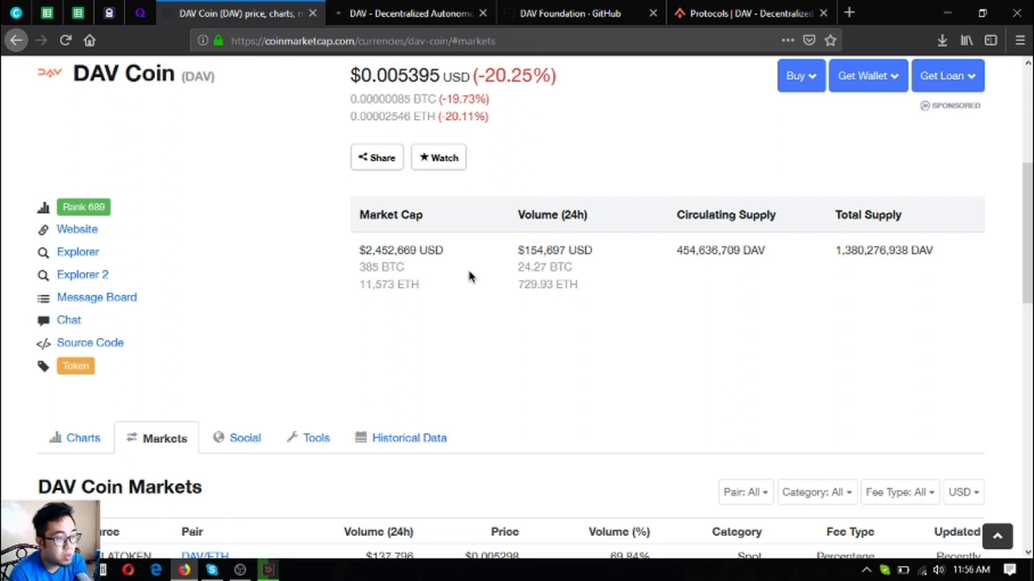
{"action": "mouse_move", "coordinate": [465, 265]}
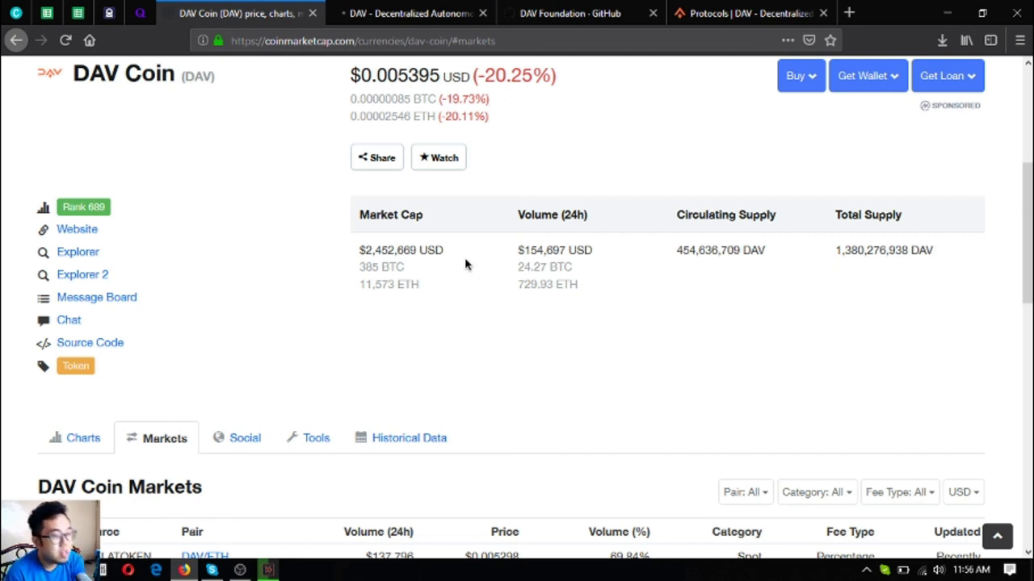
{"action": "mouse_move", "coordinate": [407, 249]}
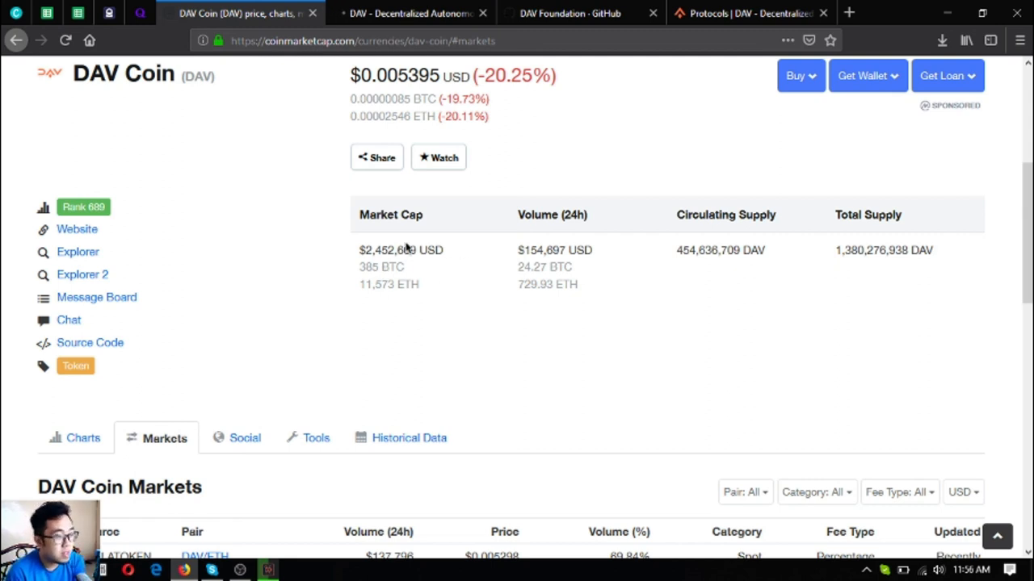
{"action": "mouse_move", "coordinate": [608, 177]}
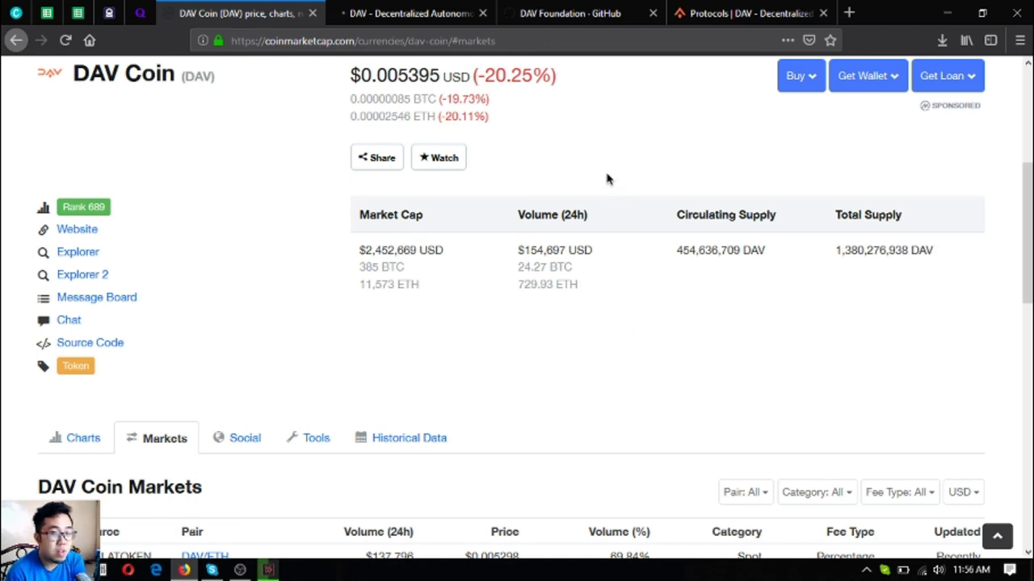
{"action": "mouse_move", "coordinate": [621, 158]}
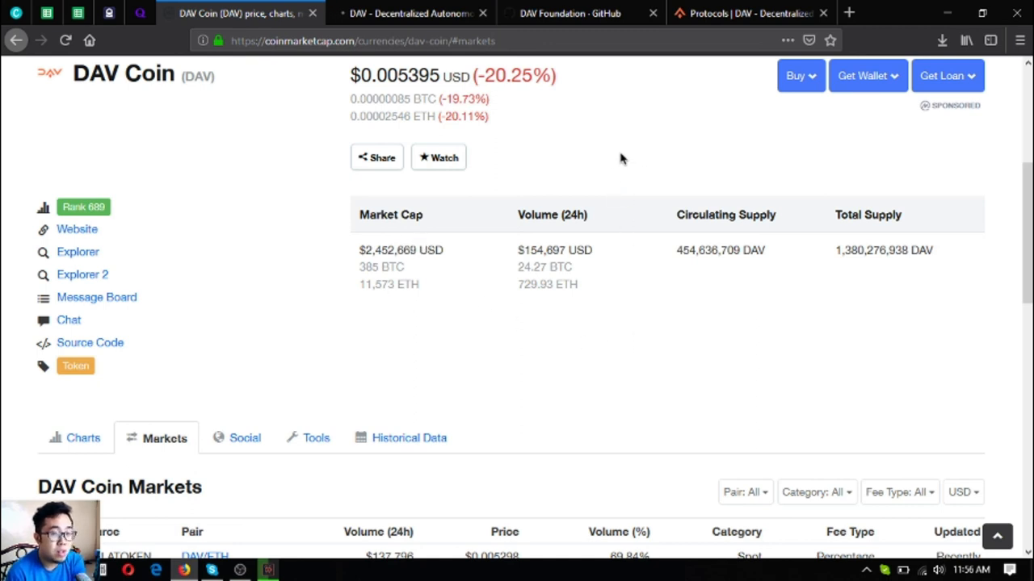
{"action": "mouse_move", "coordinate": [653, 171]}
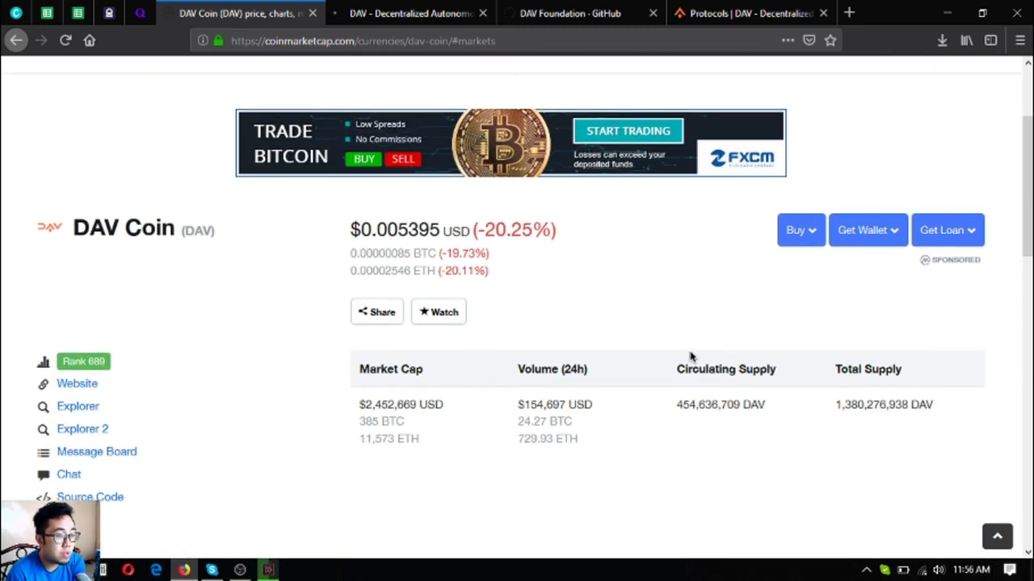
{"action": "scroll", "scroll_direction": "down", "scroll_amount": 3}
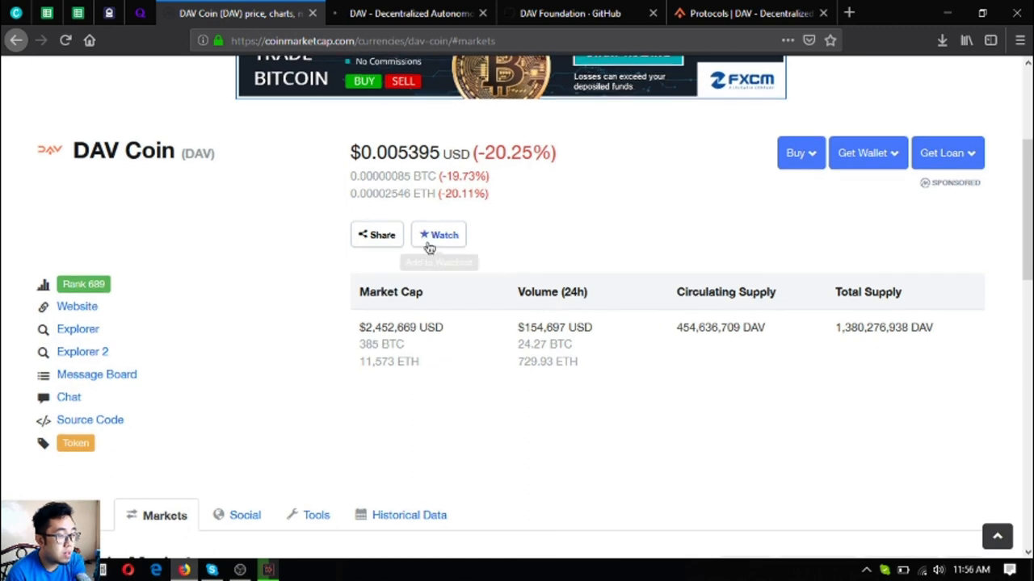
{"action": "mouse_move", "coordinate": [594, 292]}
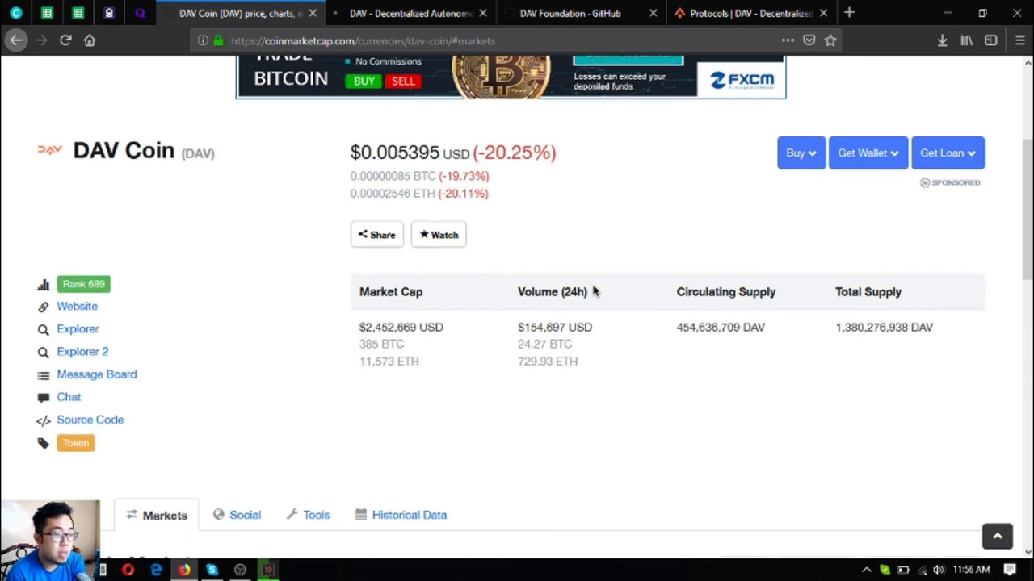
{"action": "mouse_move", "coordinate": [156, 180]}
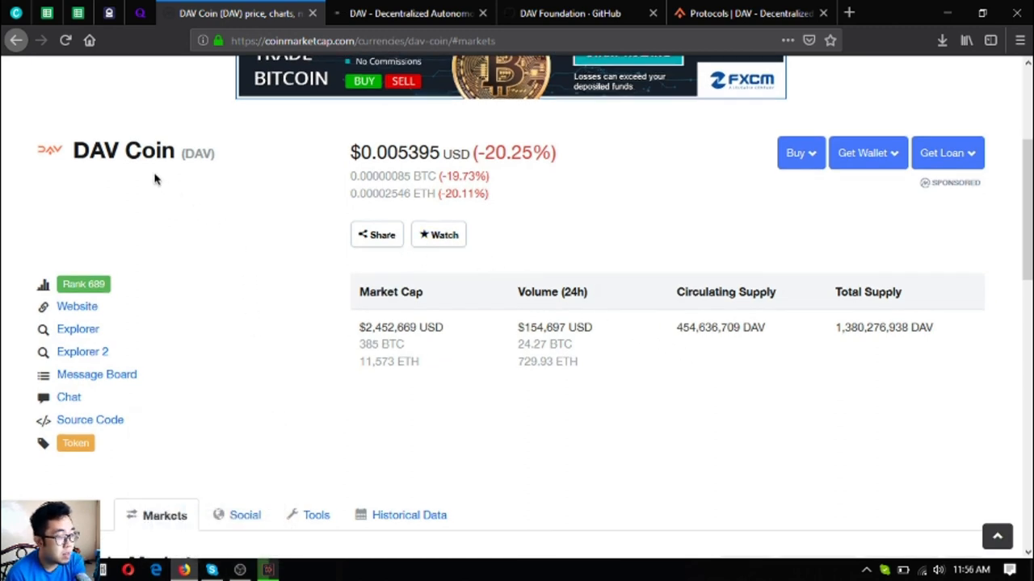
{"action": "mouse_move", "coordinate": [190, 227]}
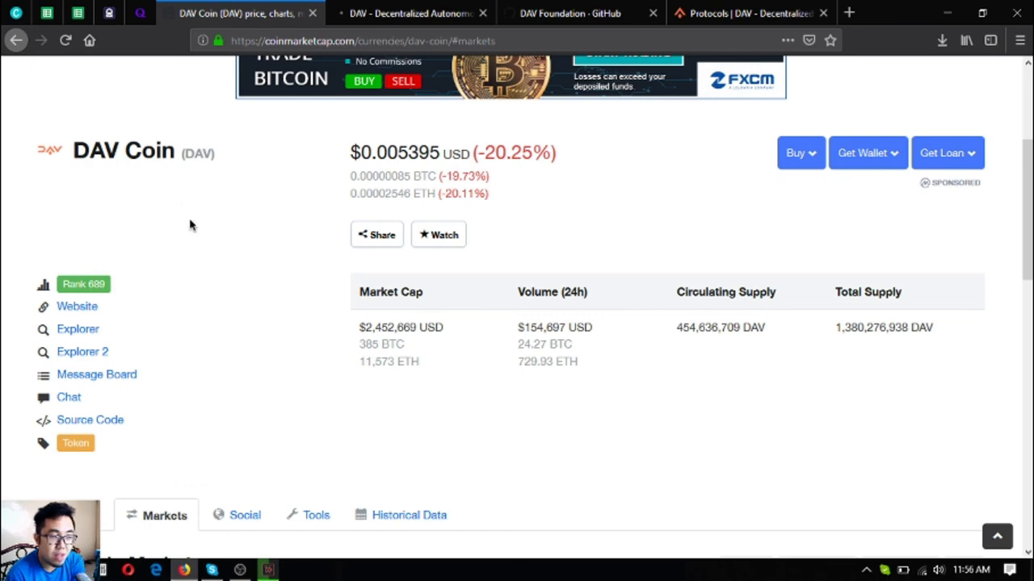